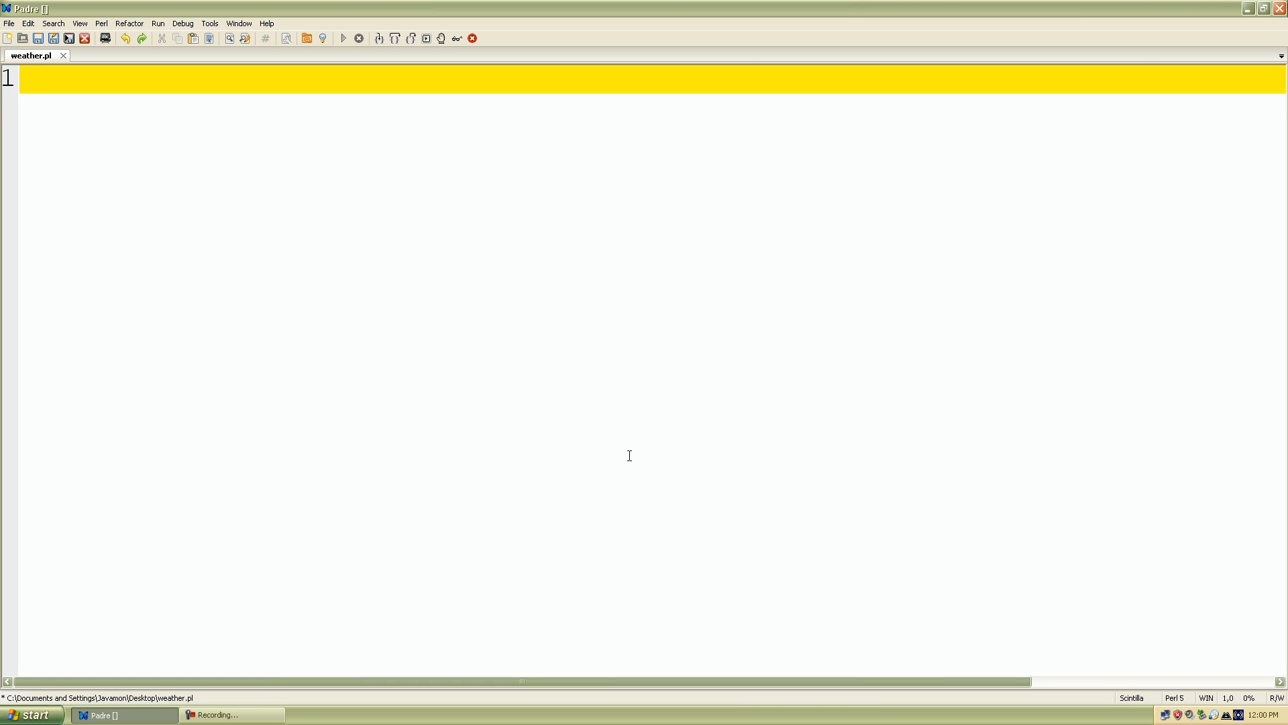
# Type the shebang line #!/usr/bin/perl on line 1, followed by a blank line.
pyautogui.write('#!')
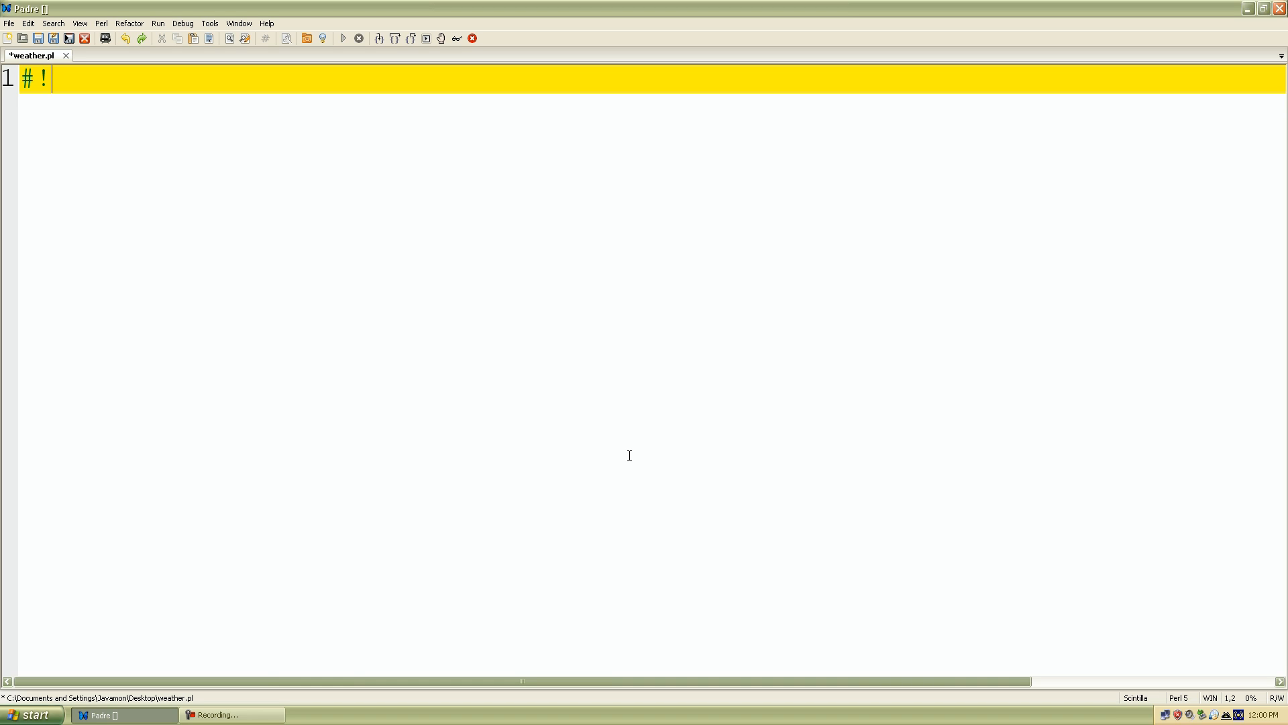
pyautogui.write('/')
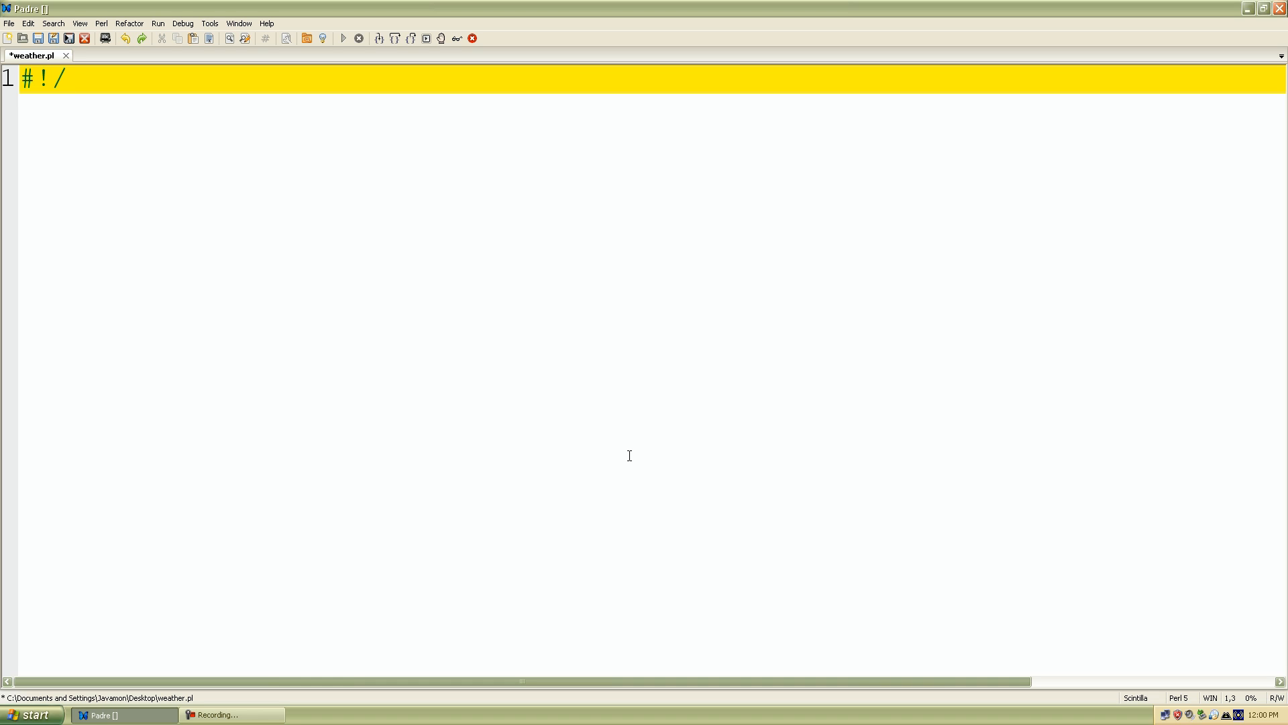
pyautogui.write('us')
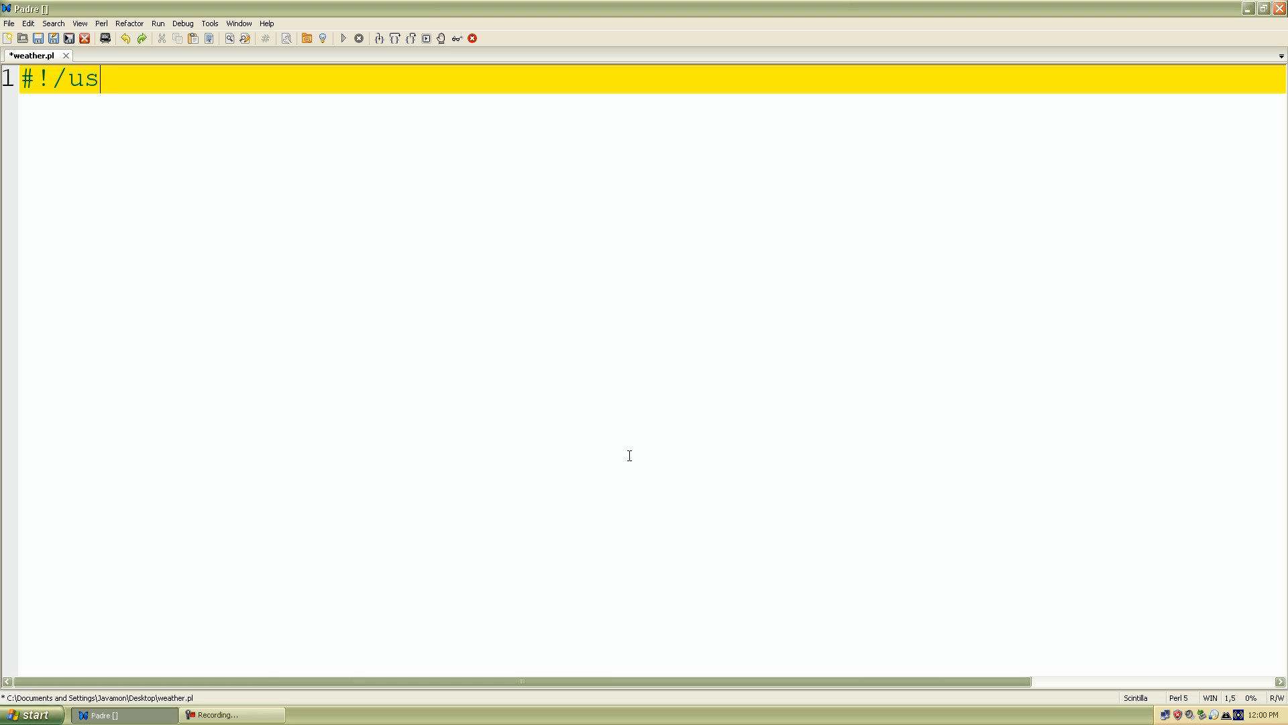
pyautogui.write('r')
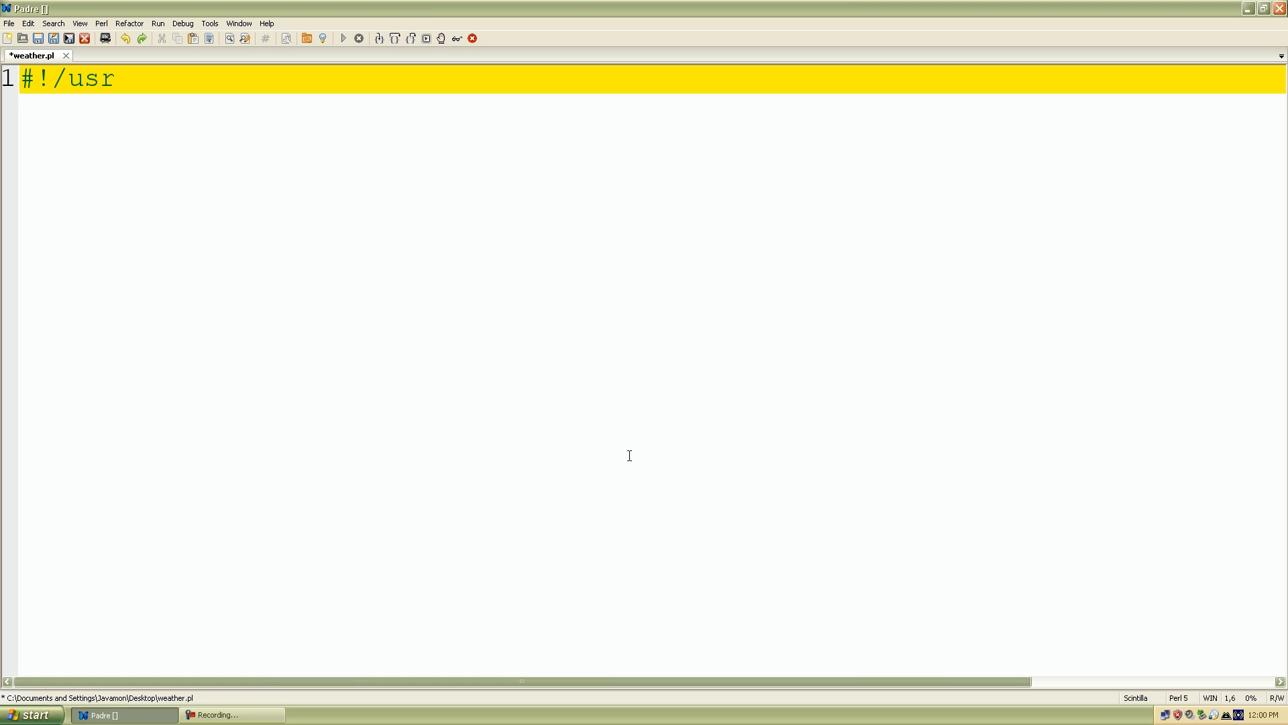
pyautogui.write('/')
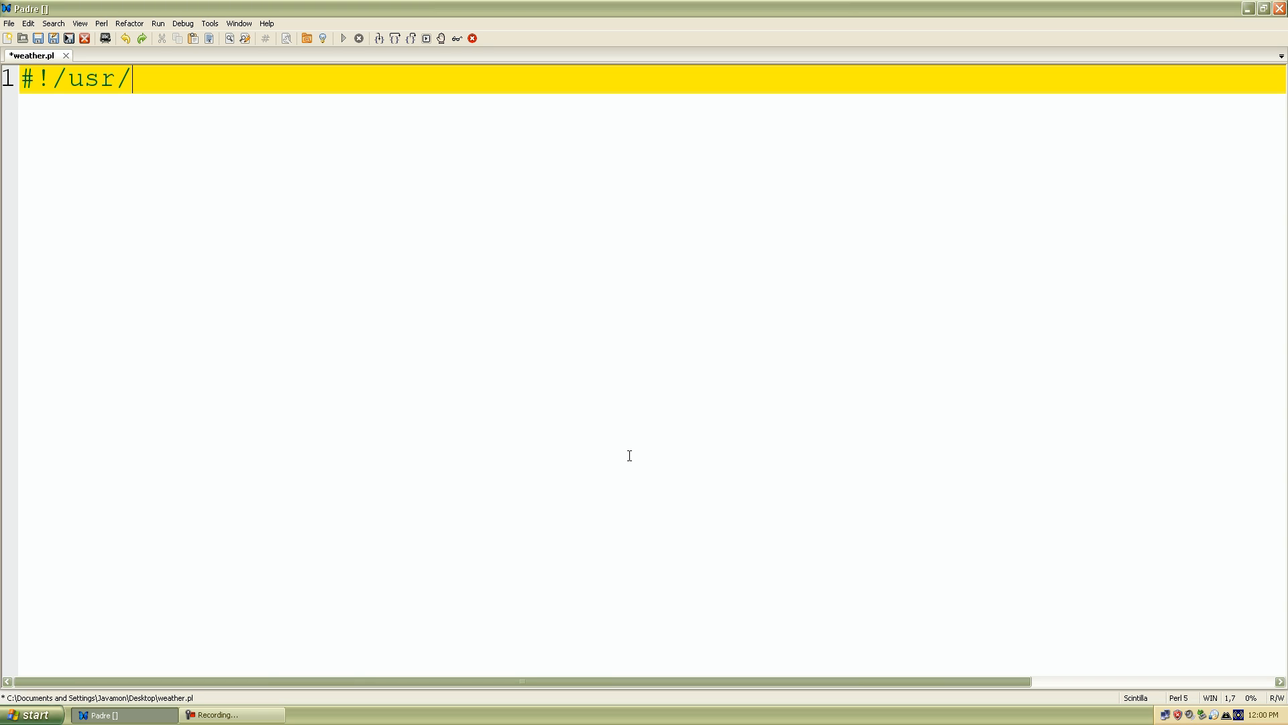
pyautogui.write('bin')
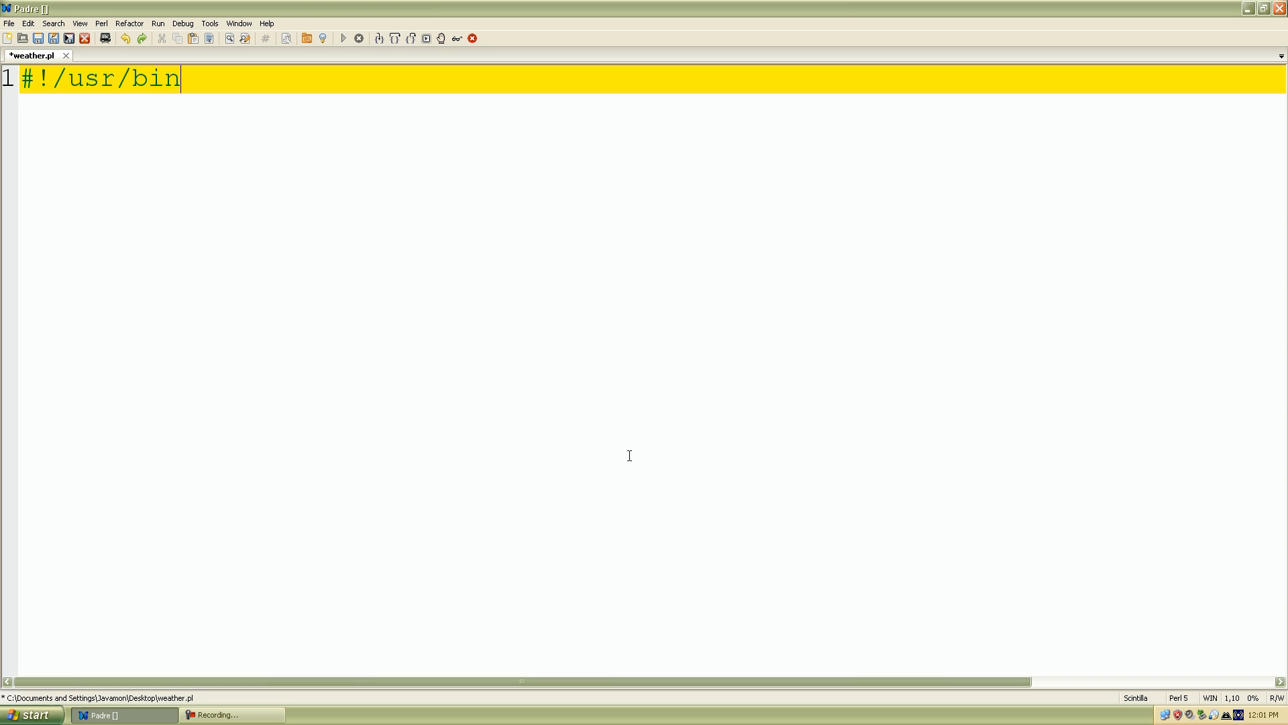
pyautogui.write('/perl')
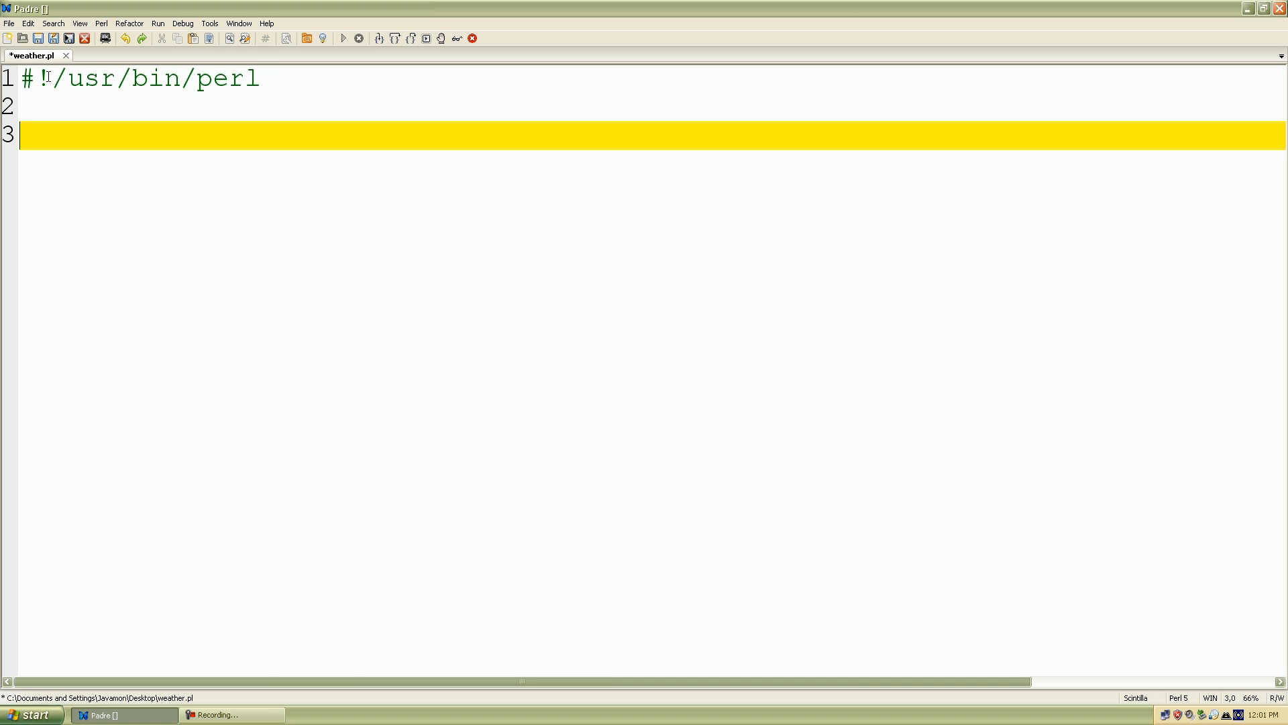
pyautogui.moveTo(361, 86)
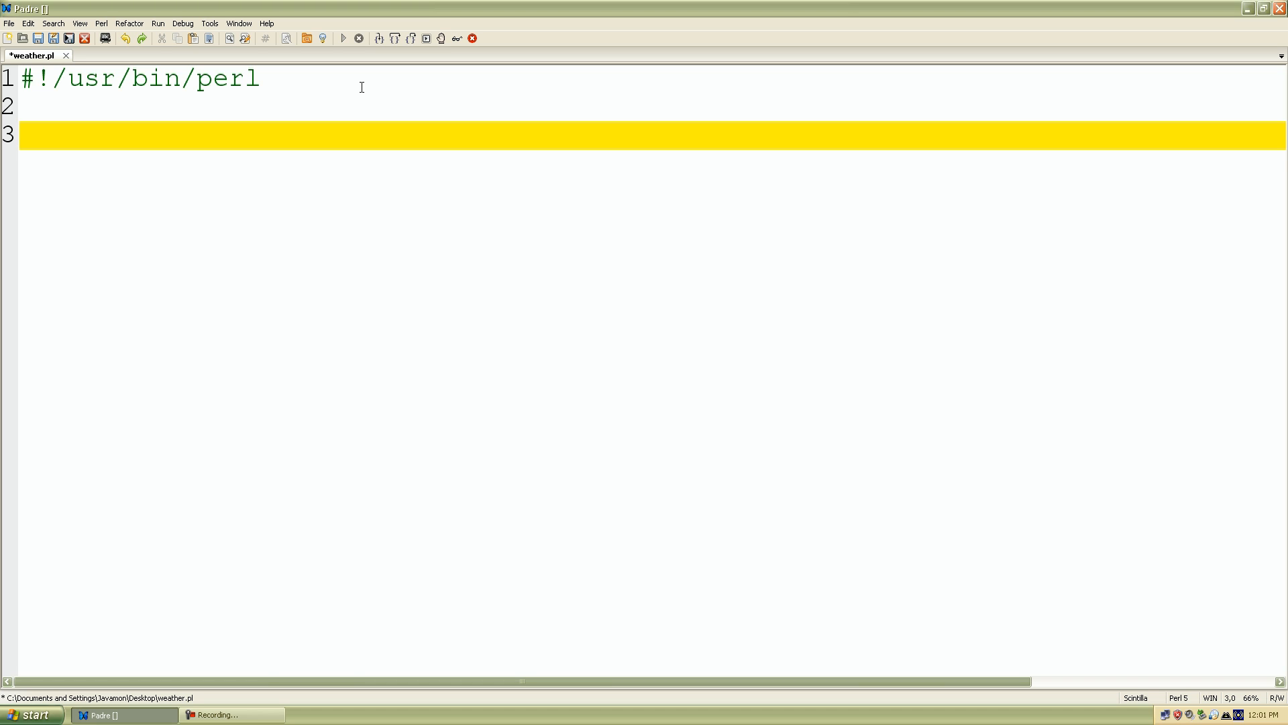
pyautogui.moveTo(129, 74)
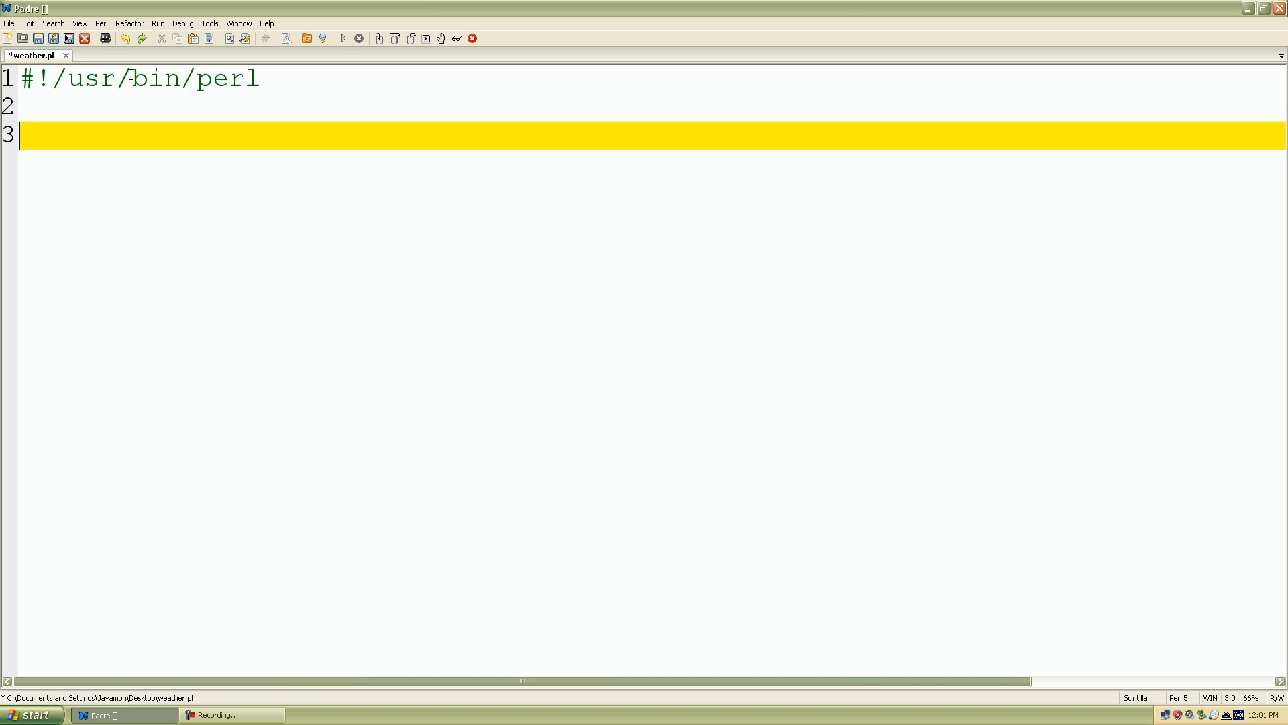
pyautogui.moveTo(161, 216)
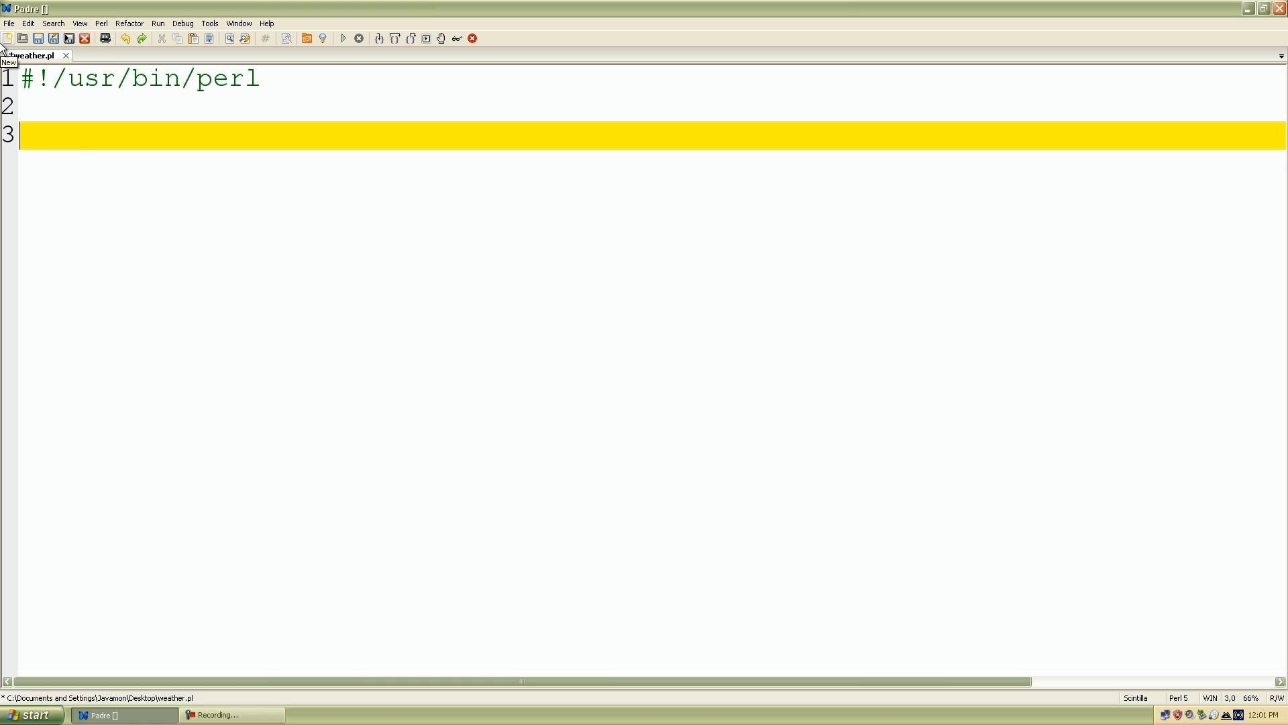
# Add a print statement prompting "what is the weather today: ".
pyautogui.write('print')
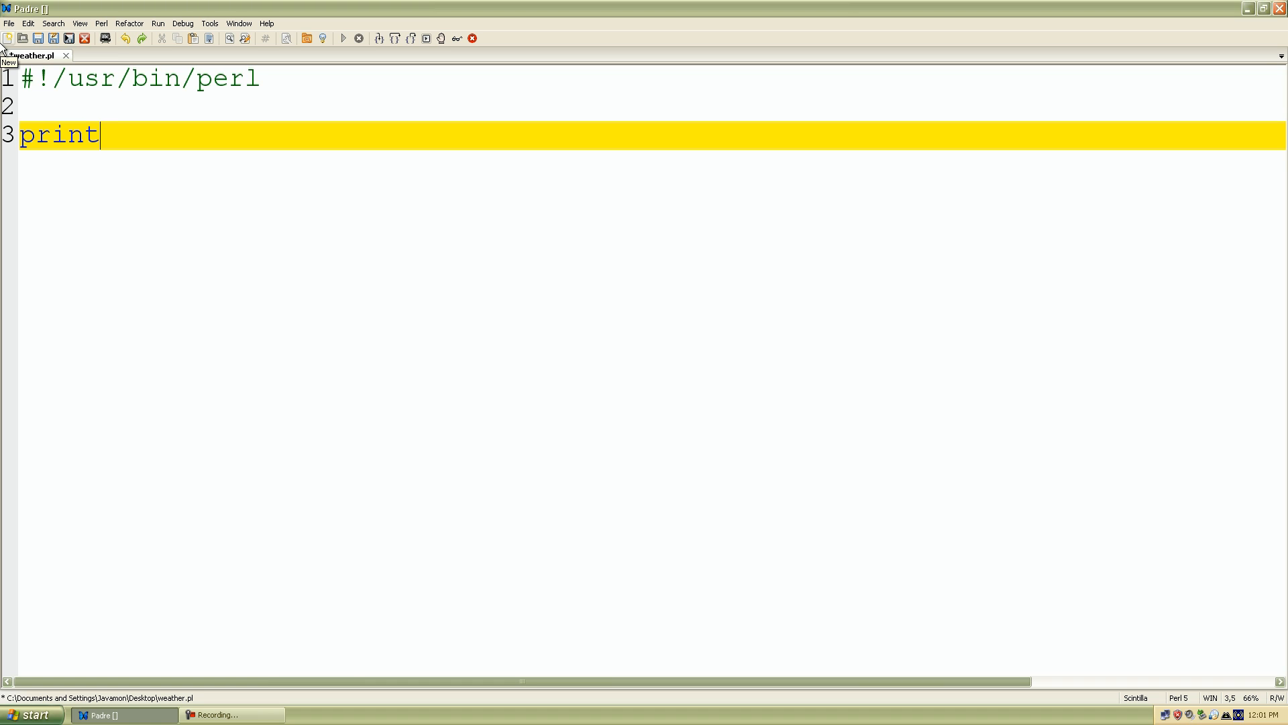
pyautogui.write('();')
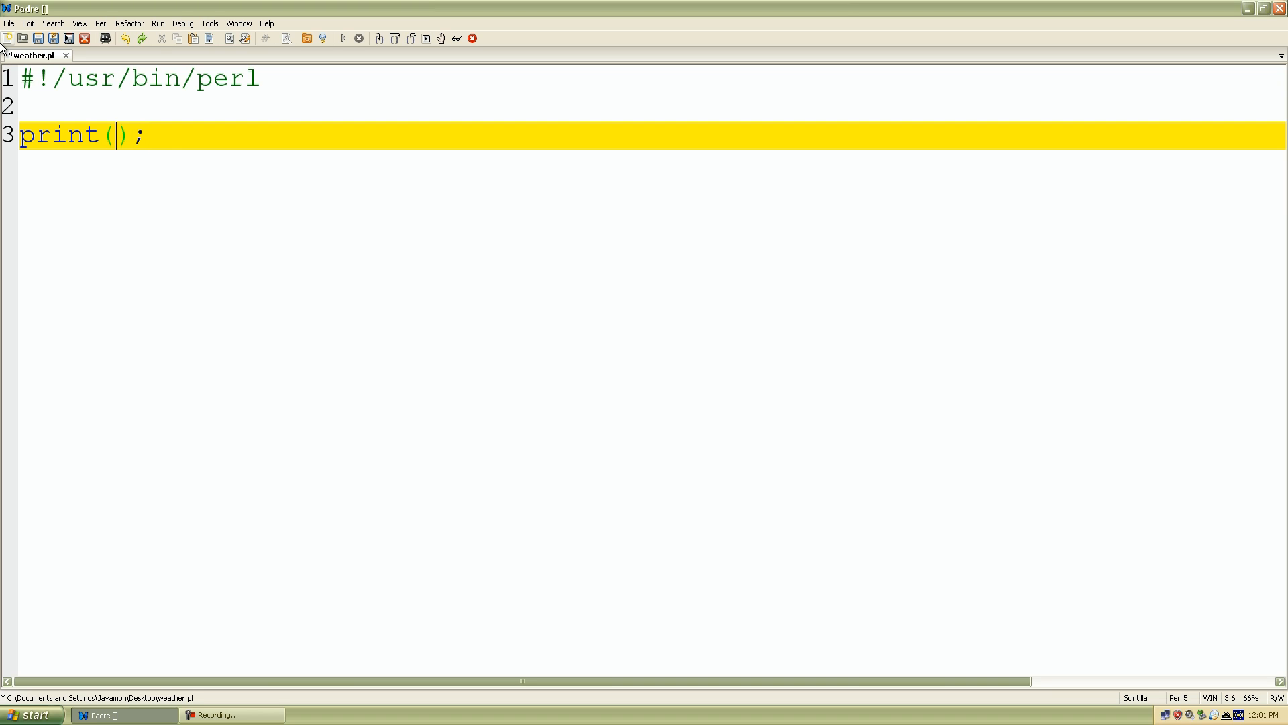
pyautogui.write('""')
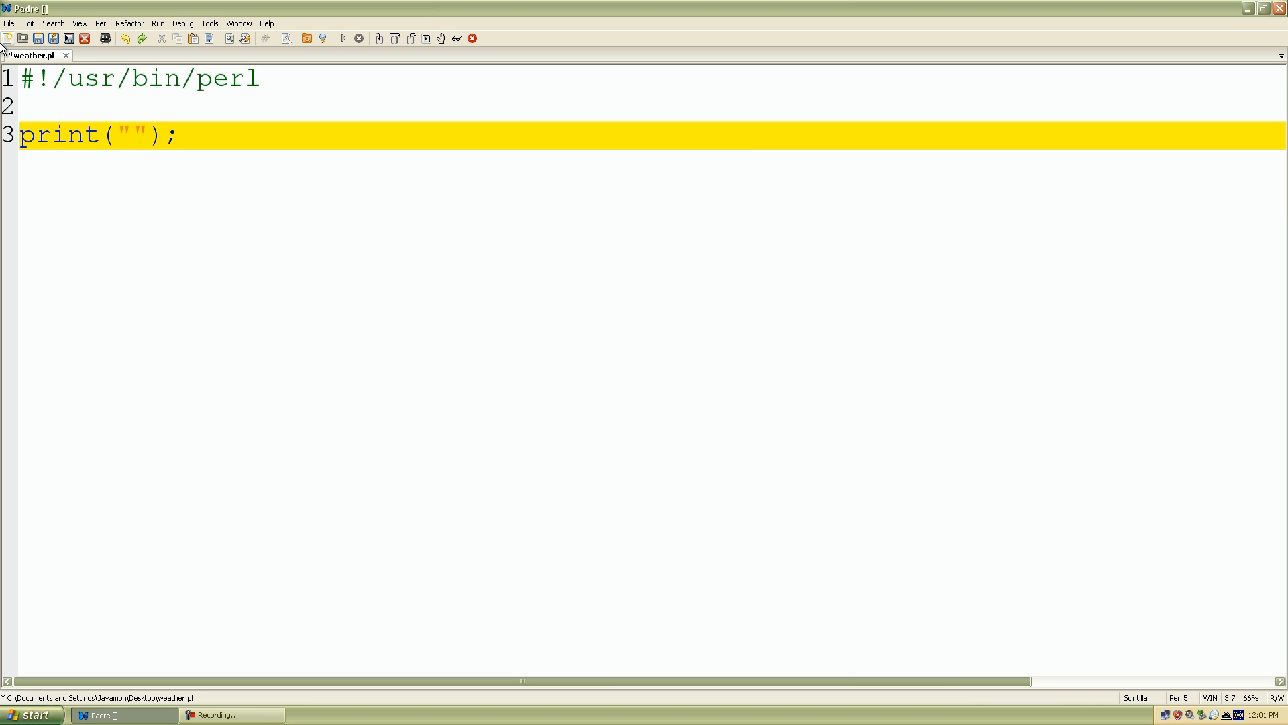
pyautogui.write('what is the')
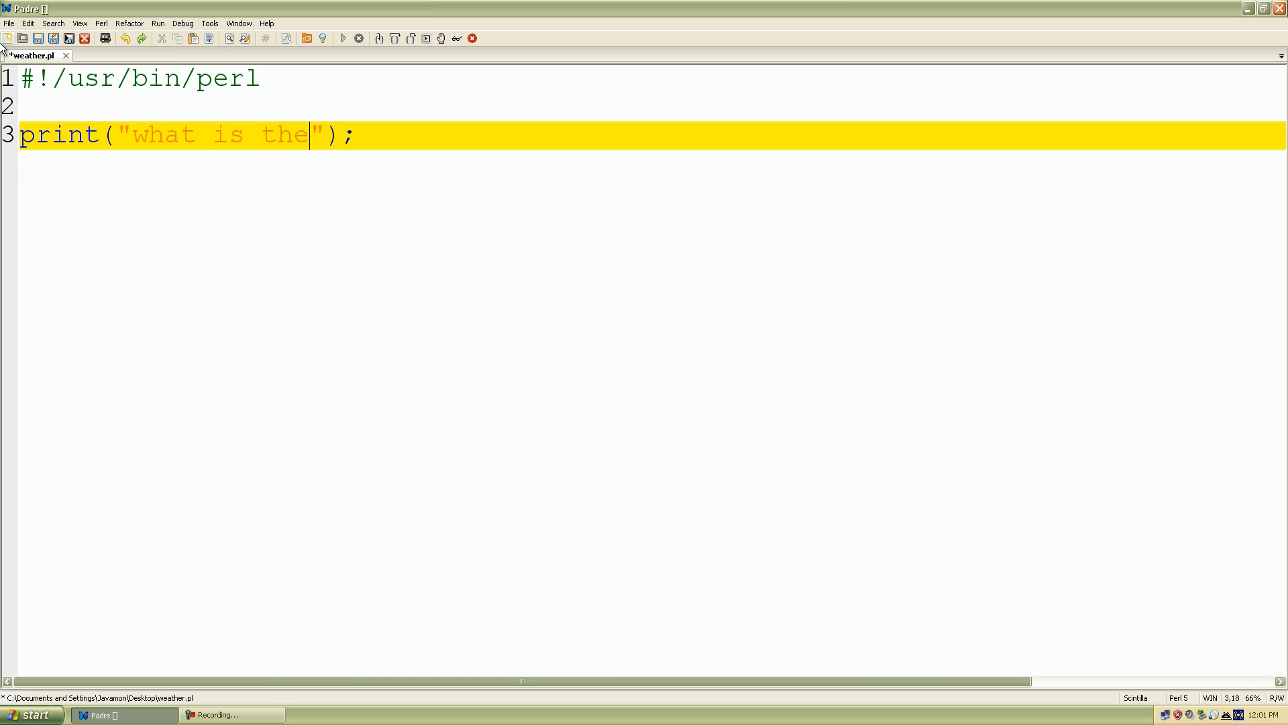
pyautogui.write('wea')
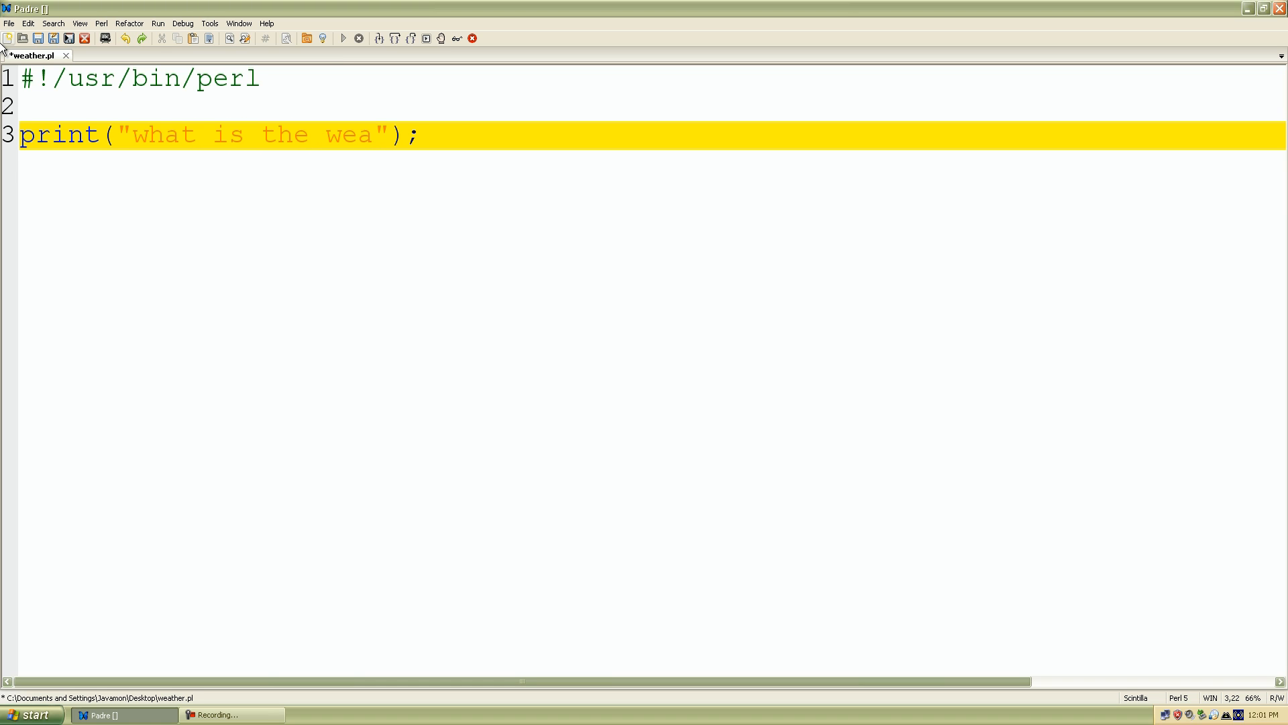
pyautogui.write('ther today:')
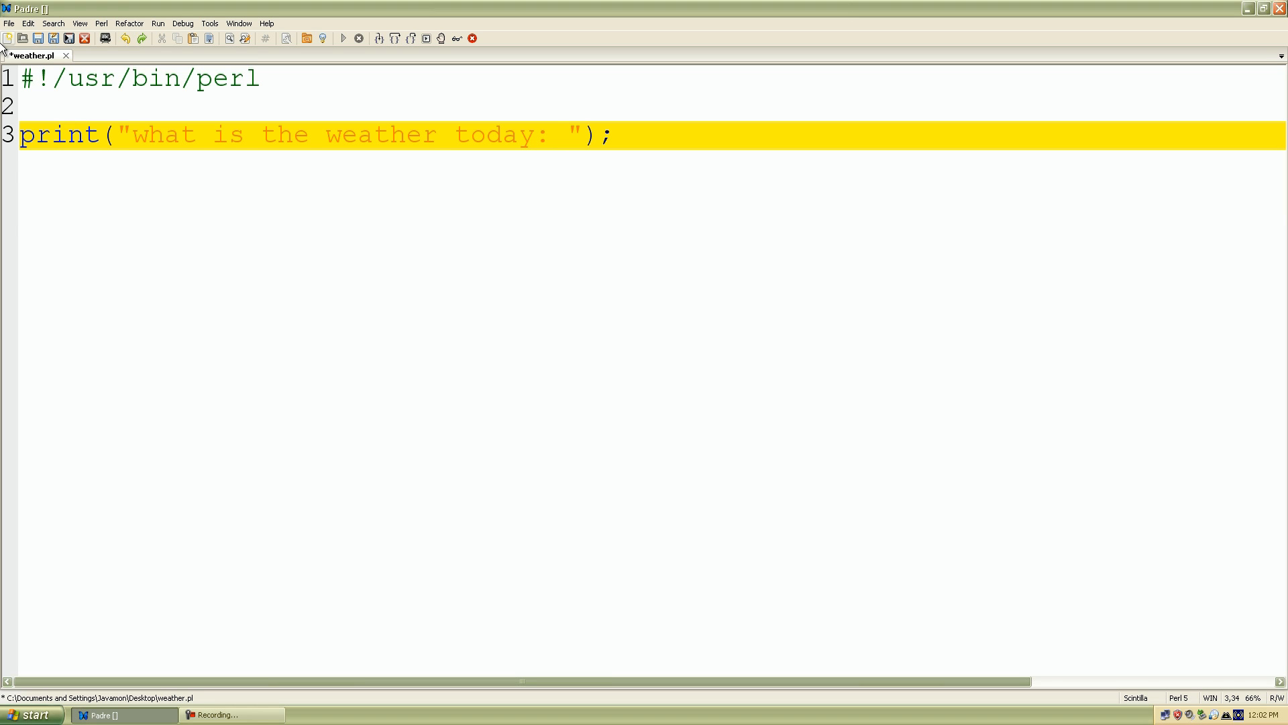
# On a new line, read the answer into $weather with $weather = <STDIN>;.
pyautogui.click(565, 135)
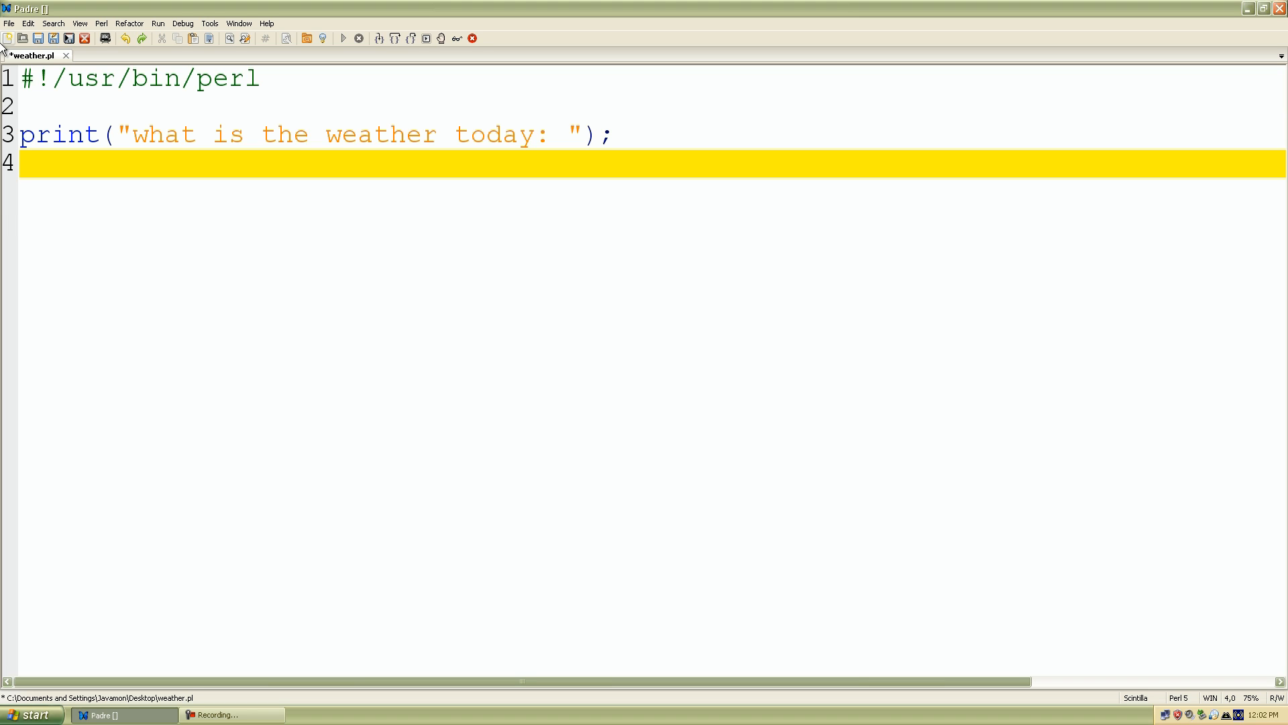
pyautogui.write('$')
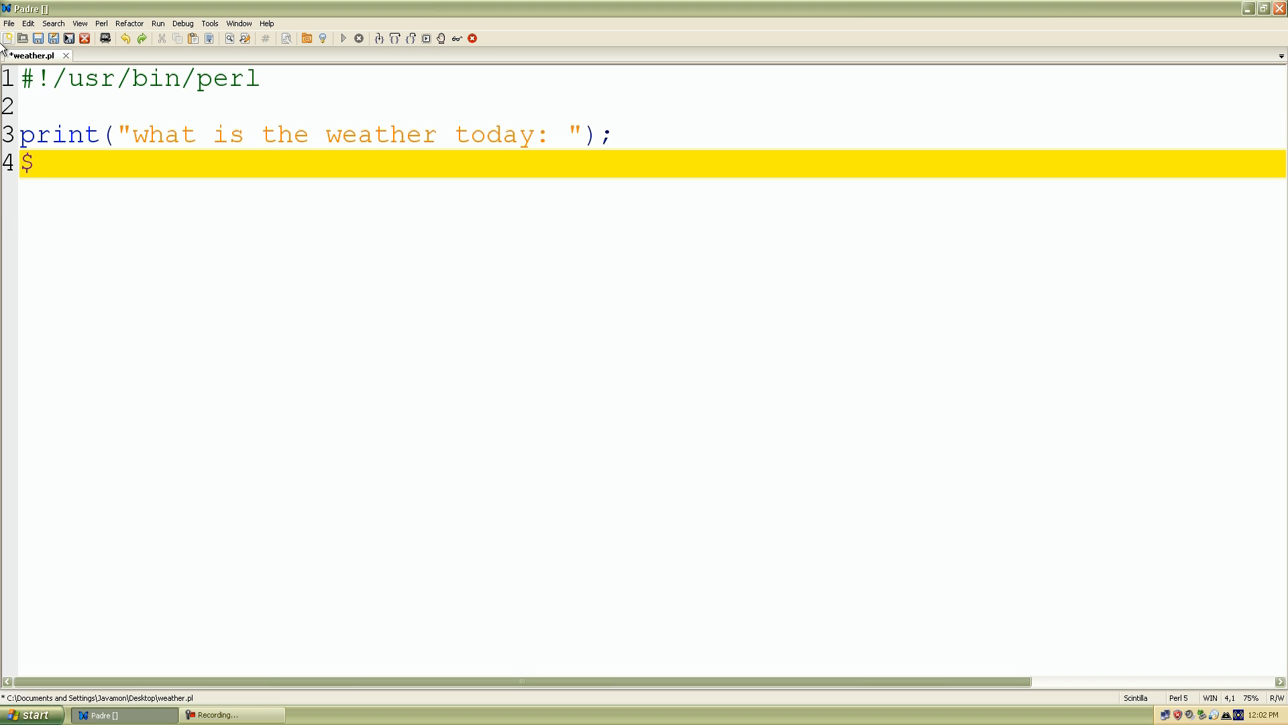
pyautogui.write('wa')
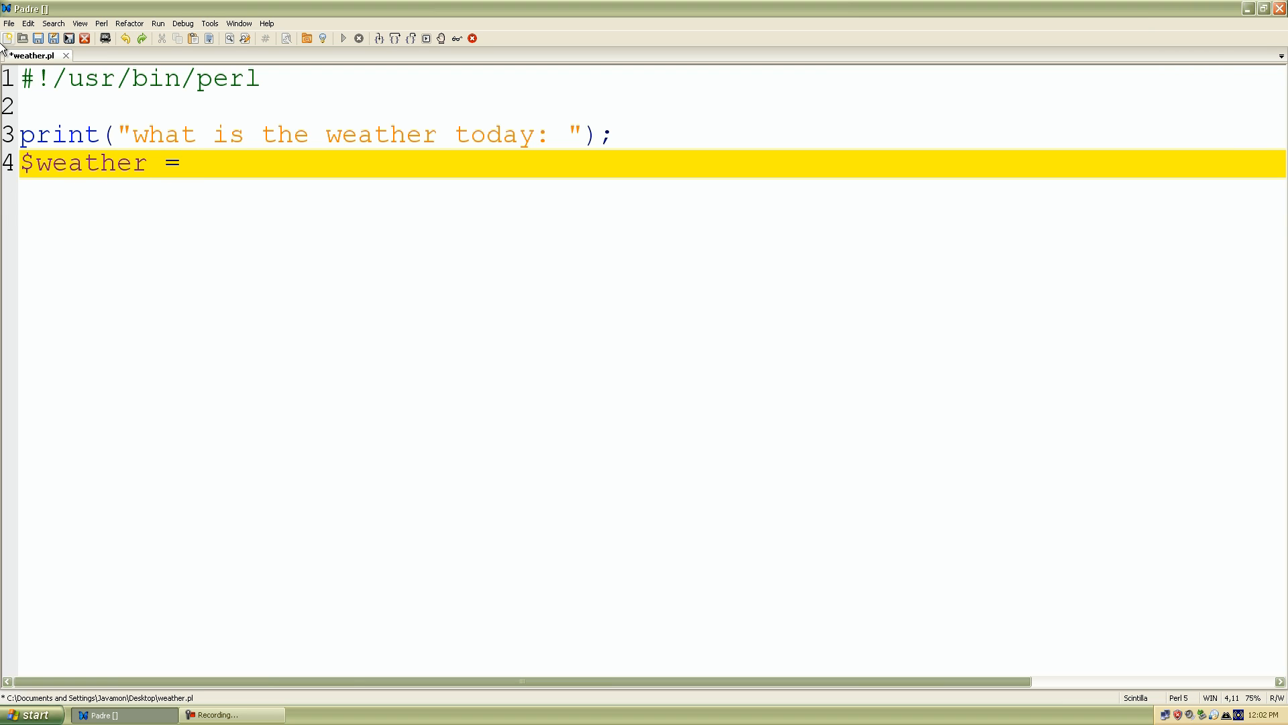
pyautogui.write('<>;')
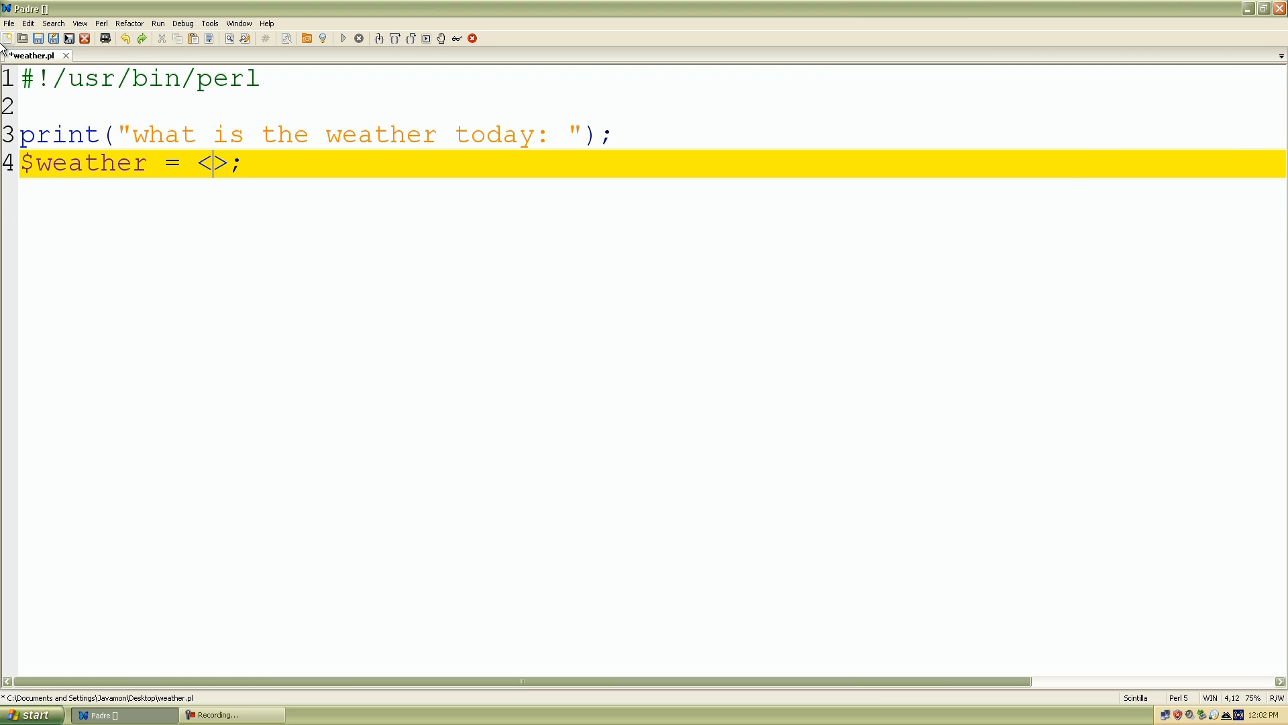
pyautogui.write('STDIN')
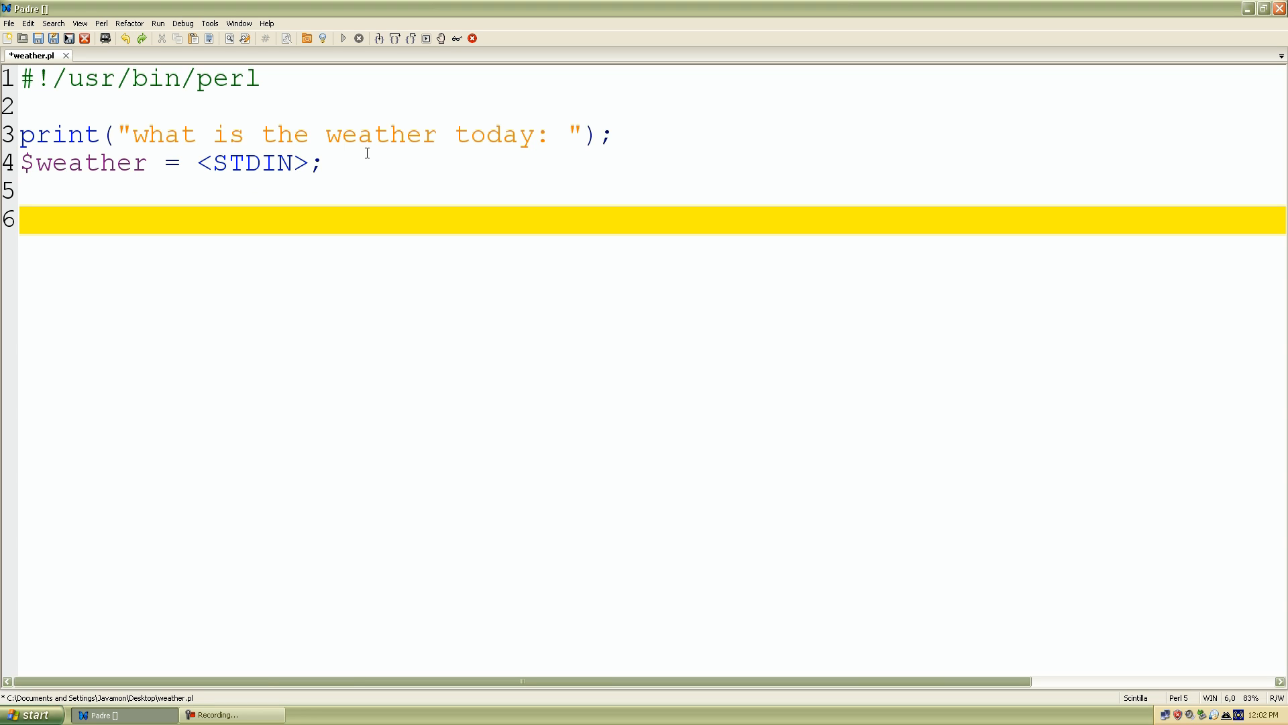
# Write the first if block with the condition $weather <= 60.
pyautogui.write('P')
pyautogui.write('if (')
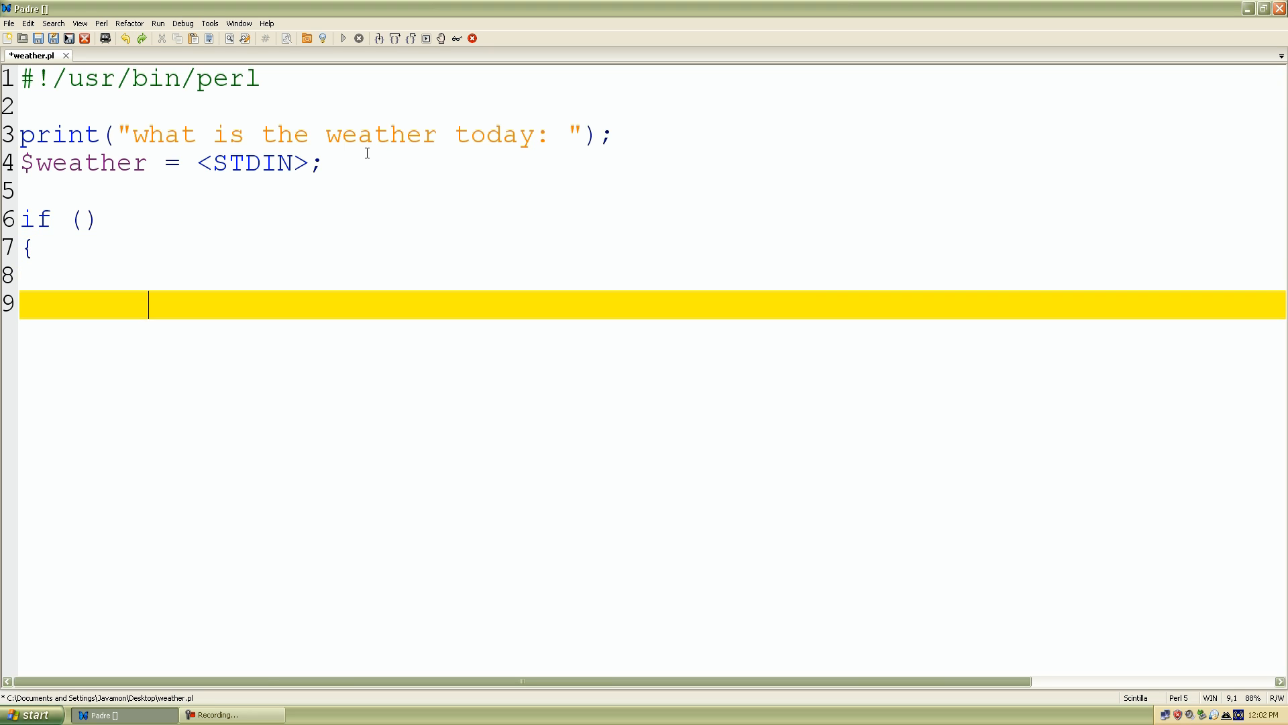
pyautogui.write('}')
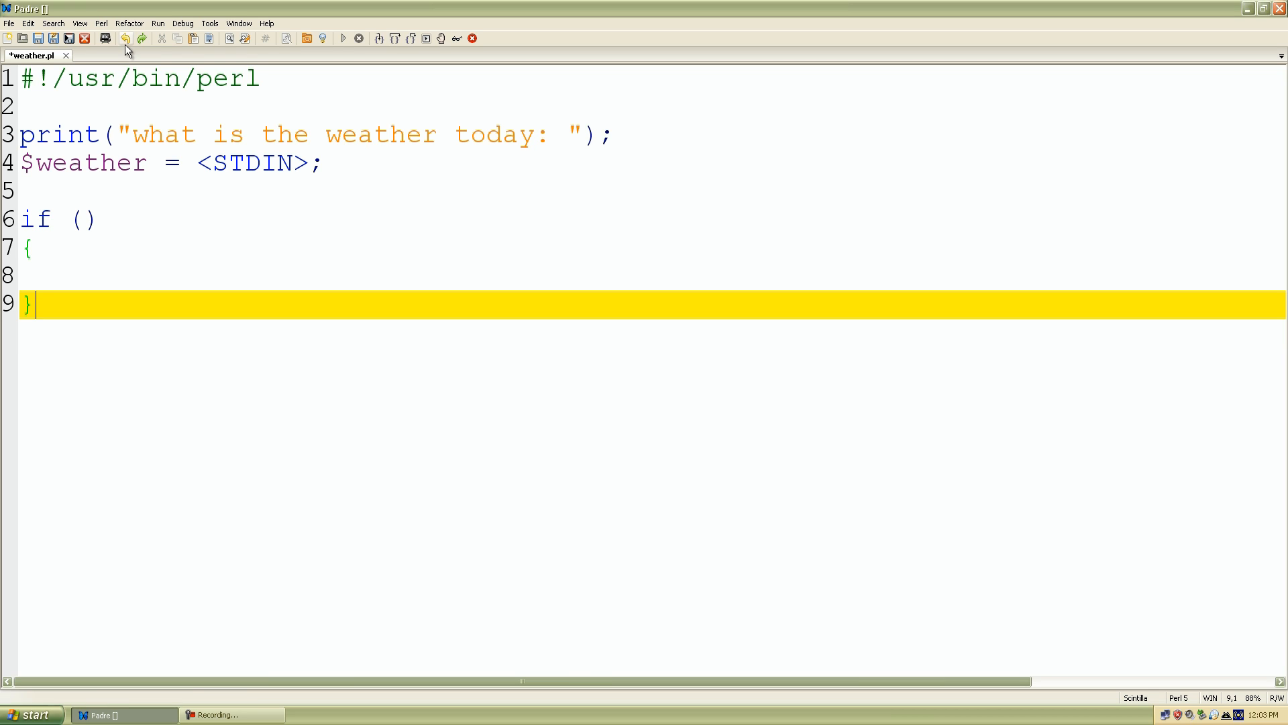
pyautogui.click(125, 39)
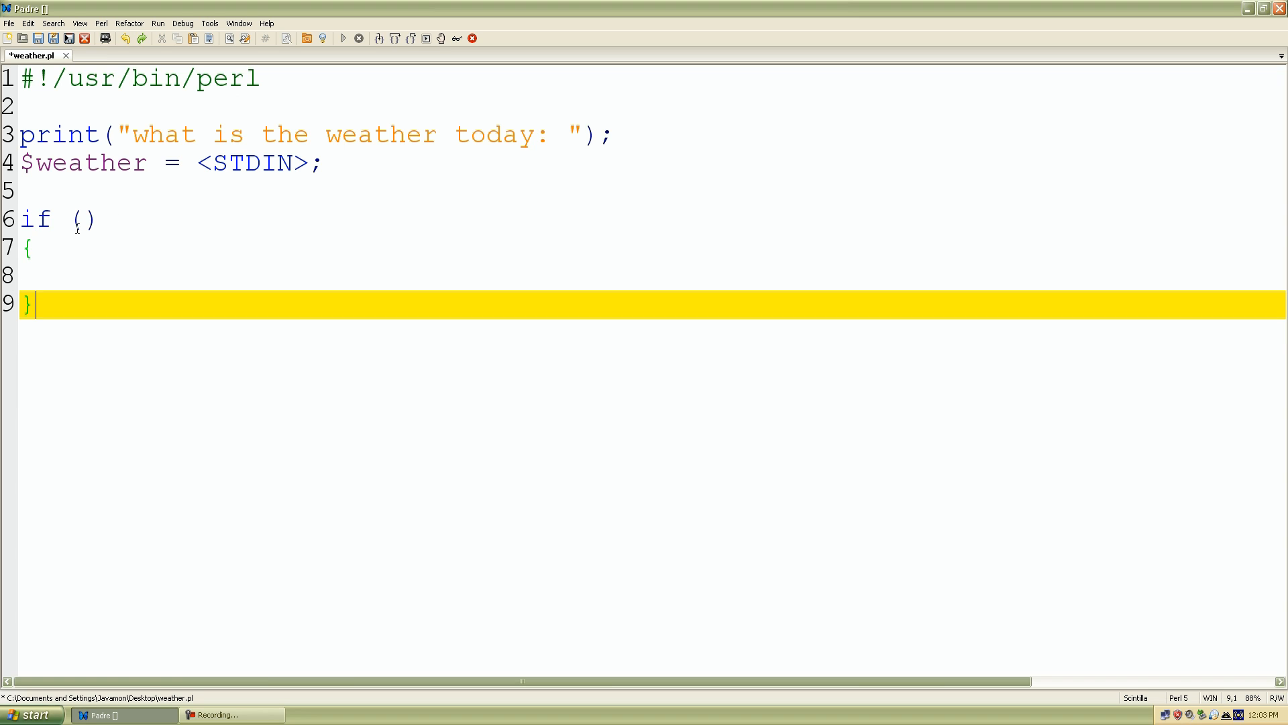
pyautogui.doubleClick(82, 162)
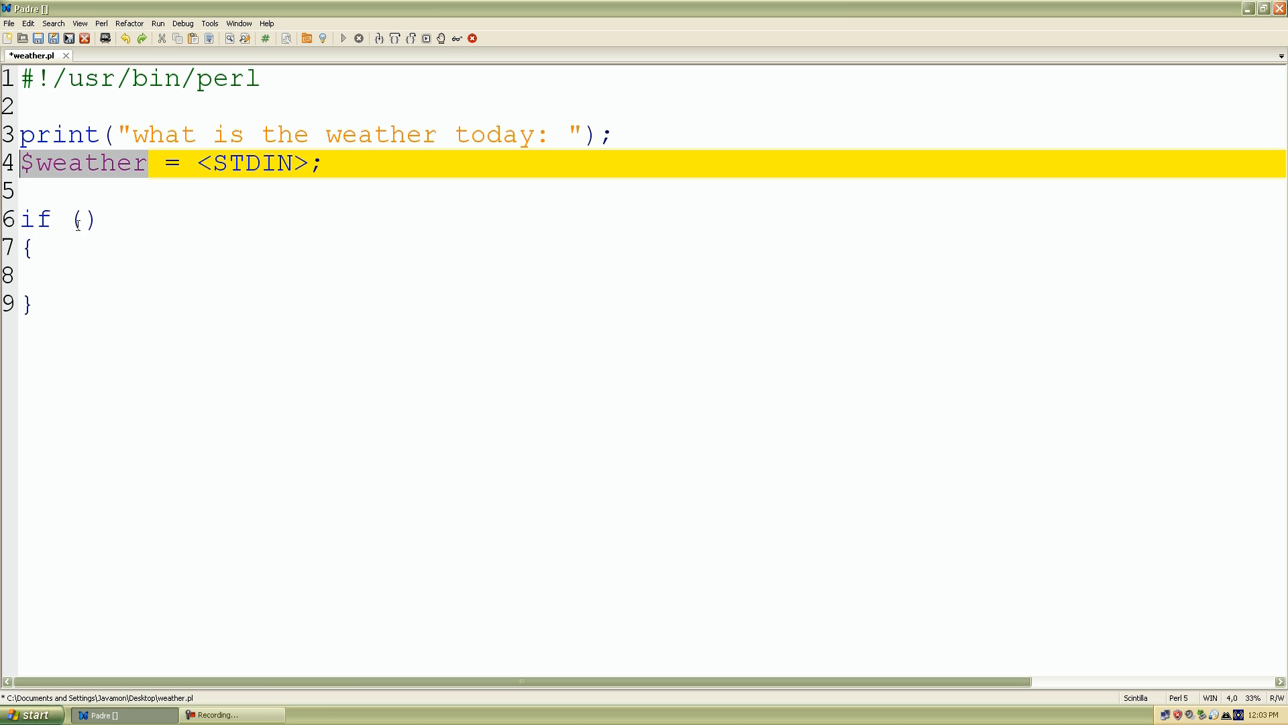
pyautogui.write('$weather')
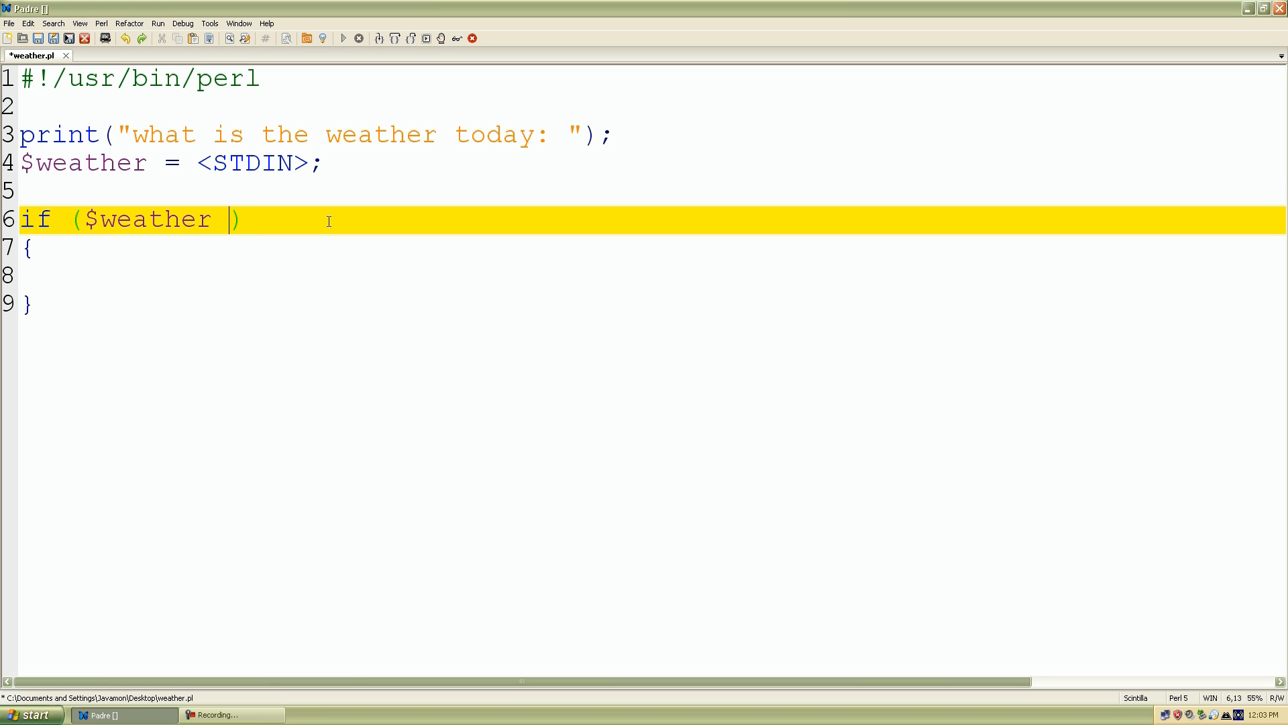
pyautogui.write('<')
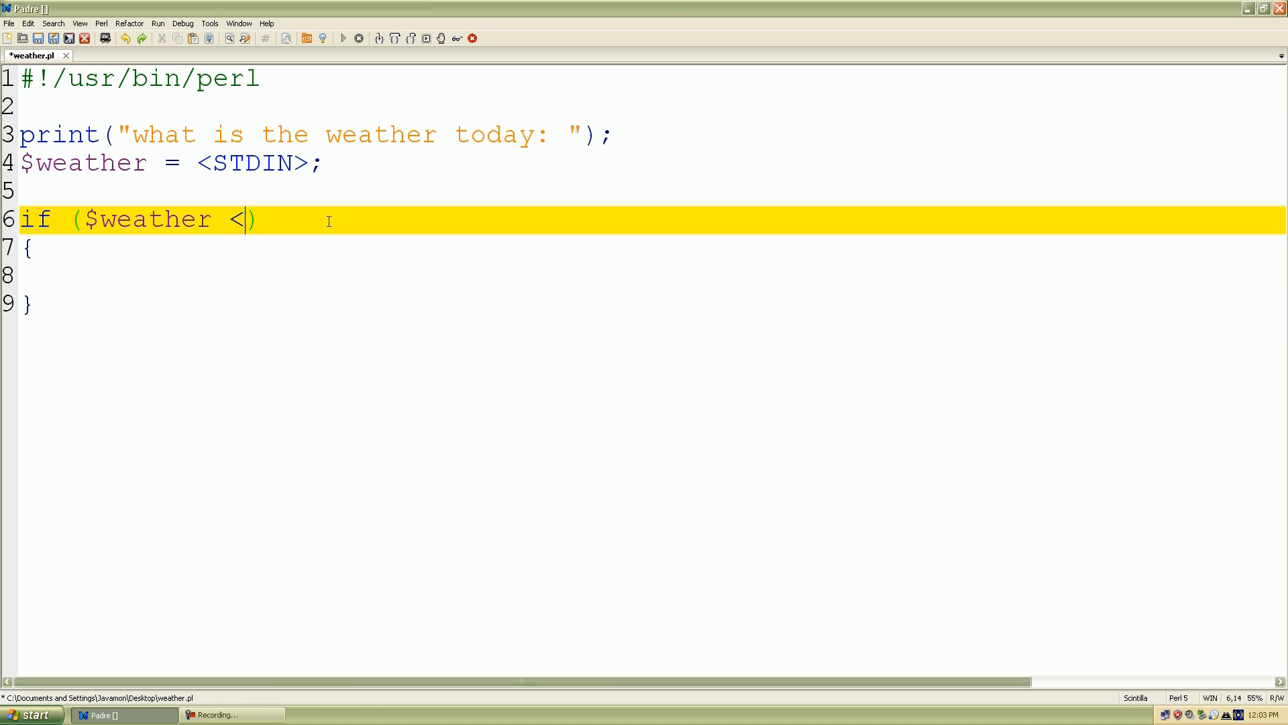
pyautogui.write('=')
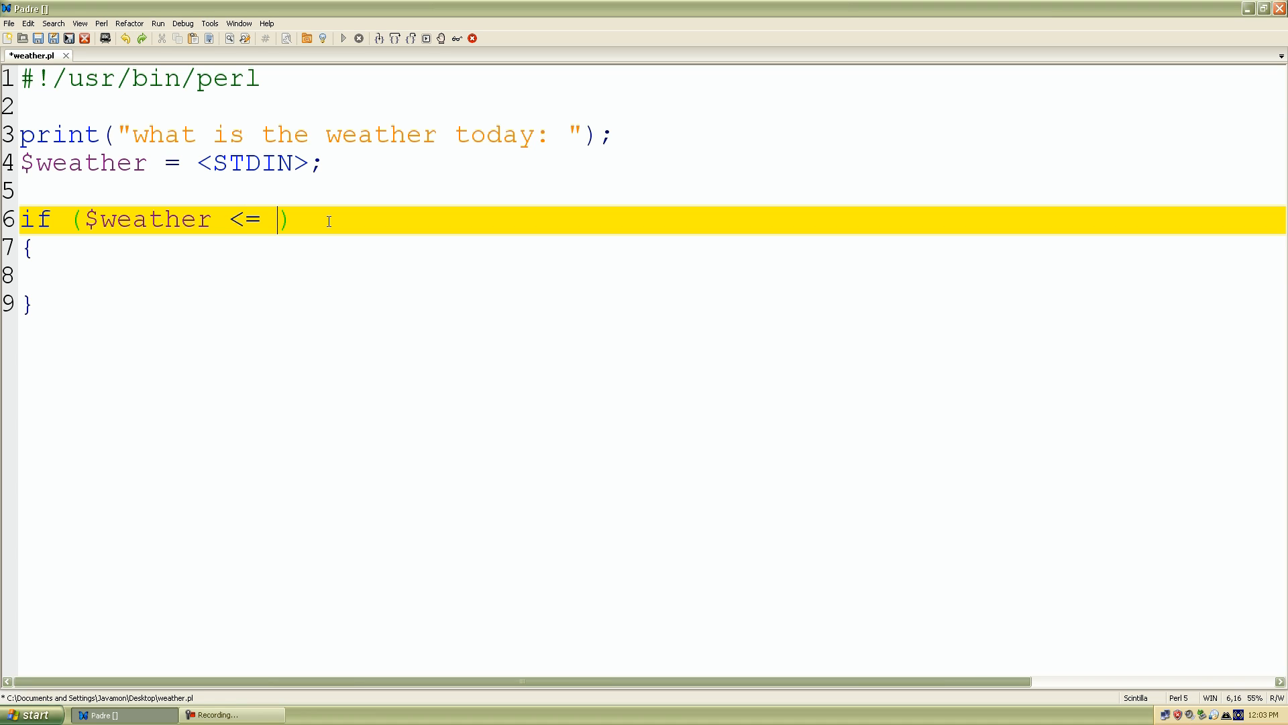
pyautogui.write('60')
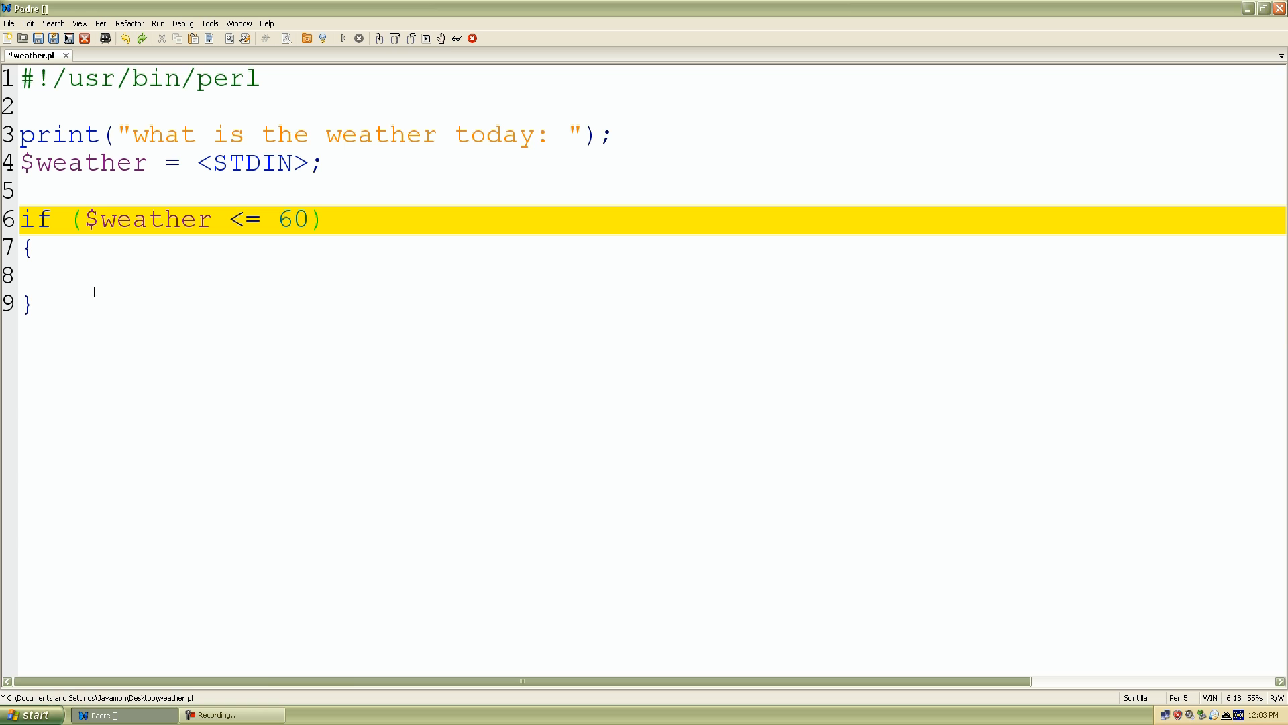
# Make it print "\nYou should wear long pants and a long sleeve shirt today.\n\n".
pyautogui.write('p')
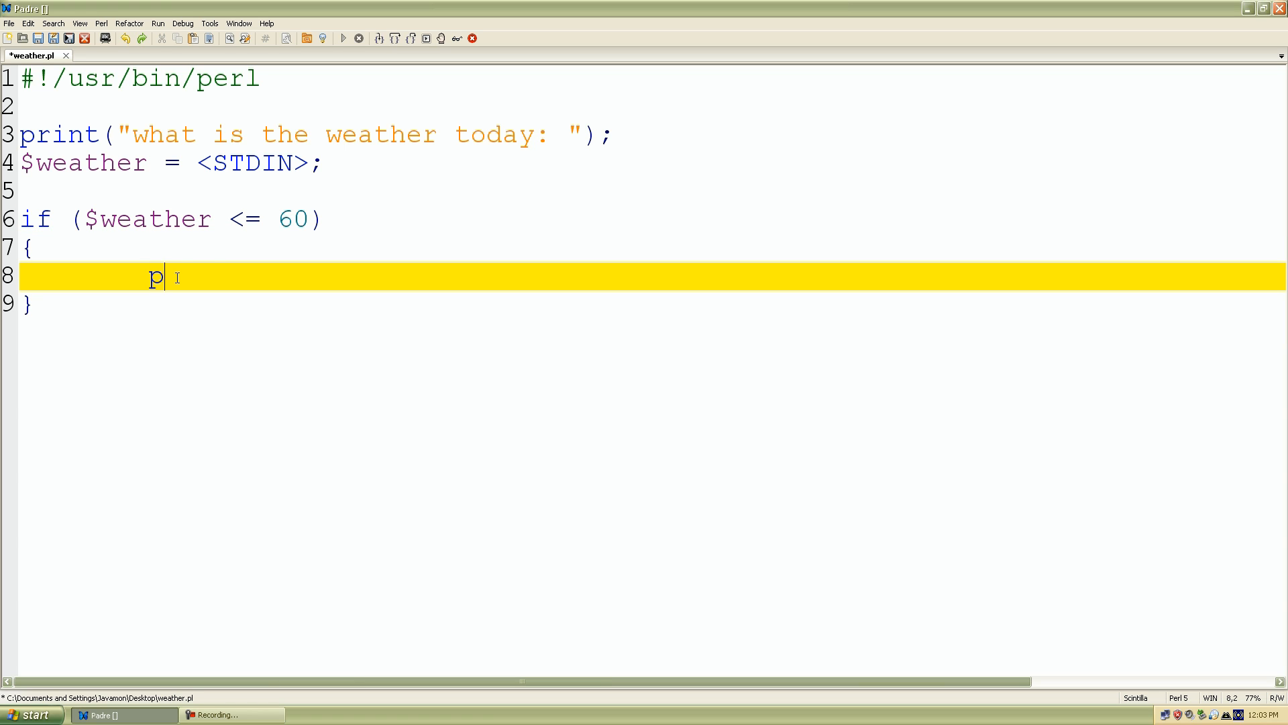
pyautogui.write('rint()')
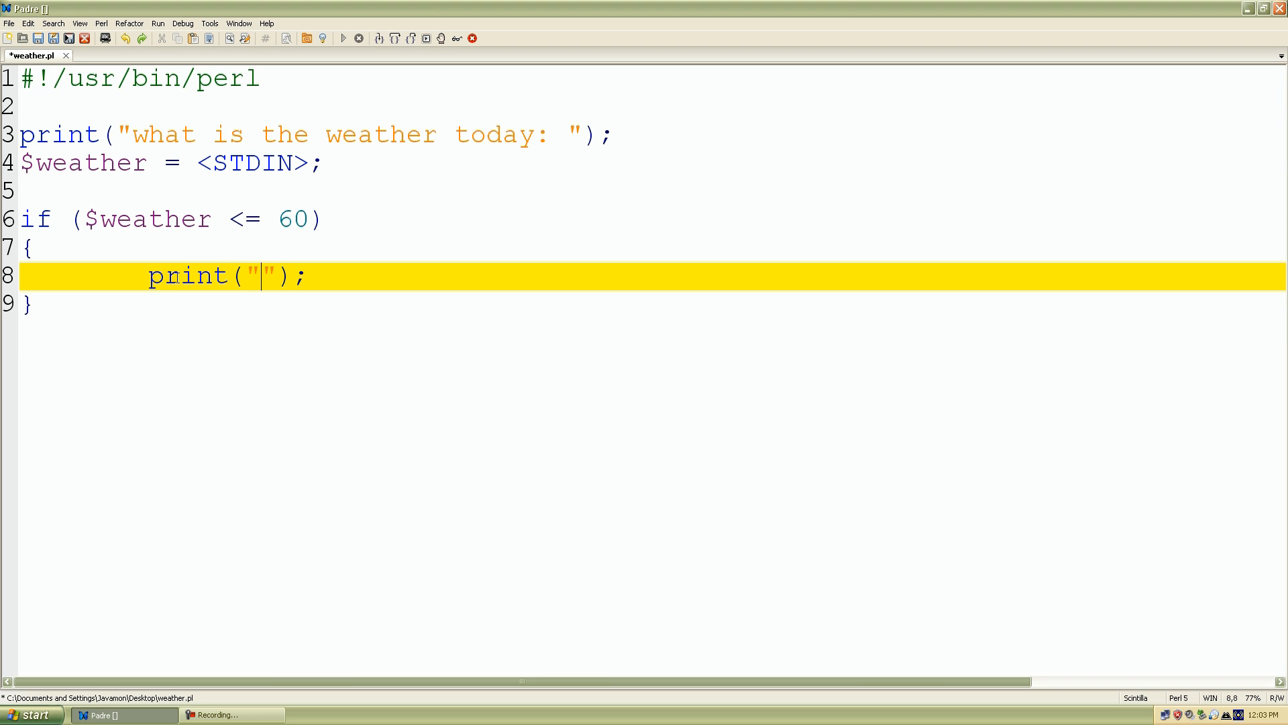
pyautogui.write('You shou')
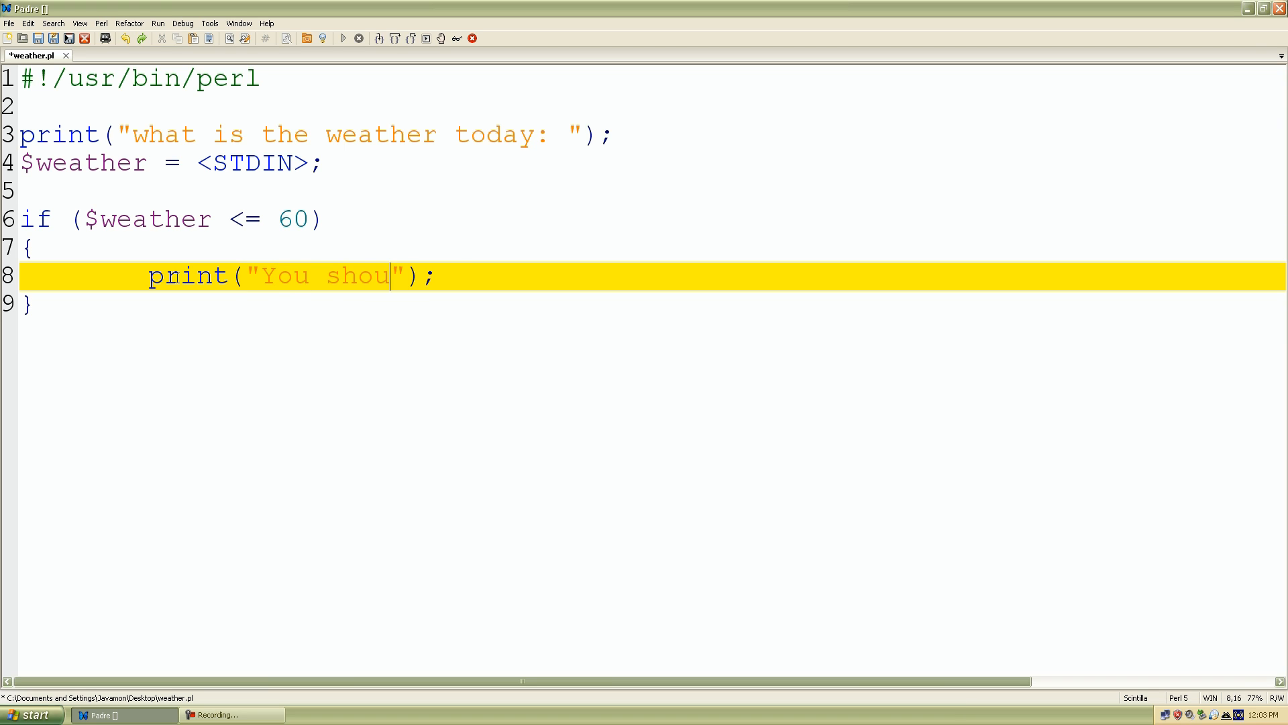
pyautogui.write('ld wear')
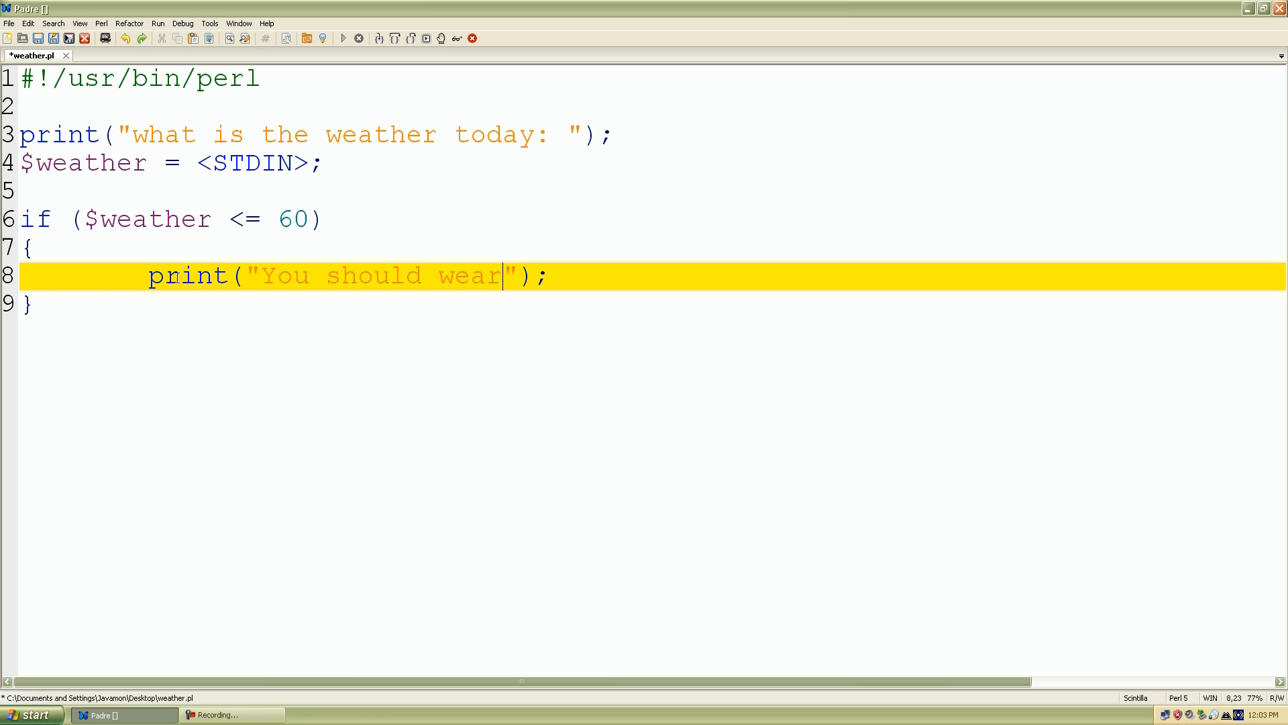
pyautogui.write('long pants and')
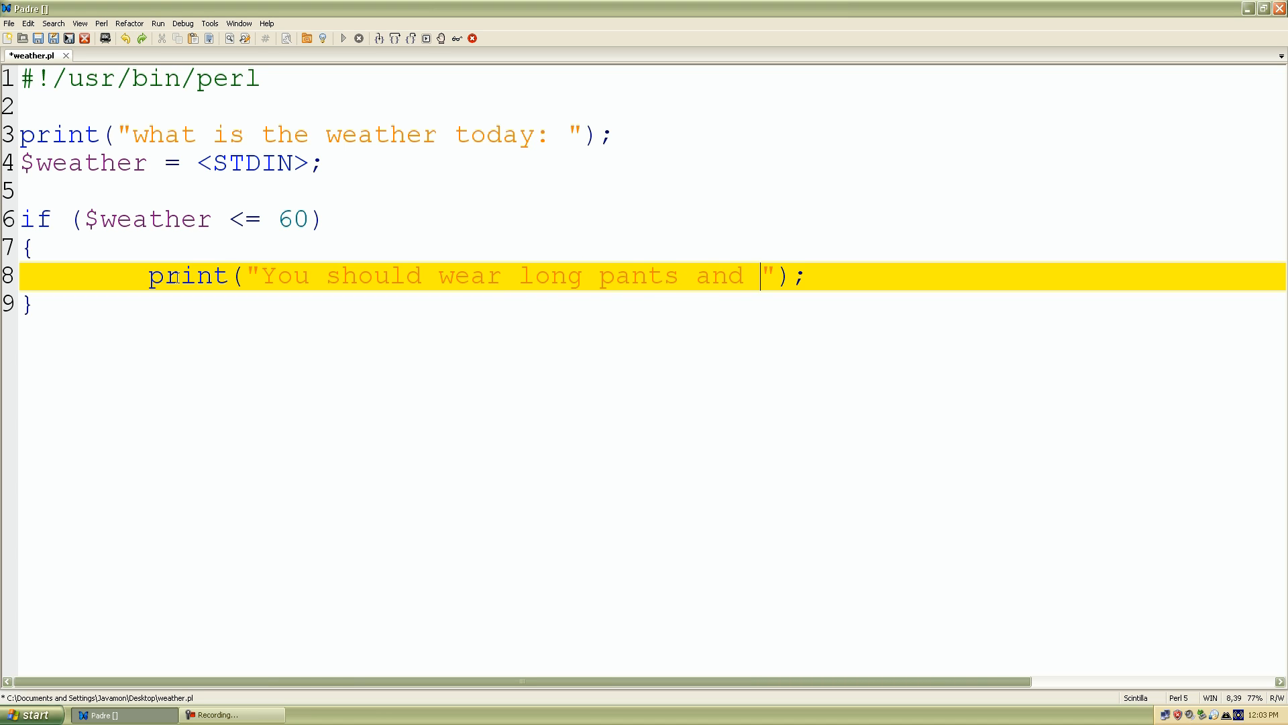
pyautogui.write('long s')
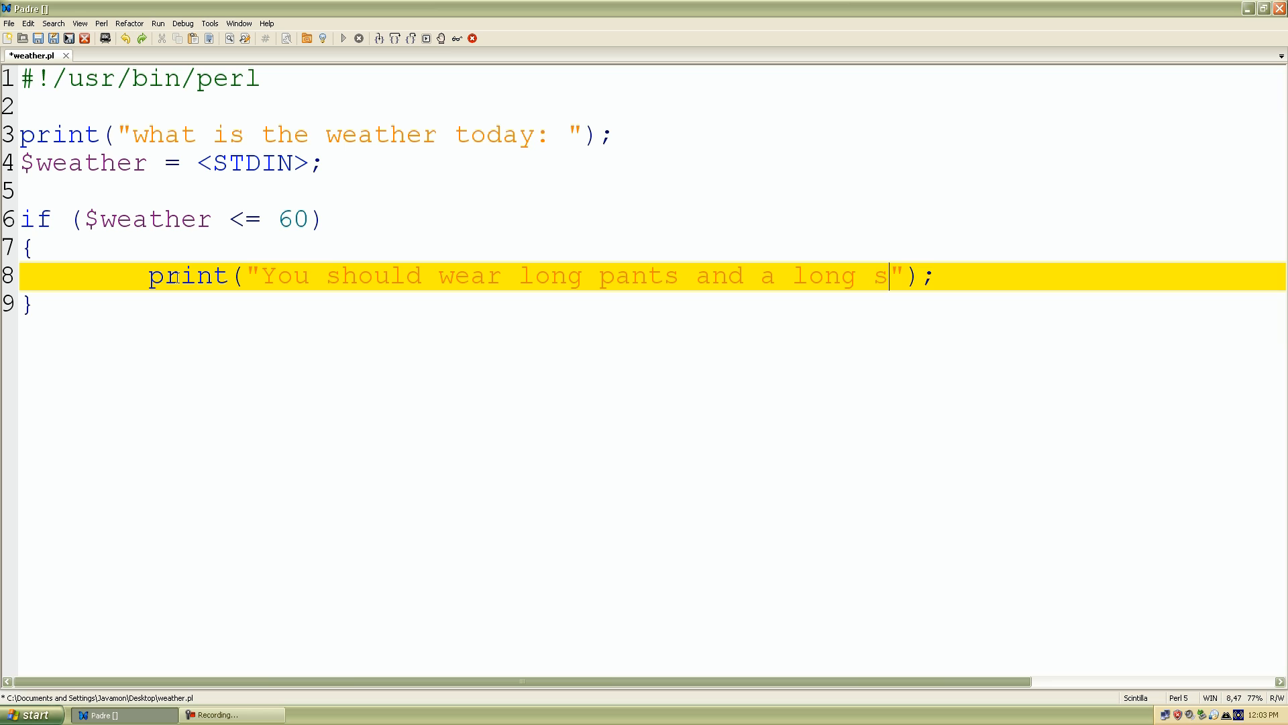
pyautogui.write('leeve shirt')
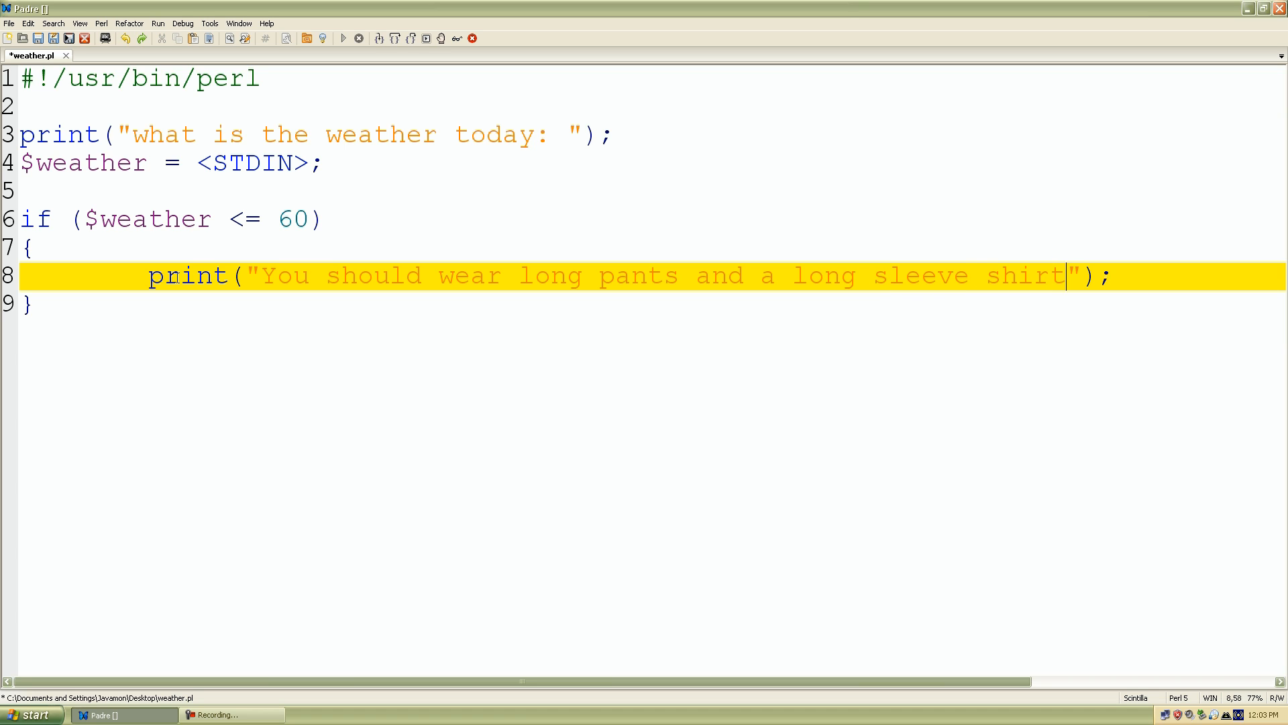
pyautogui.write('today.')
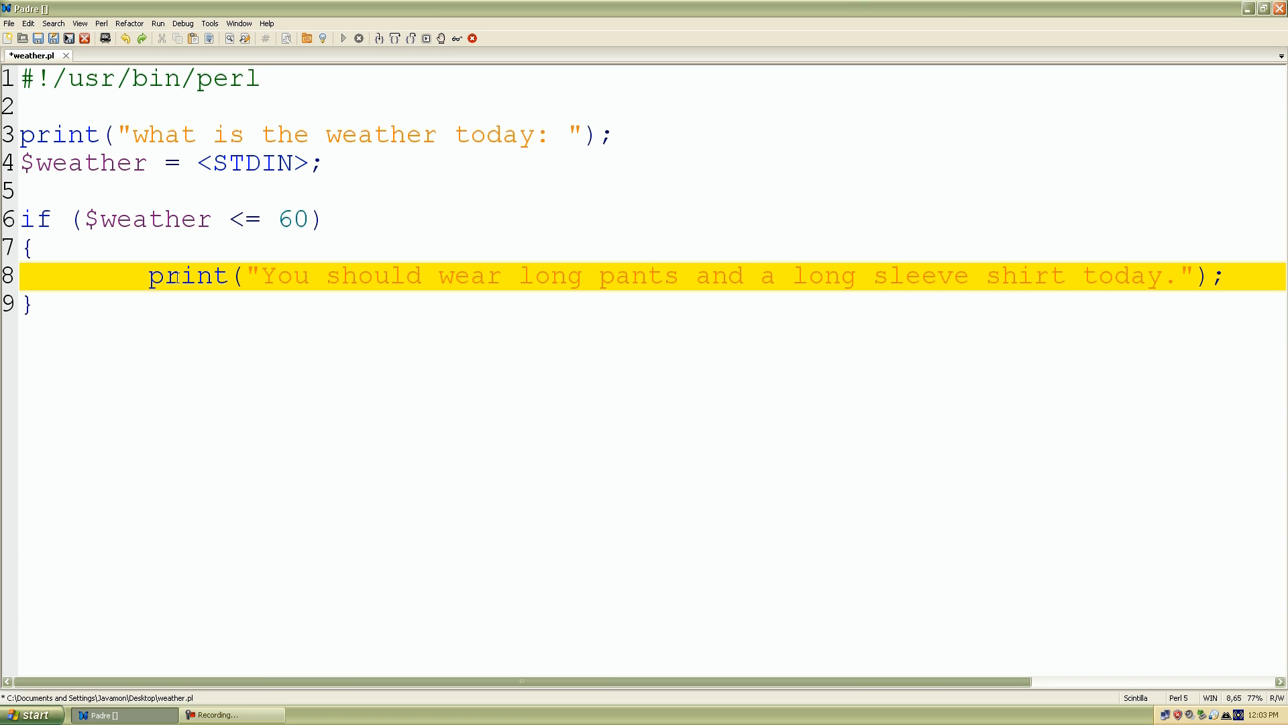
pyautogui.write('\\n')
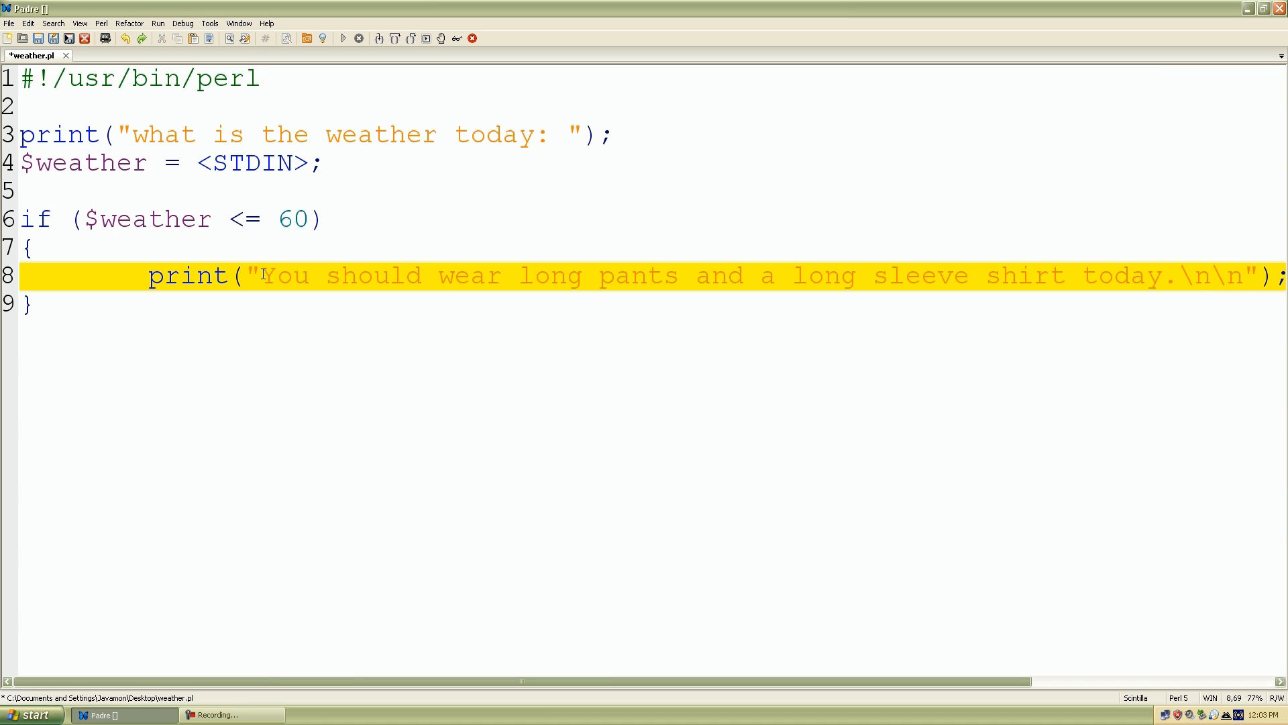
pyautogui.write('\\n')
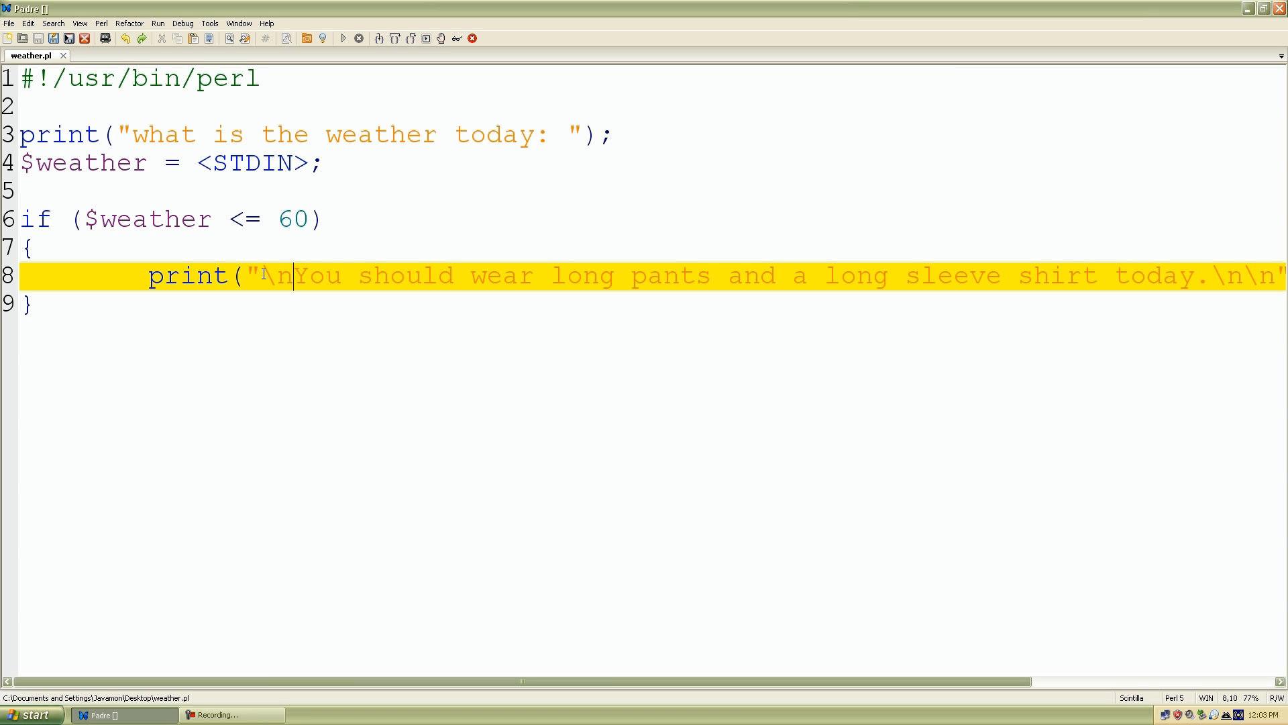
pyautogui.click(37, 306)
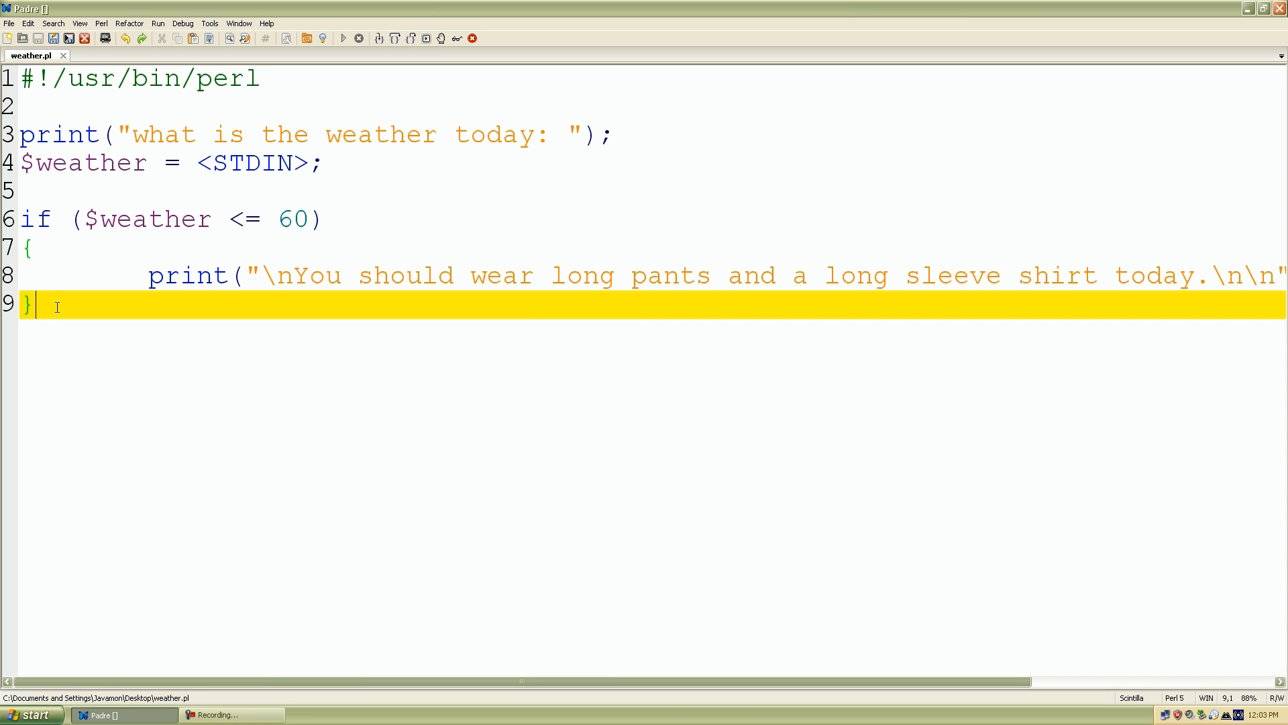
# Below the first block, write if ($weather > 60 && $weather <= 75).
pyautogui.write('if')
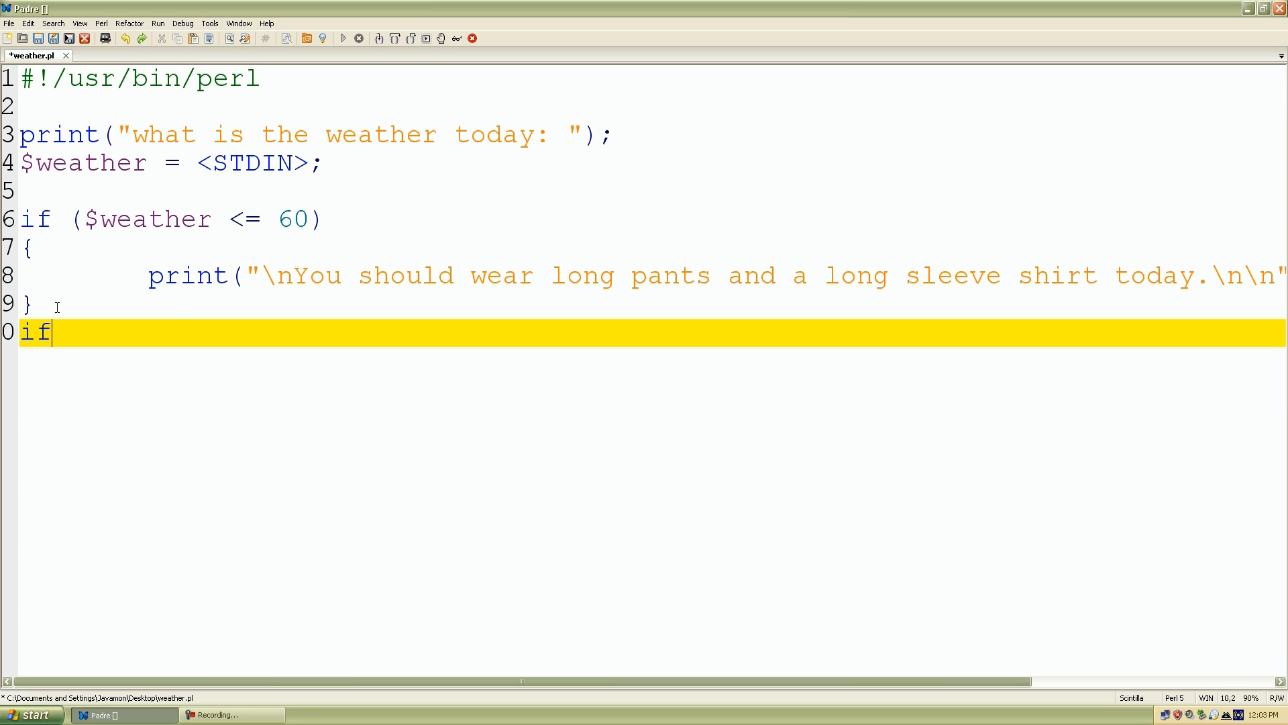
pyautogui.write('()')
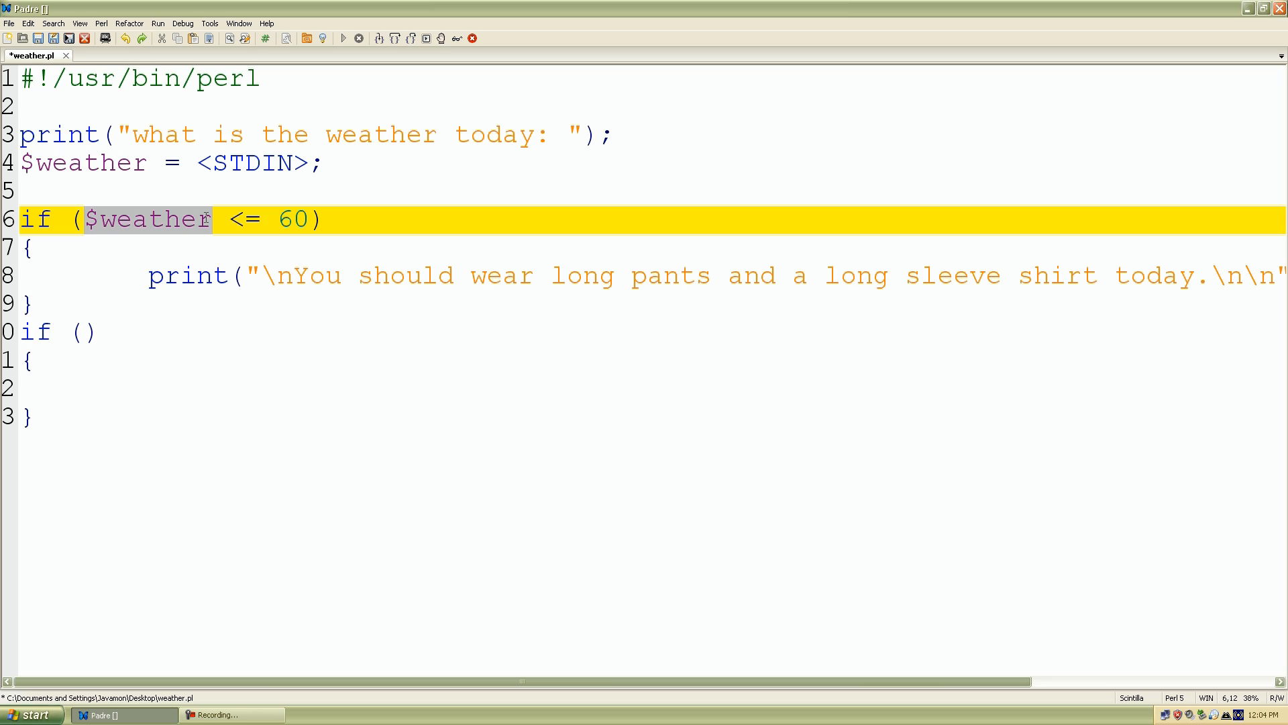
pyautogui.write('$weather')
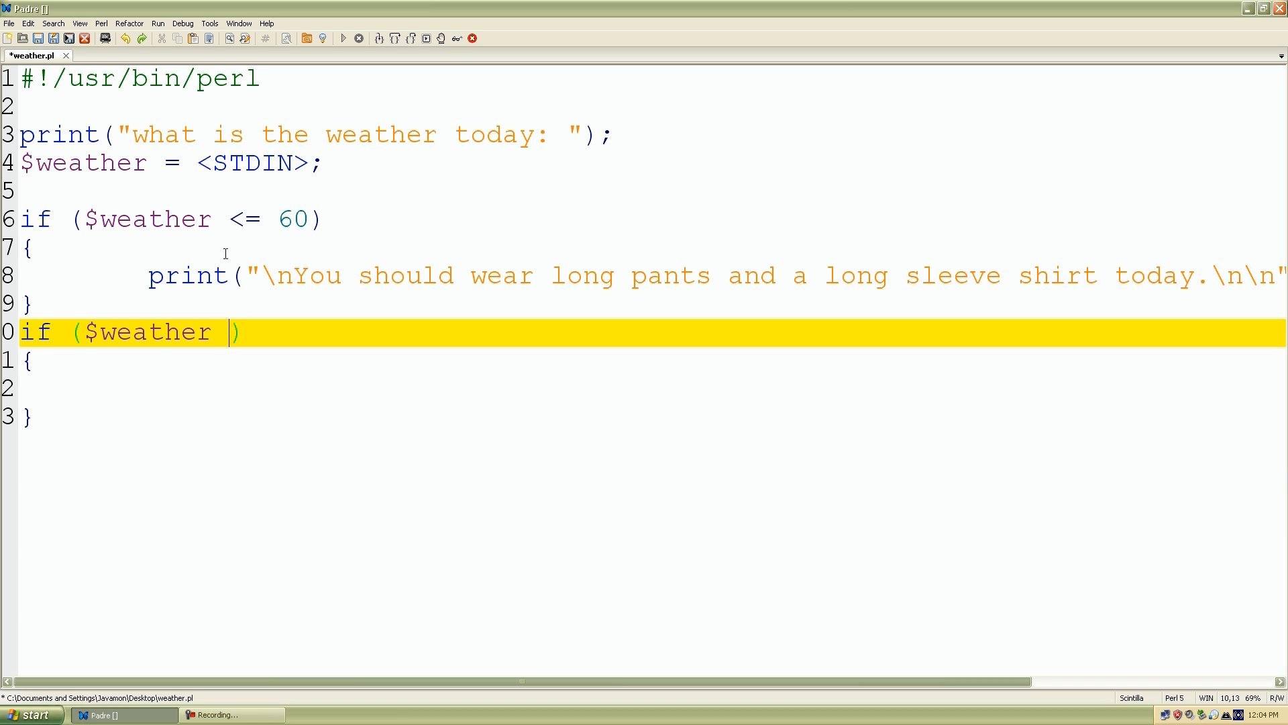
pyautogui.write('>')
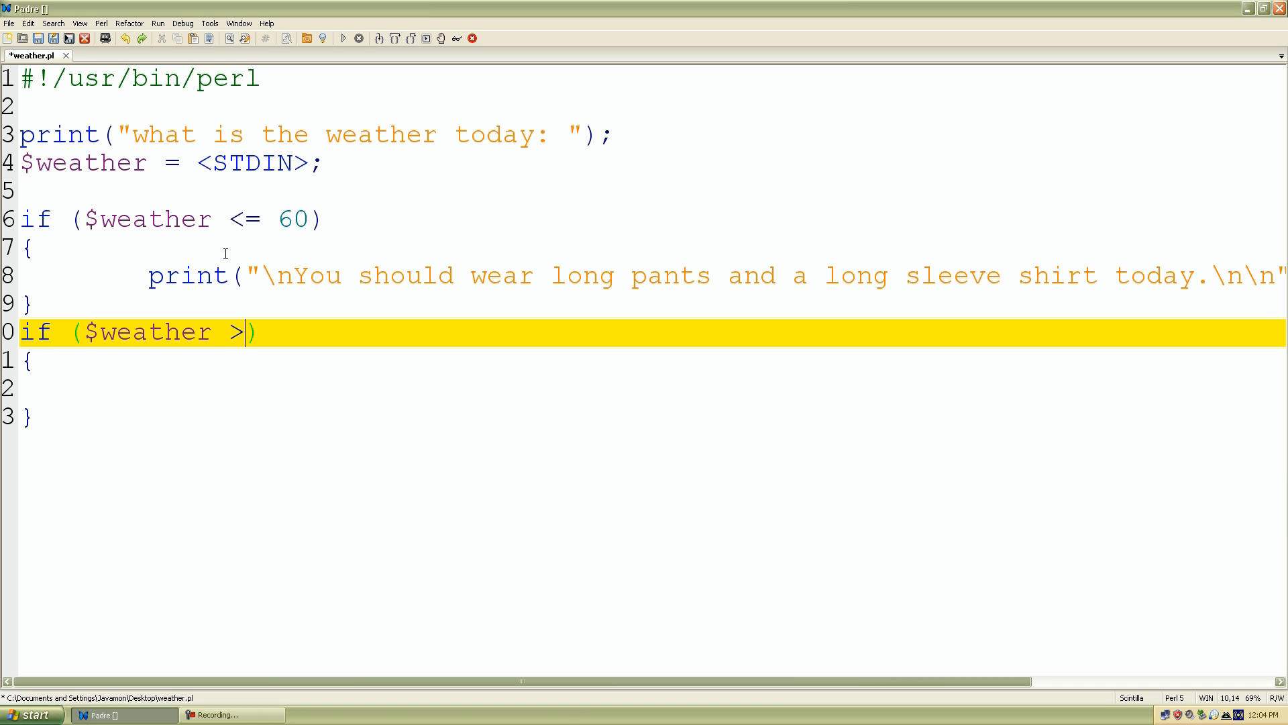
pyautogui.write('60')
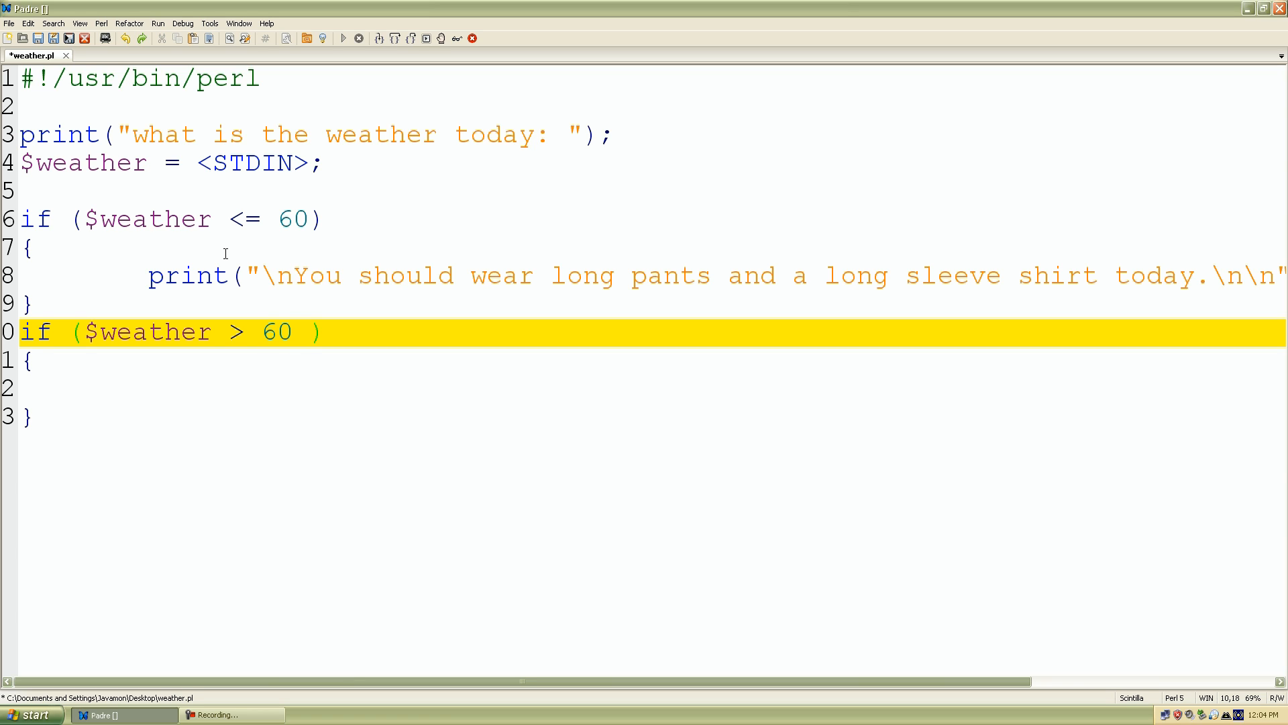
pyautogui.write('&&')
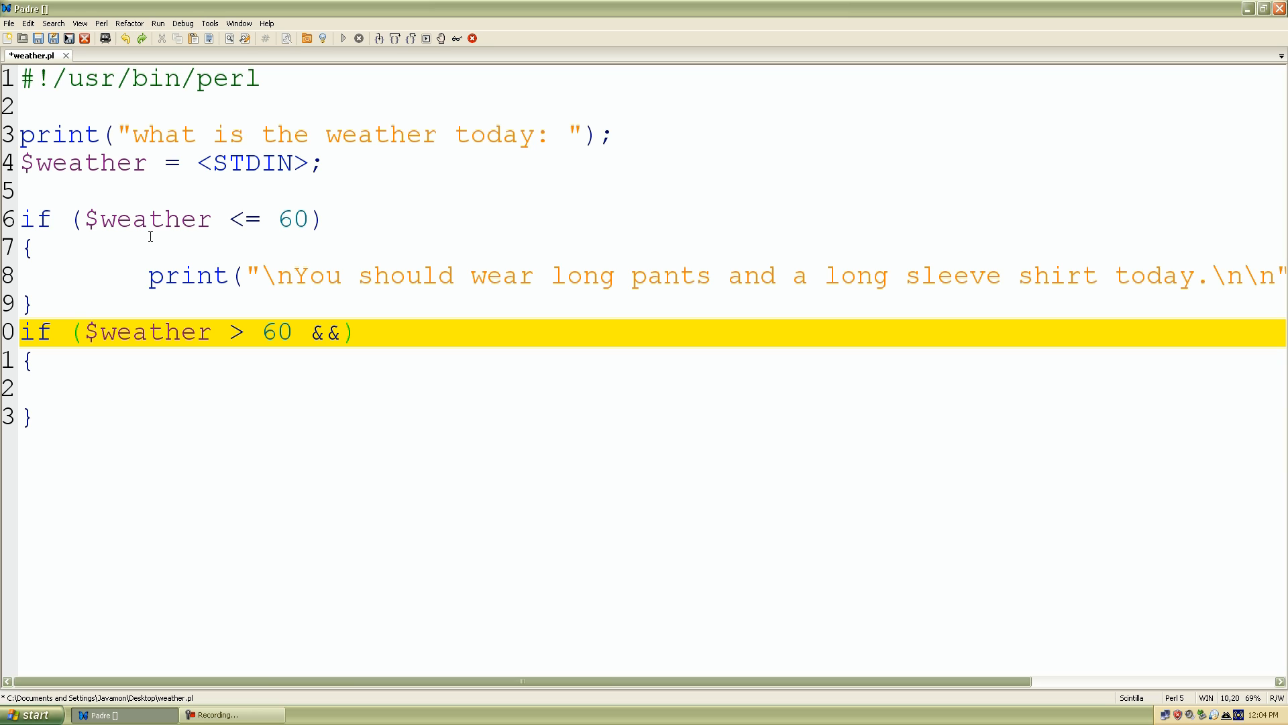
pyautogui.moveTo(78, 332); pyautogui.dragTo(246, 332)
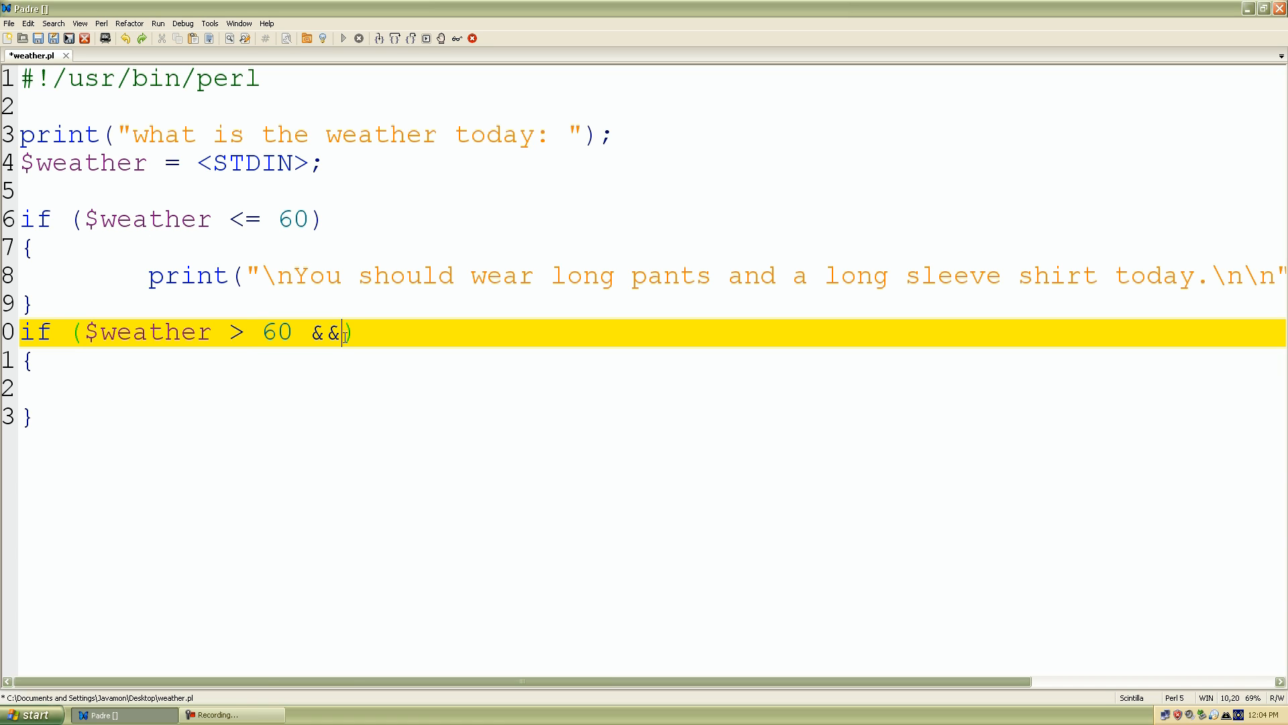
pyautogui.write('$weather >')
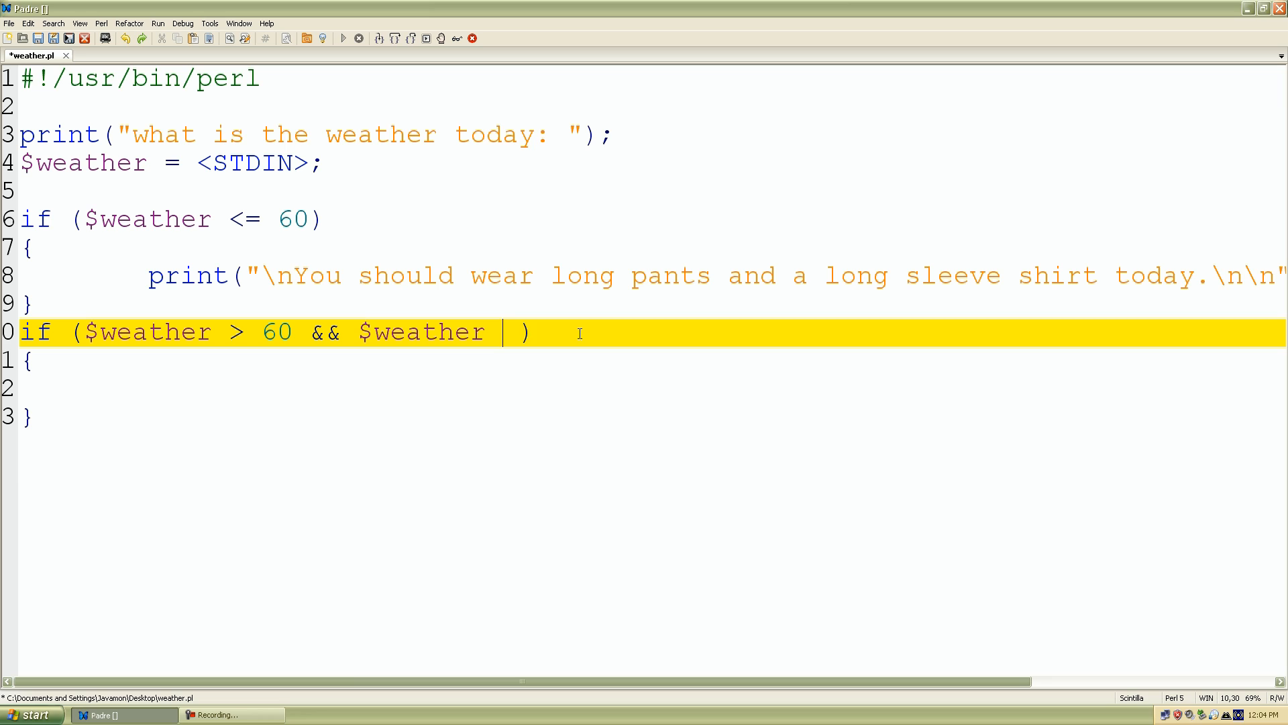
pyautogui.write('<=')
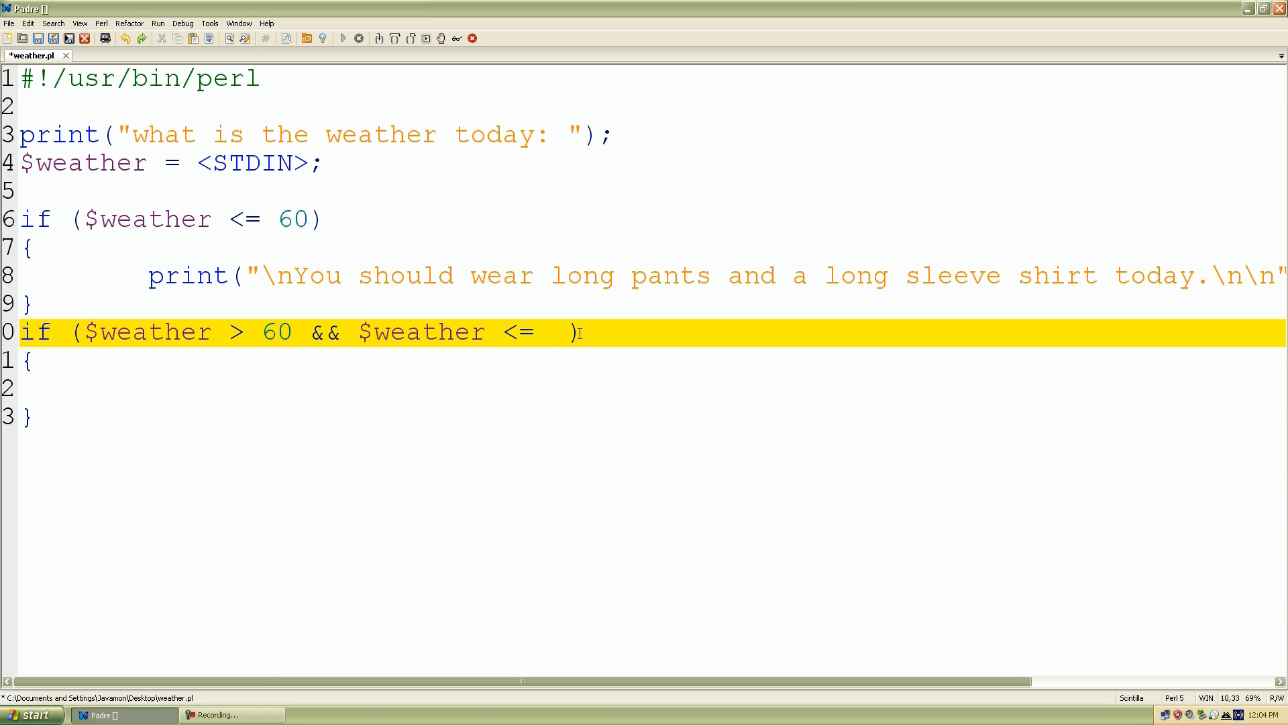
pyautogui.write('75')
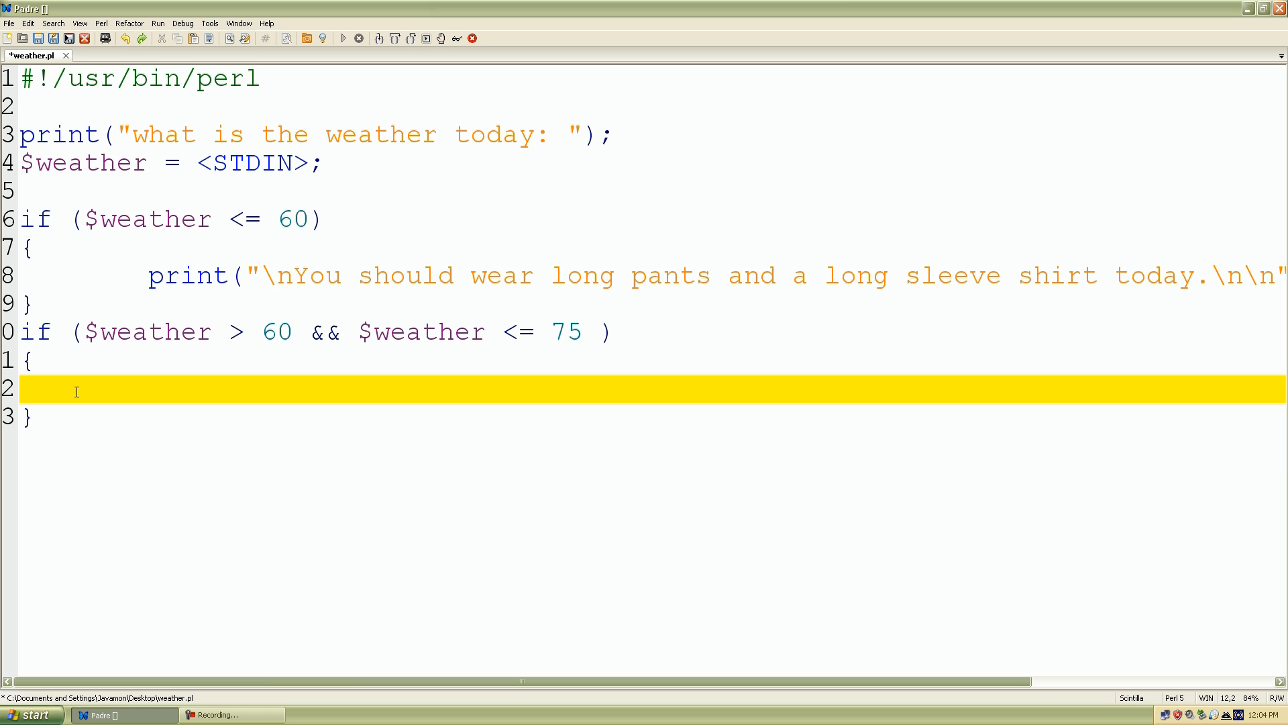
# Print "\n\nYou should wear short pants and a tee-shirt today.\n" in that block.
pyautogui.write('print();')
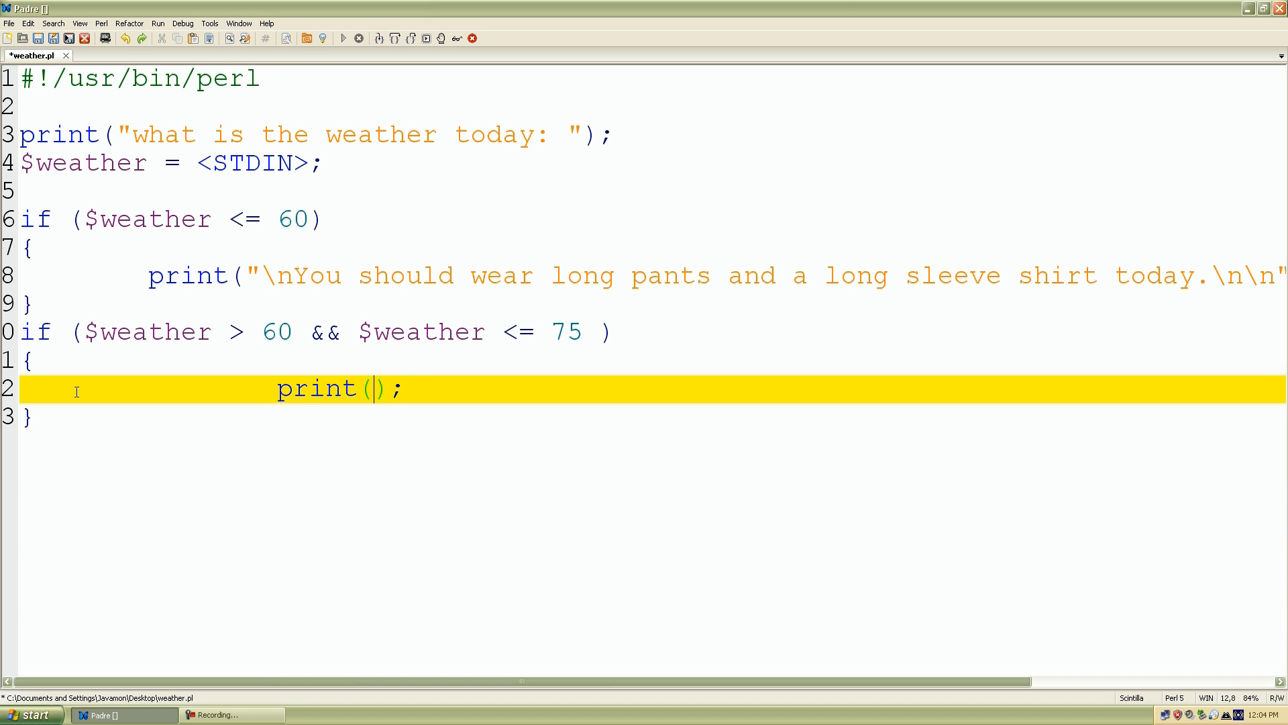
pyautogui.write('"You should w')
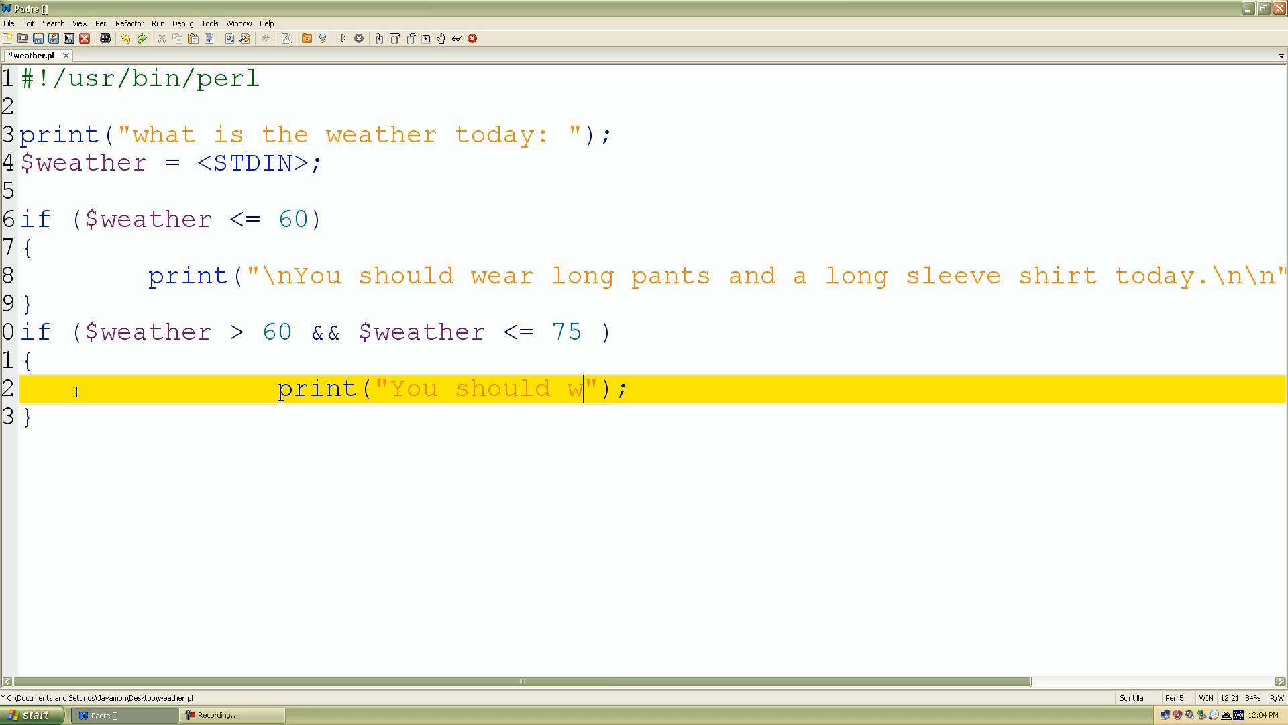
pyautogui.write('ear shot')
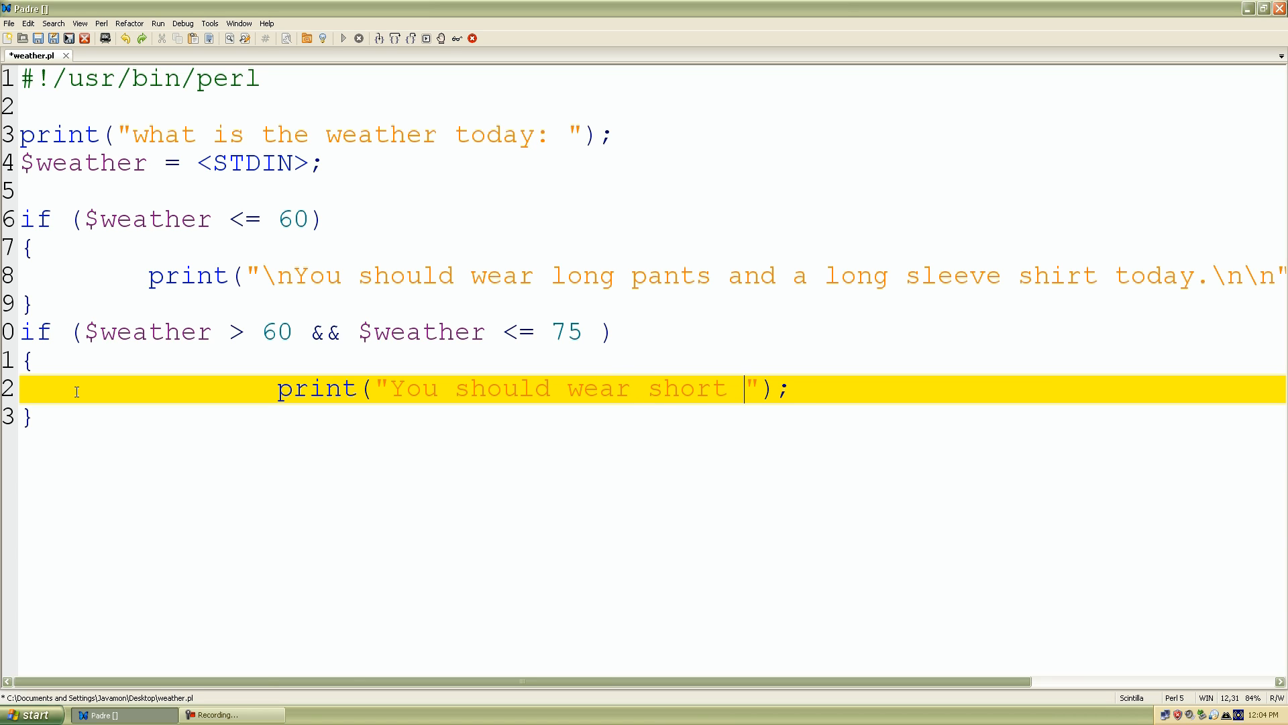
pyautogui.write('pants and a tee-shirt today.')
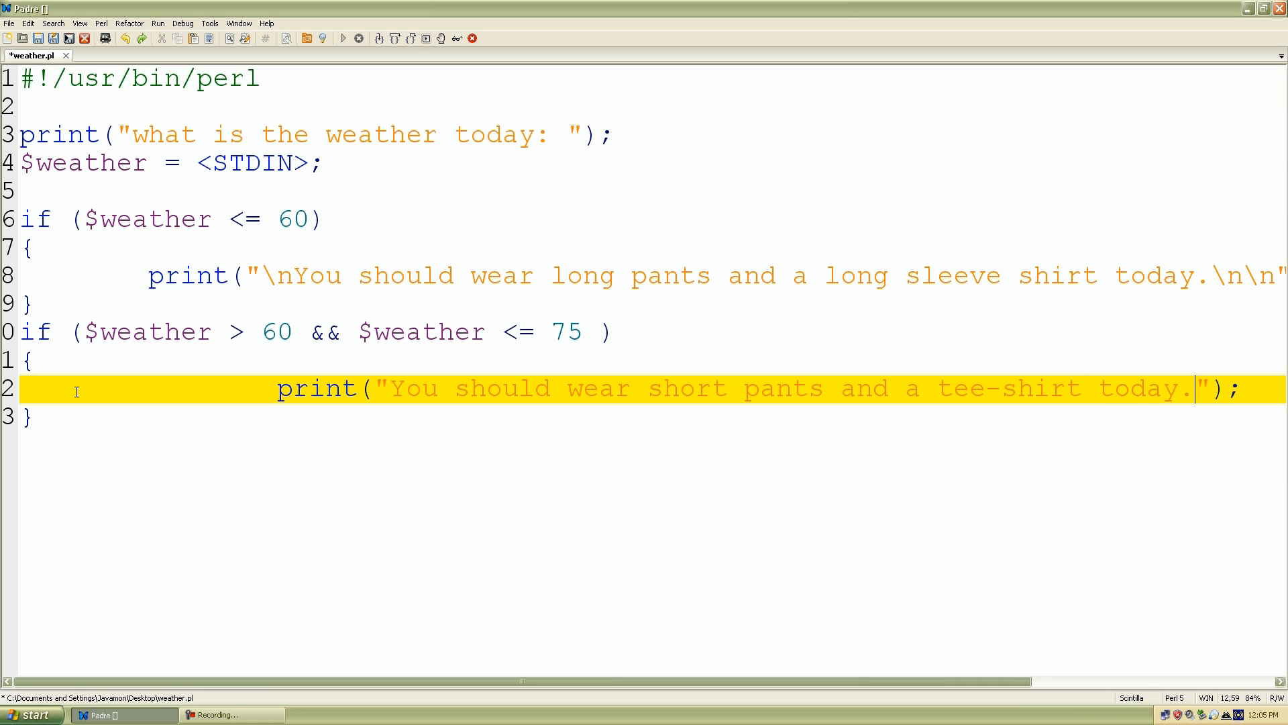
pyautogui.write('\\n\\n')
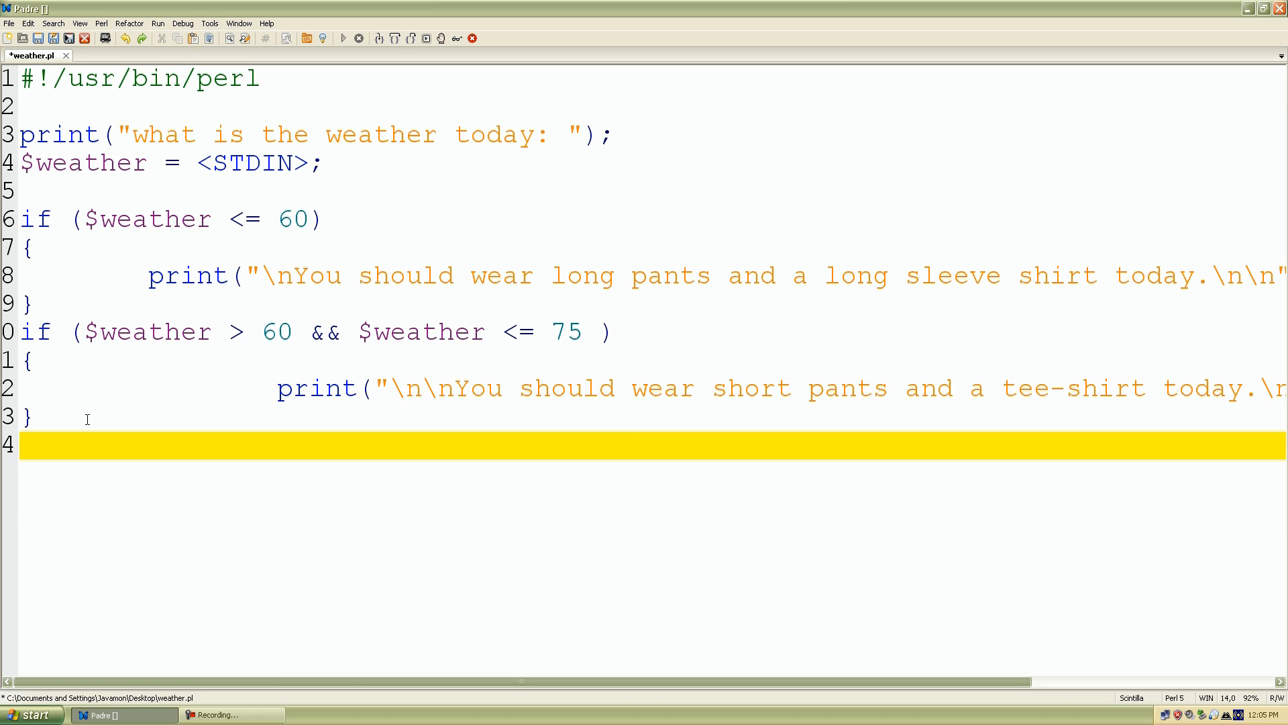
# Add a third if condition and raise the second block's upper limit to 95.
pyautogui.write('if')
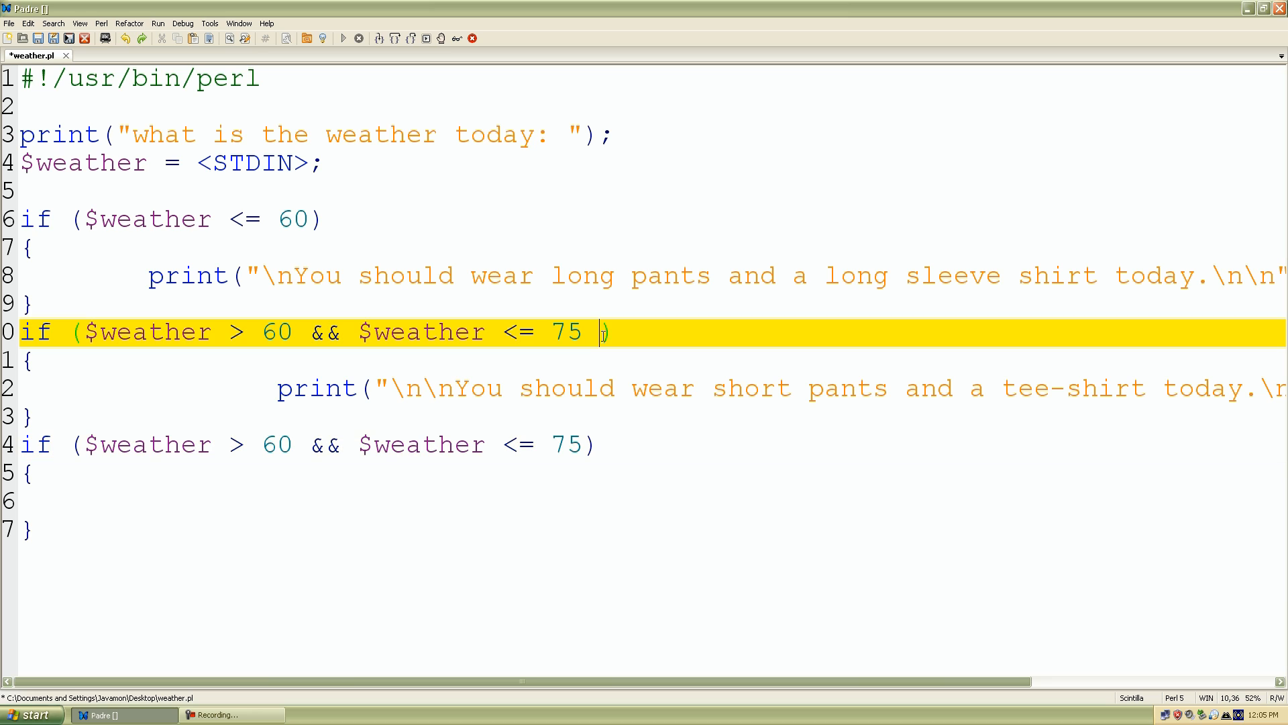
pyautogui.press('BackSpace')
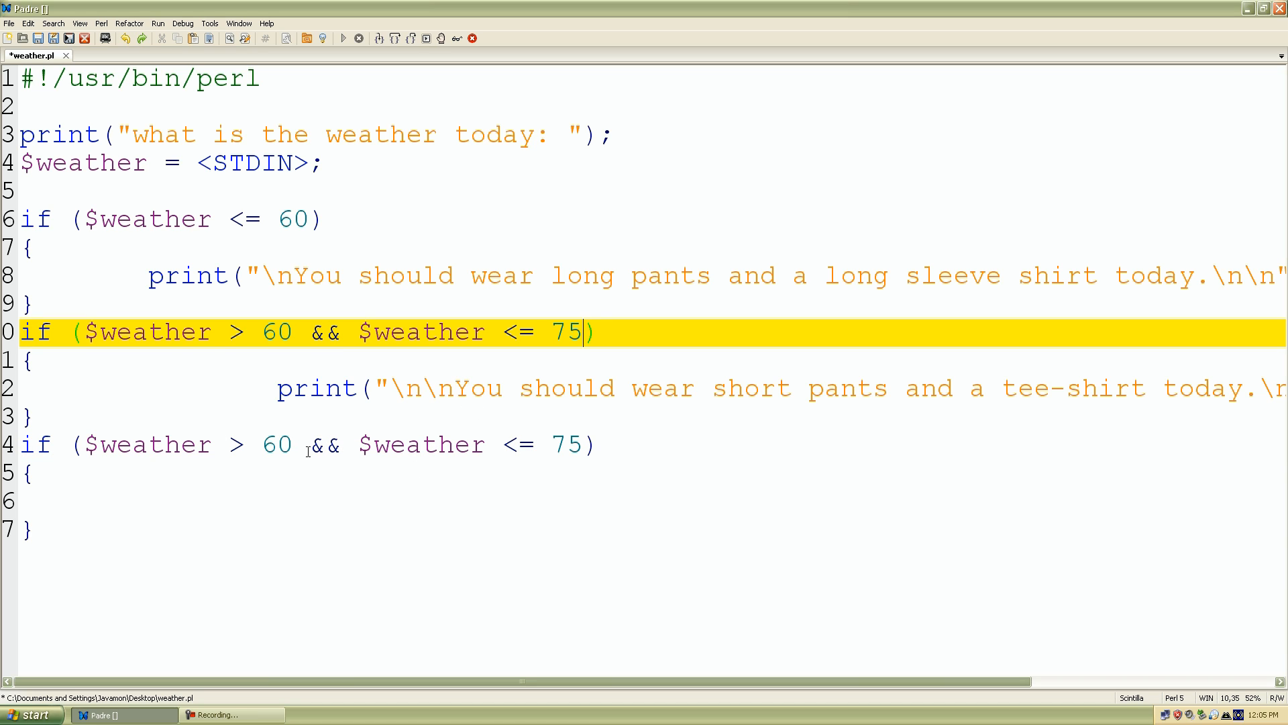
pyautogui.click(294, 444)
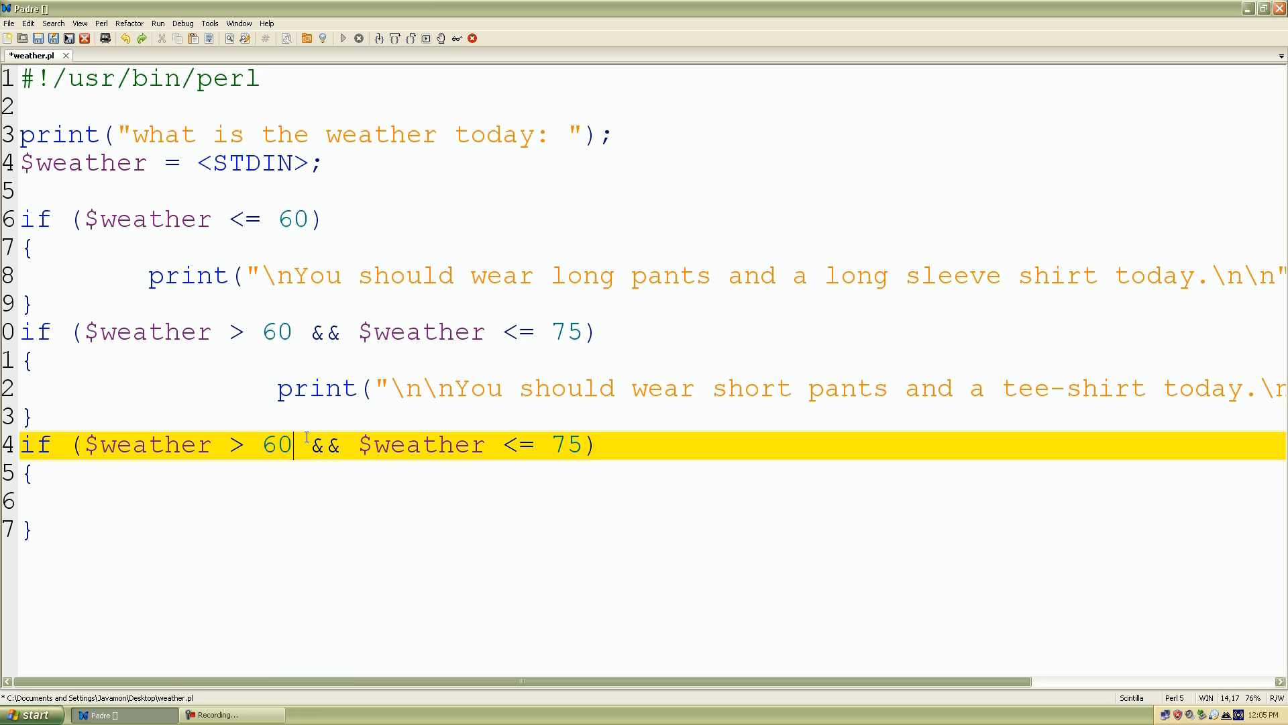
pyautogui.press('Backspace')
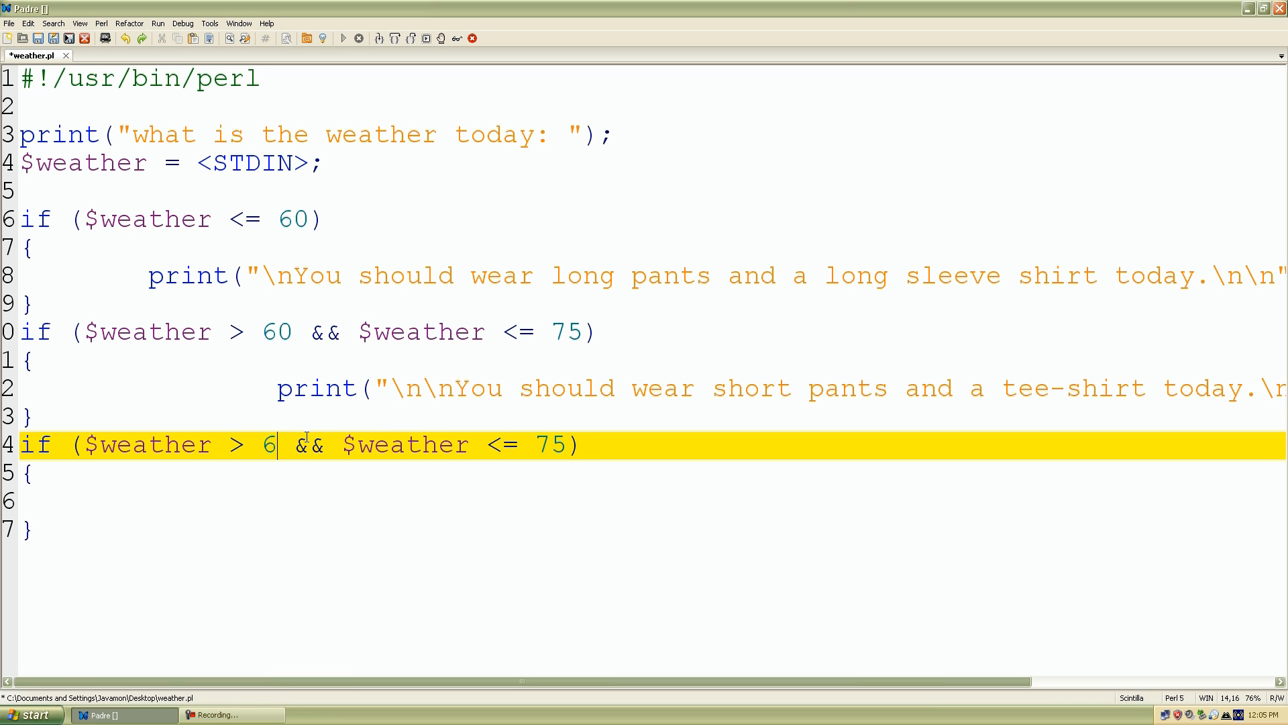
pyautogui.press('BackSpace')
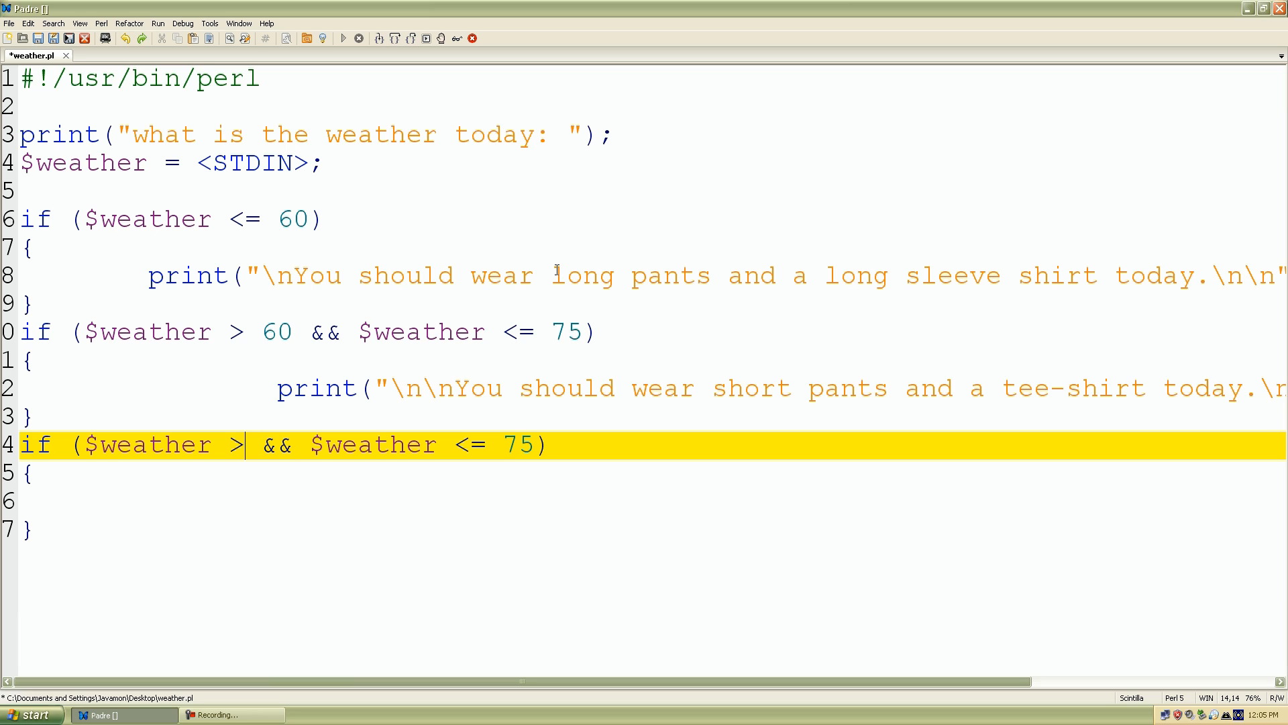
pyautogui.click(552, 331)
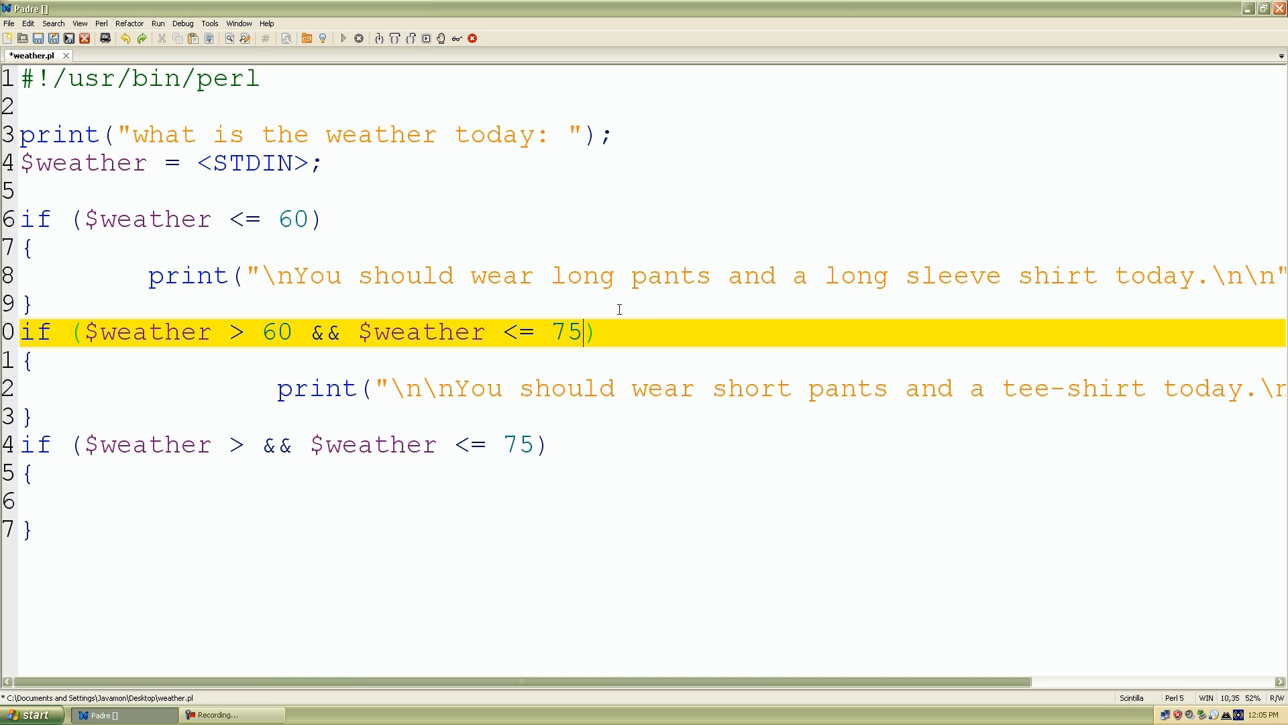
pyautogui.press('BackSpace')
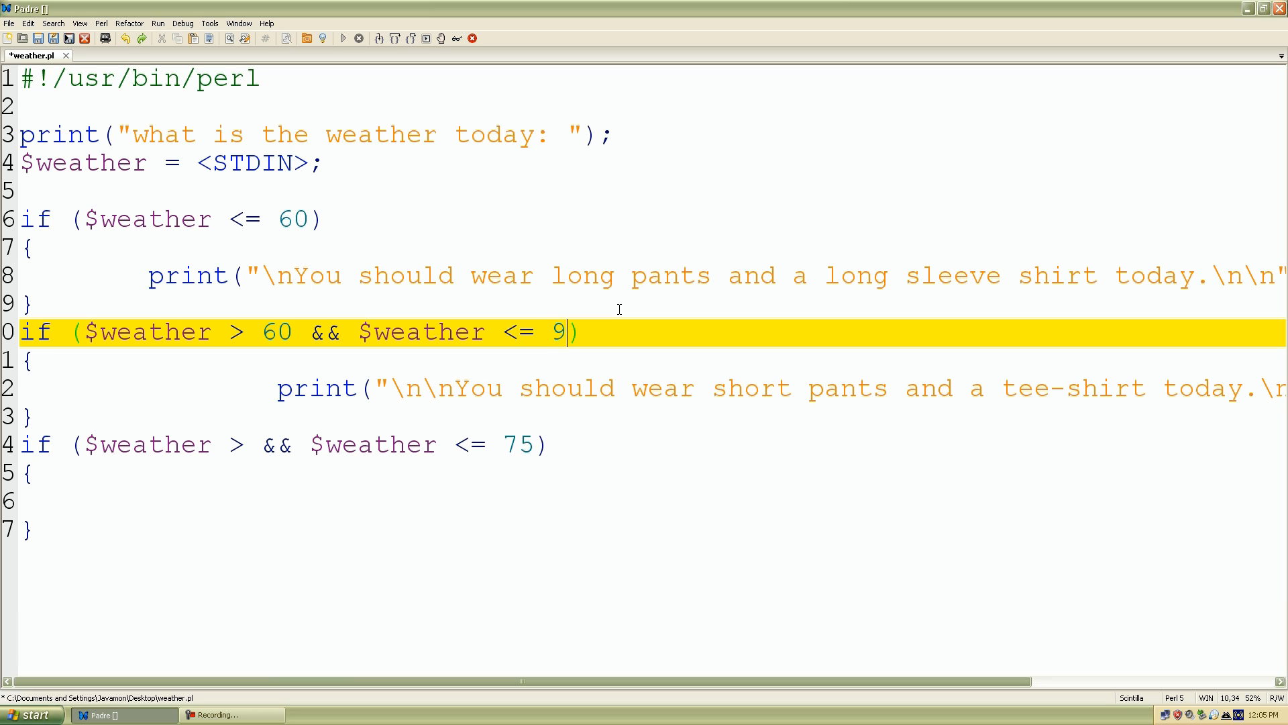
pyautogui.write('5')
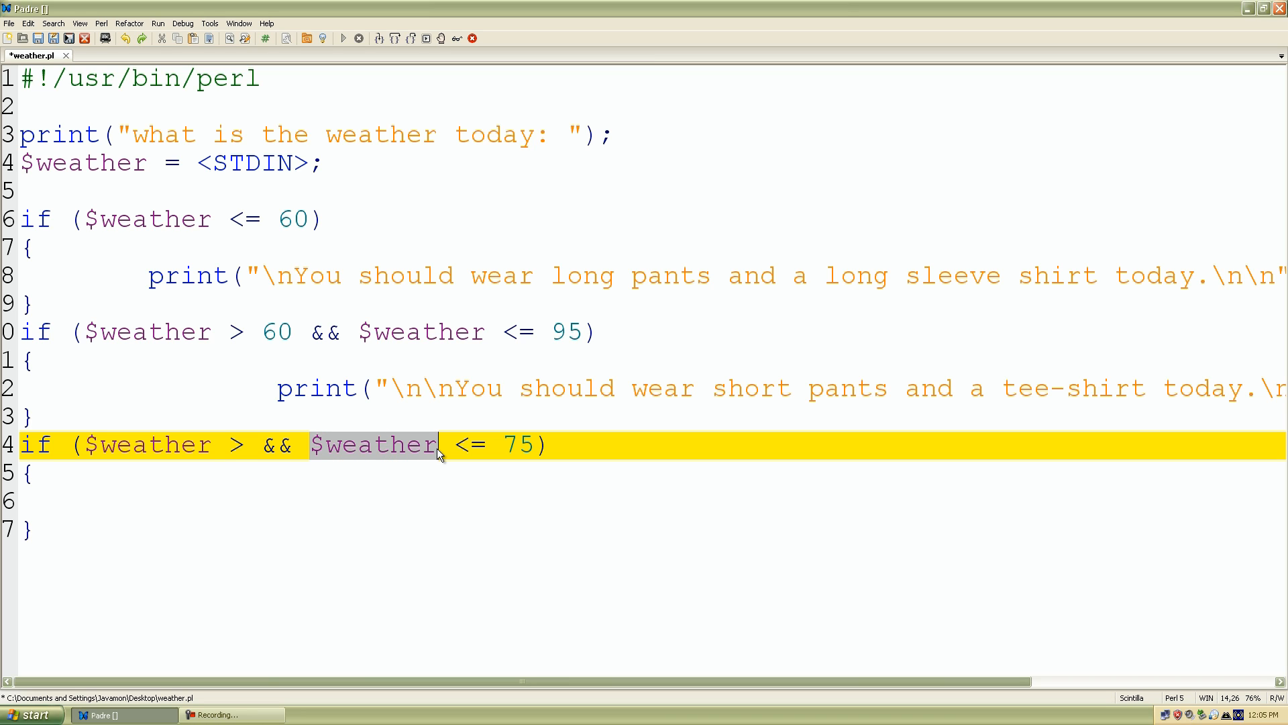
# Reduce the third condition to just $weather > 95.
pyautogui.press('Delete')
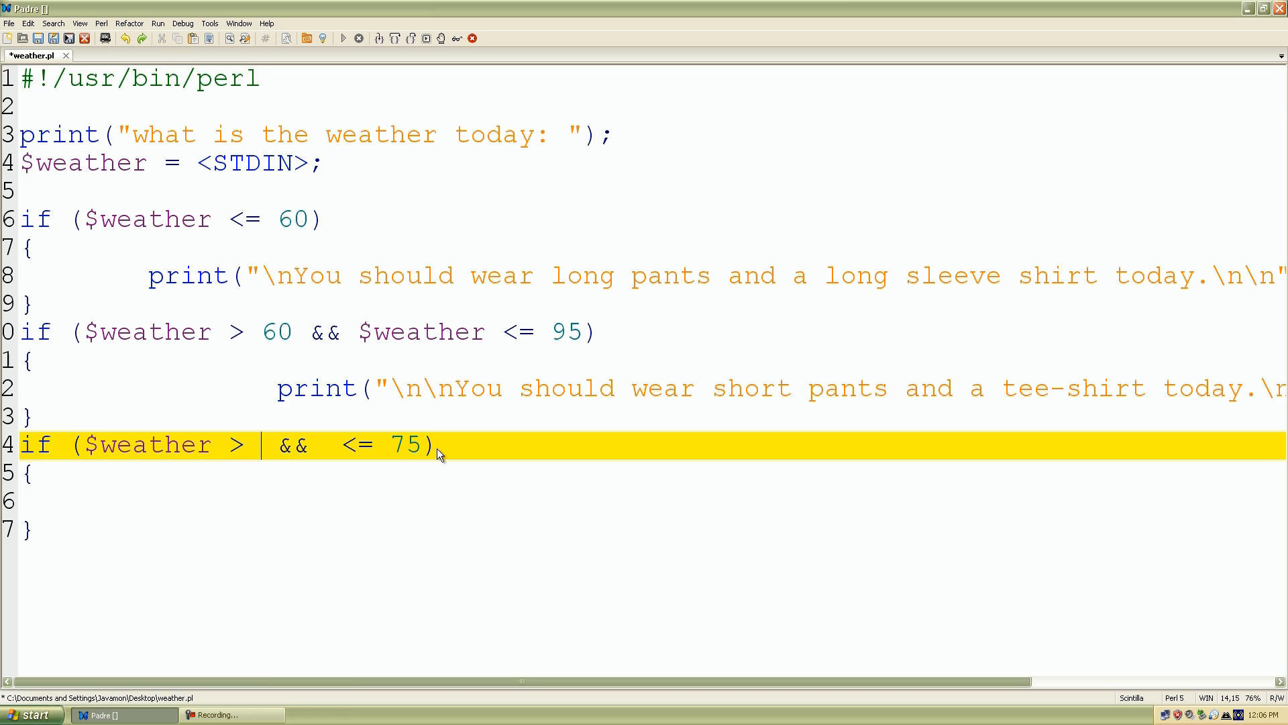
pyautogui.write('95')
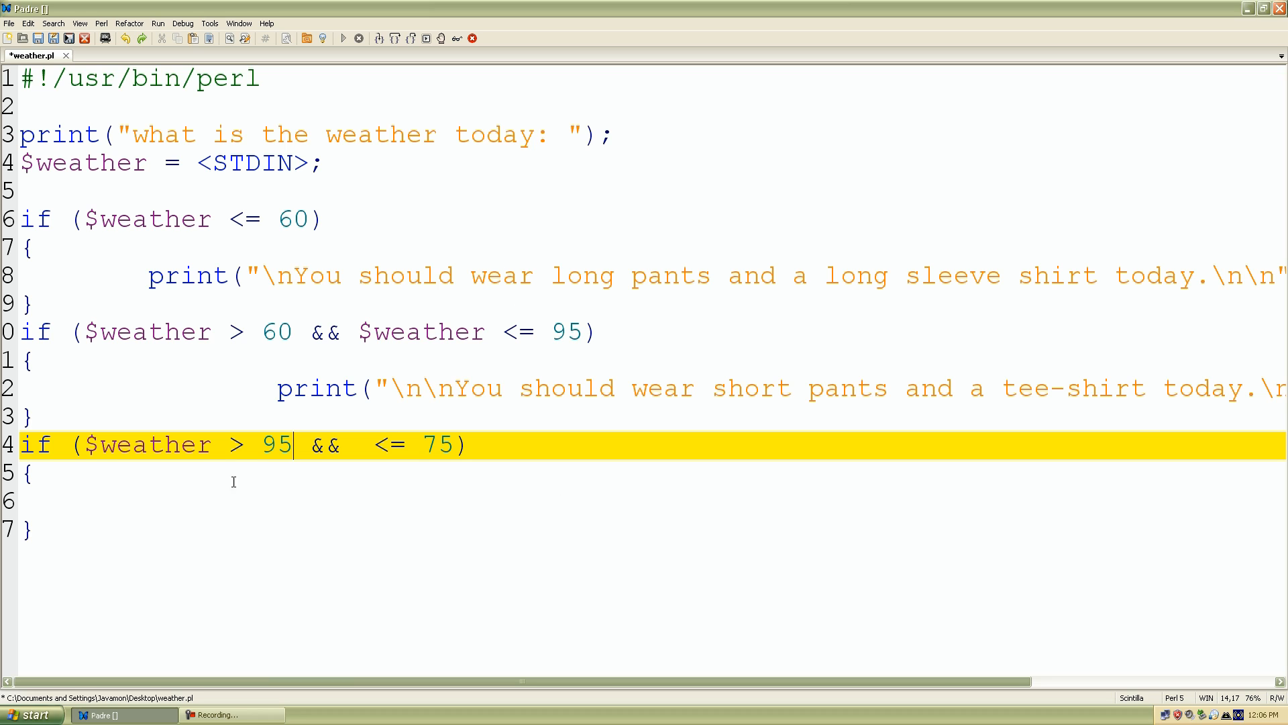
pyautogui.moveTo(321, 444); pyautogui.dragTo(456, 444)
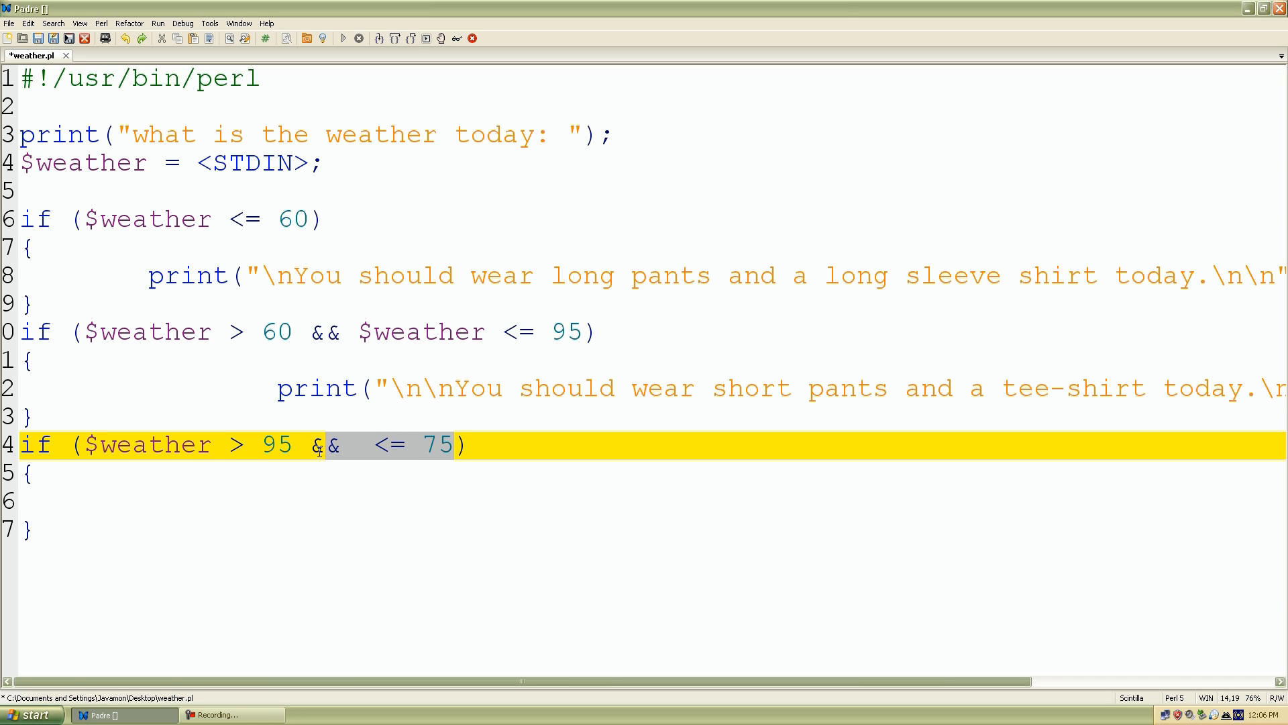
pyautogui.press('Delete')
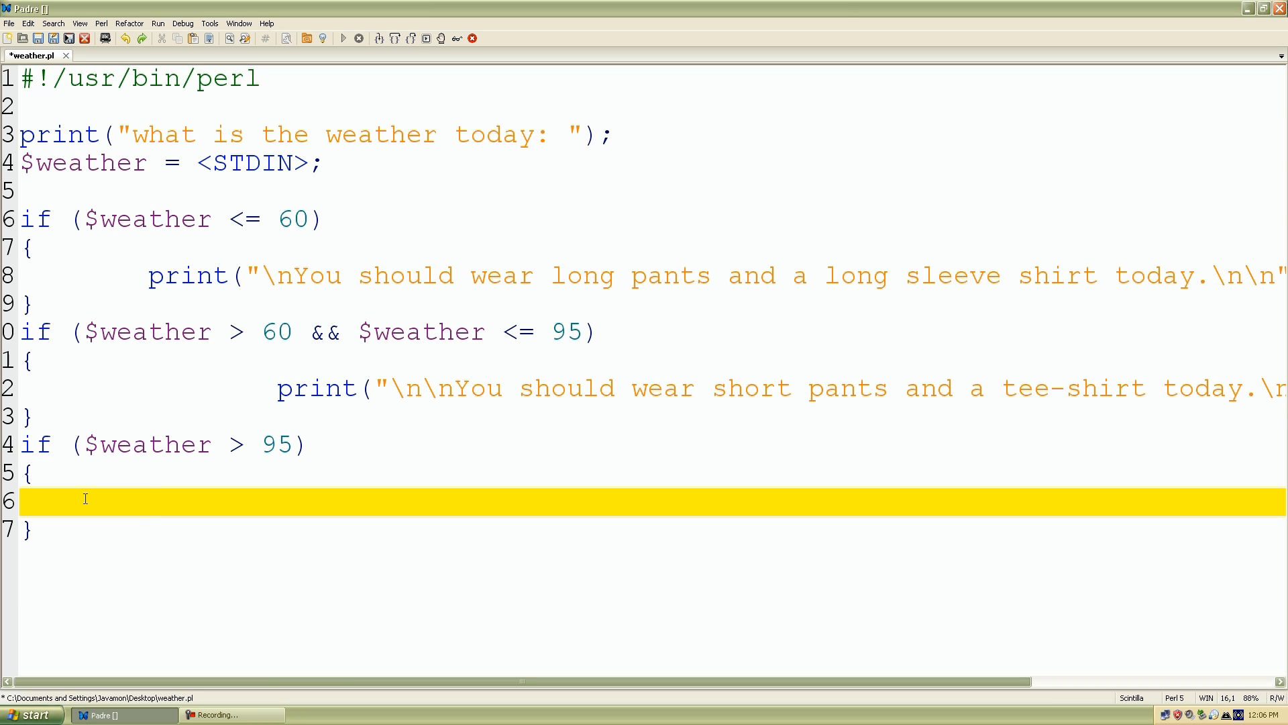
# Print "\n\nIt's too hot to leave the house.\n\n" in the third block and save.
pyautogui.write('print()')
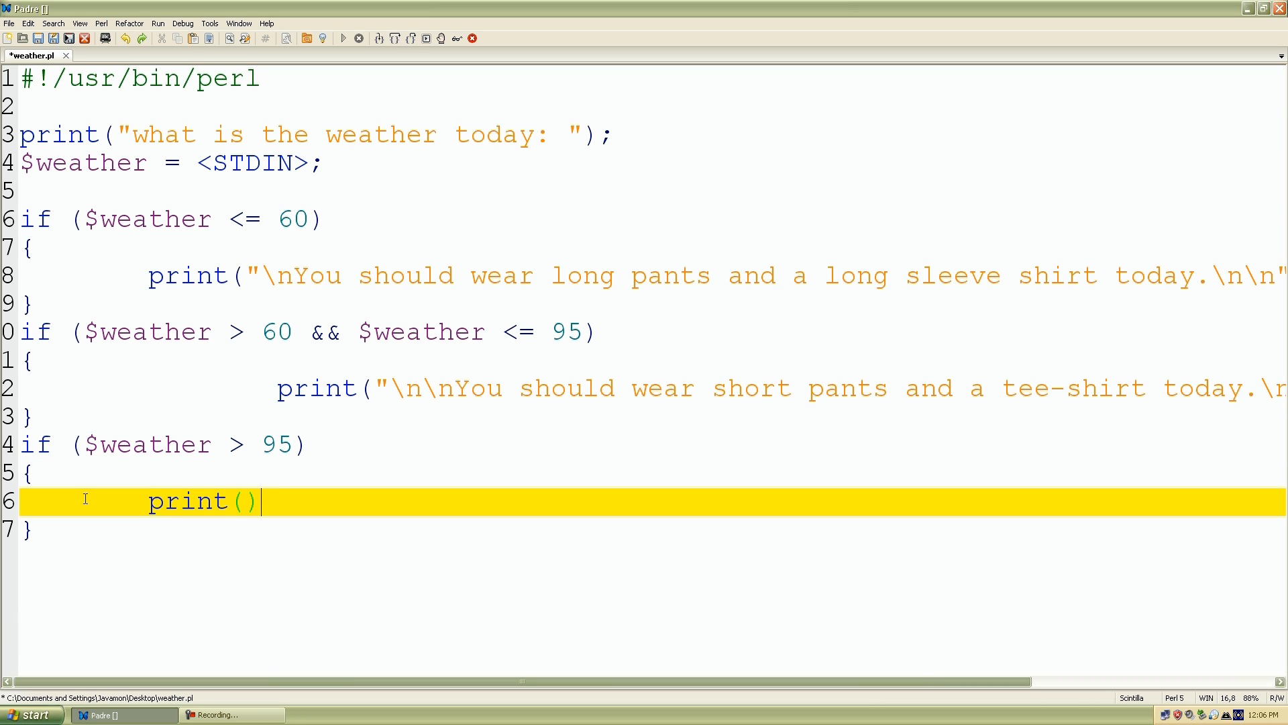
pyautogui.write(';')
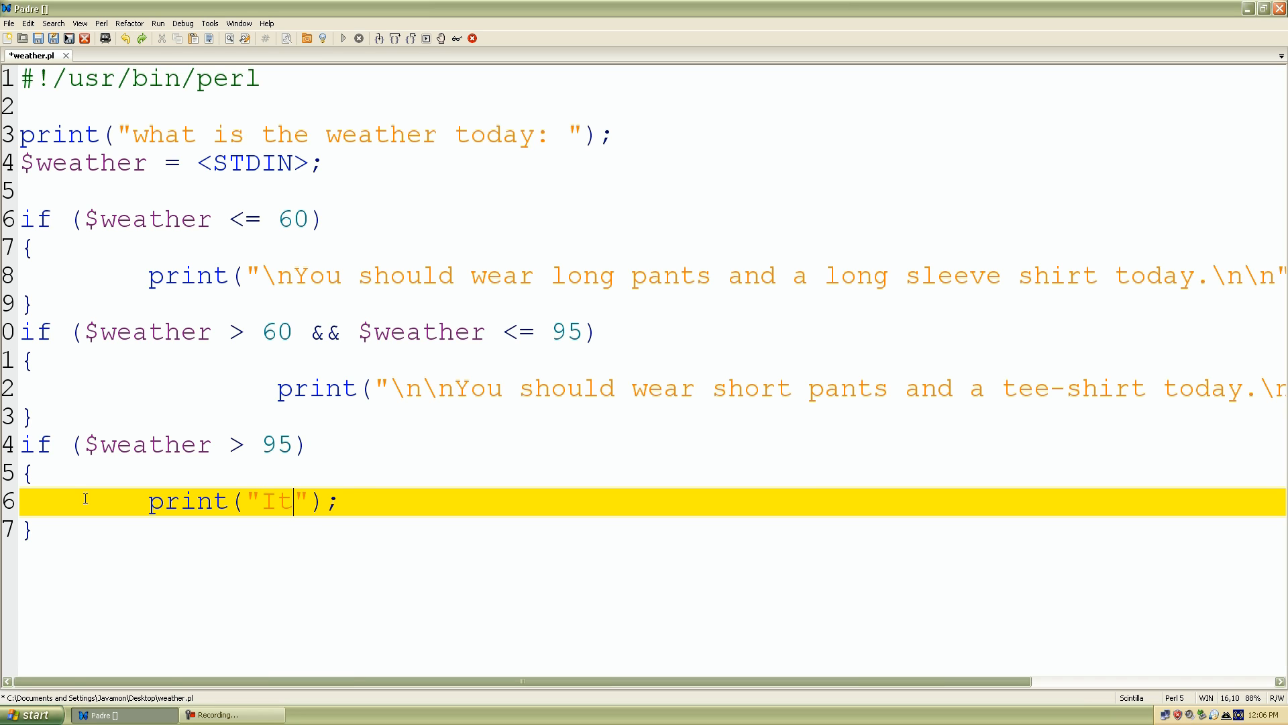
pyautogui.write("'s to")
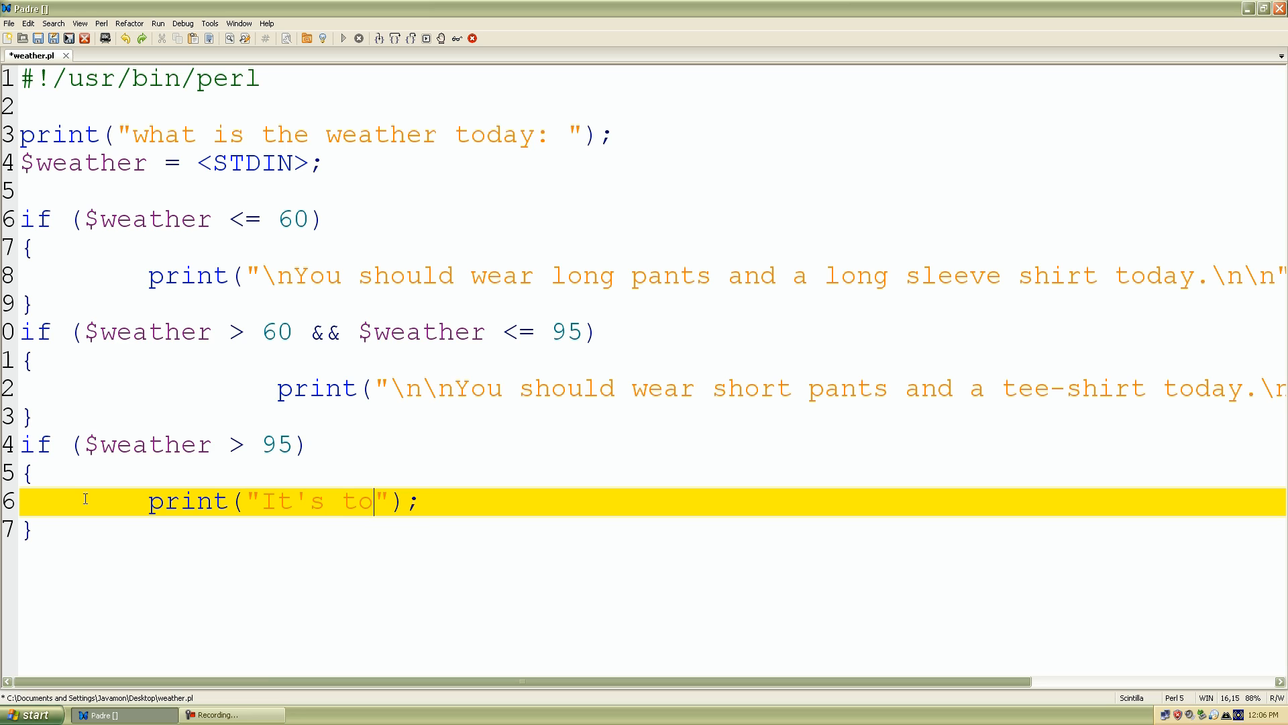
pyautogui.write('o hot')
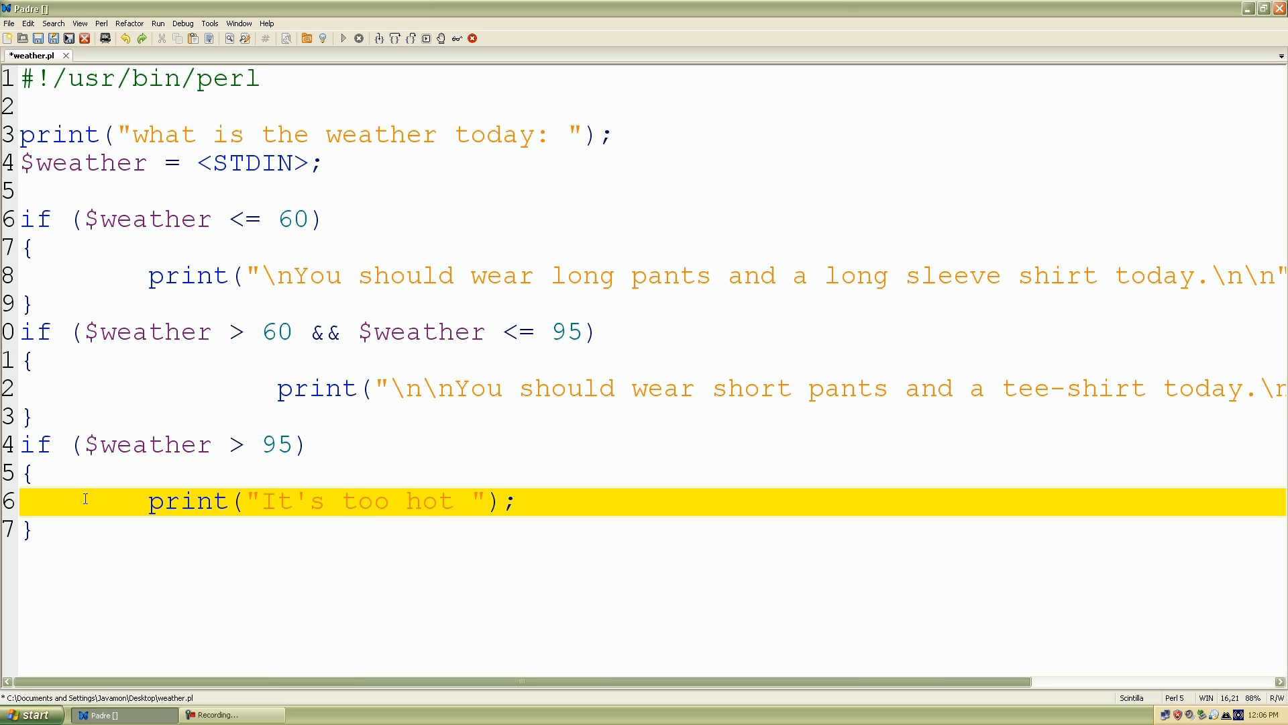
pyautogui.write('to leave the')
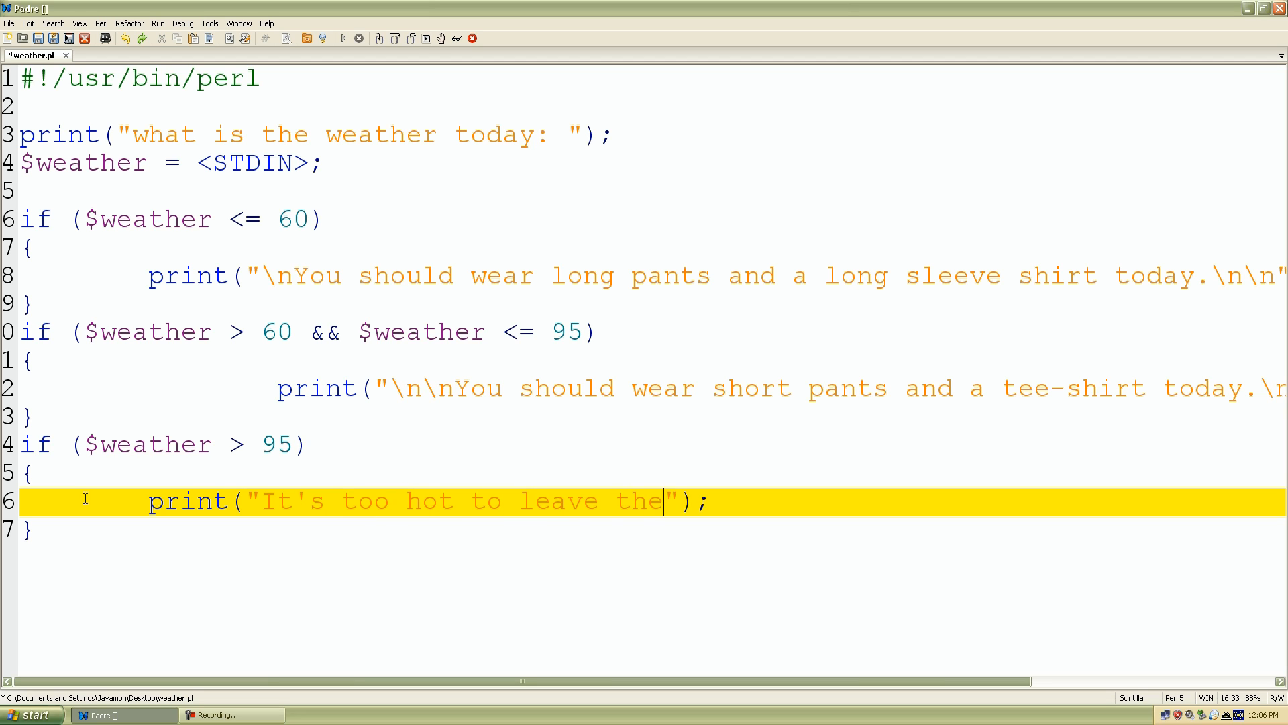
pyautogui.write('house.')
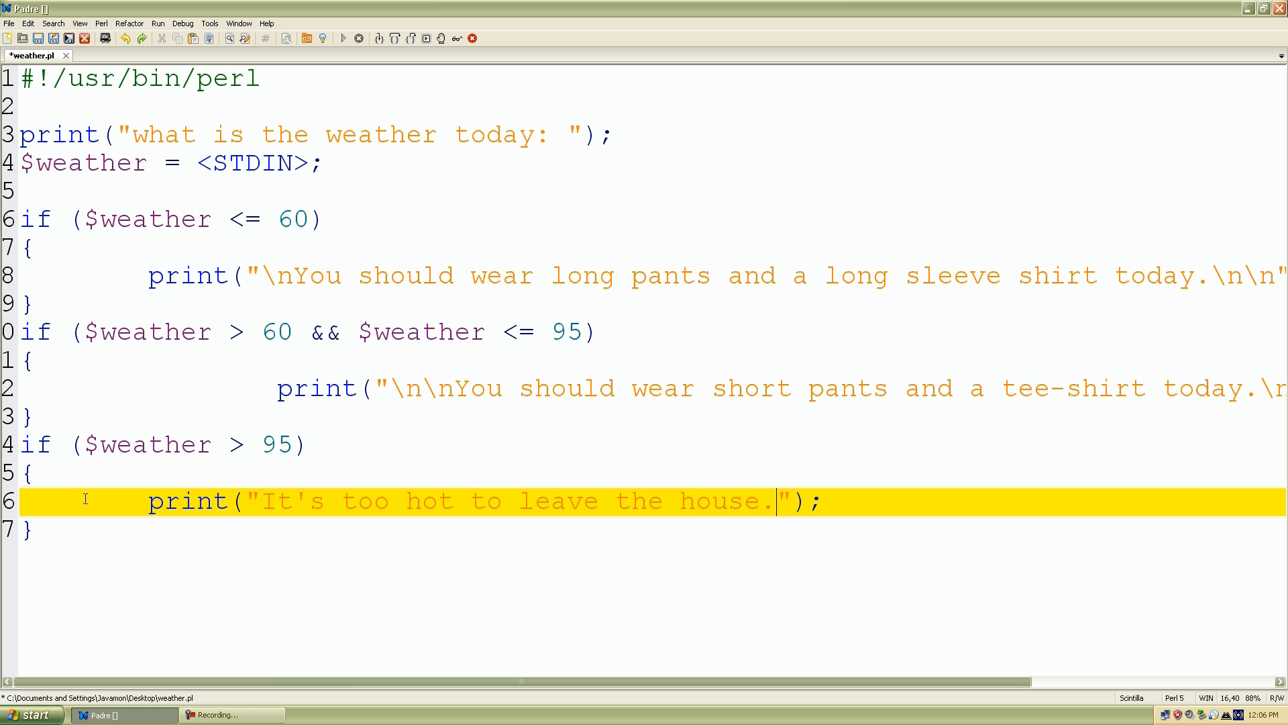
pyautogui.write('\\n\\n')
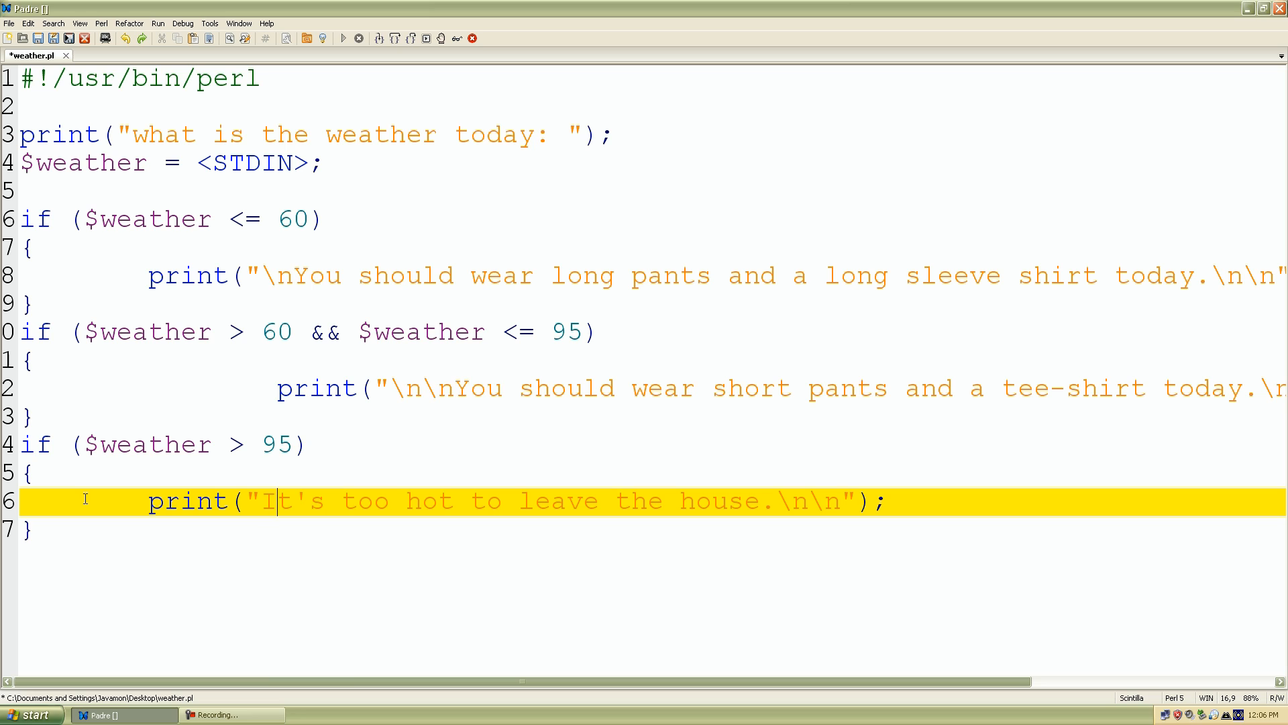
pyautogui.write('\\n\\n')
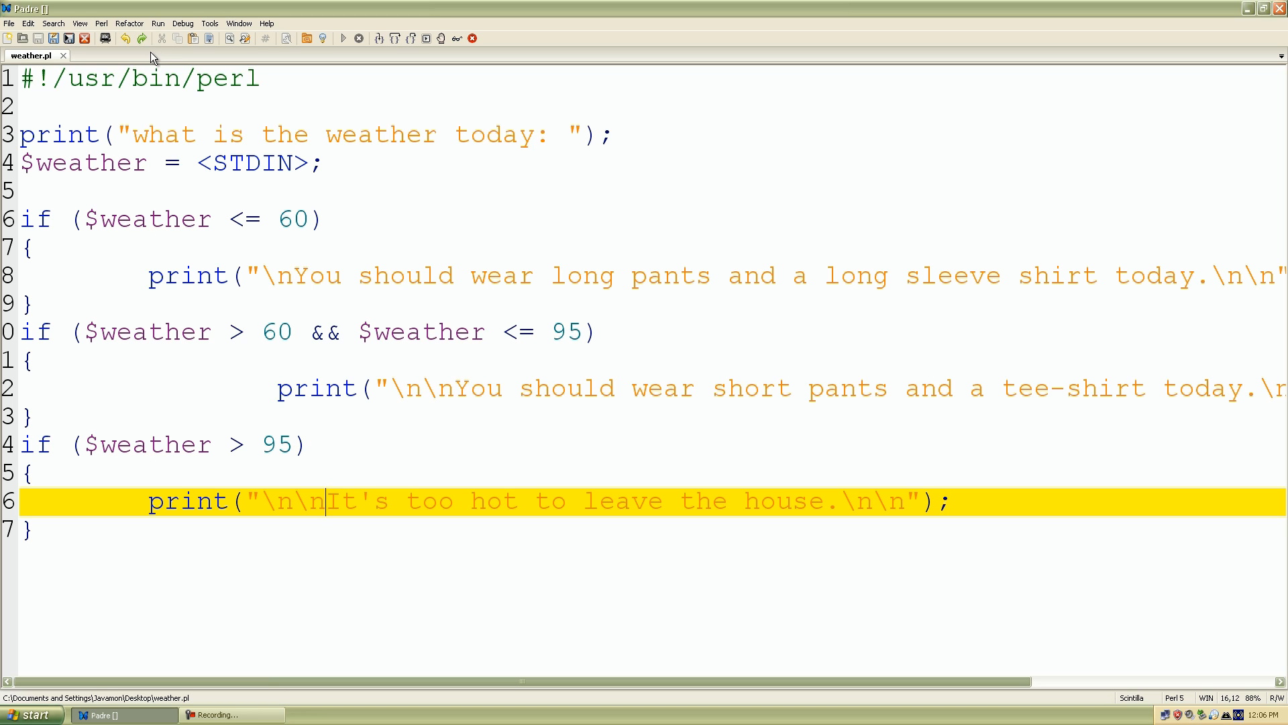
pyautogui.click(343, 39)
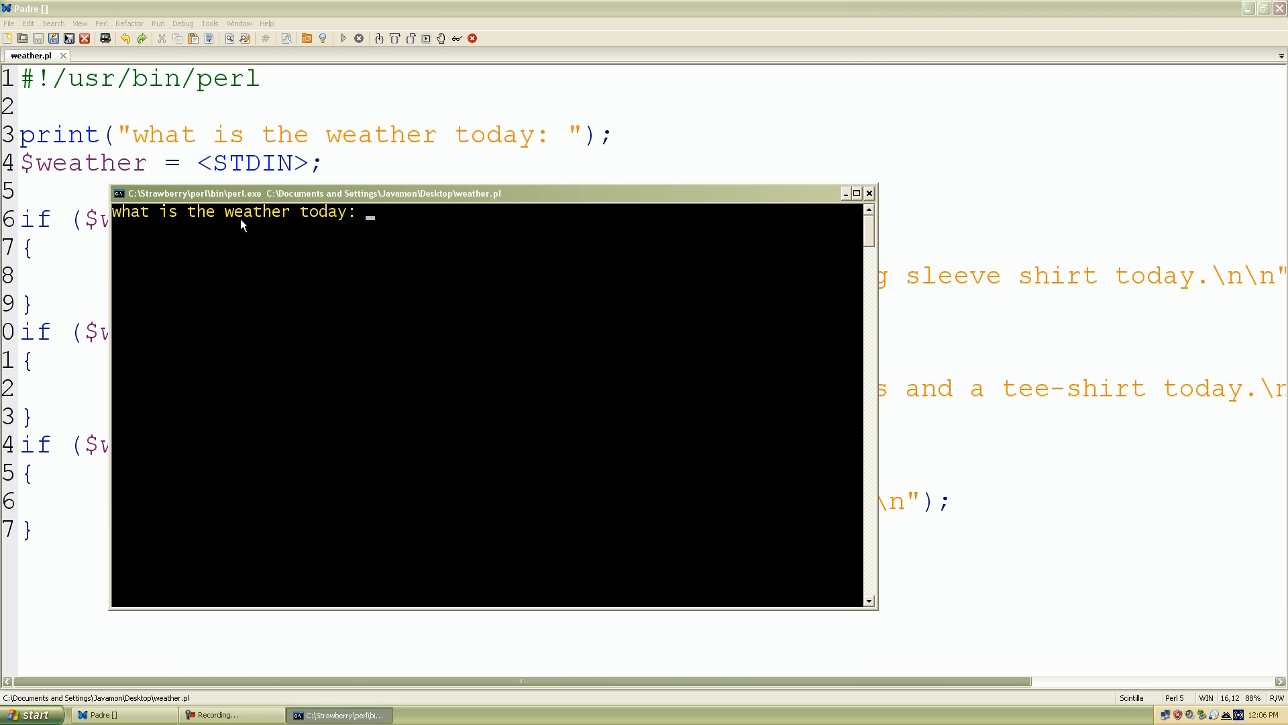
pyautogui.moveTo(413, 273)
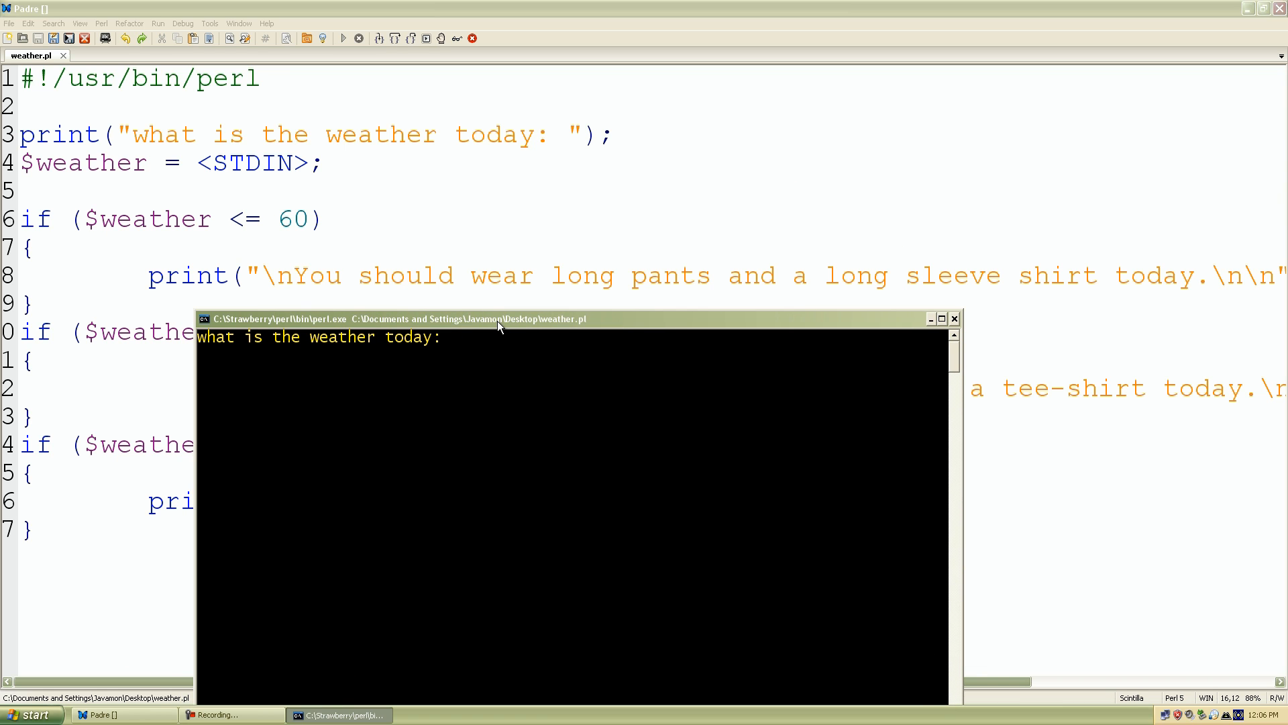
pyautogui.write('5')
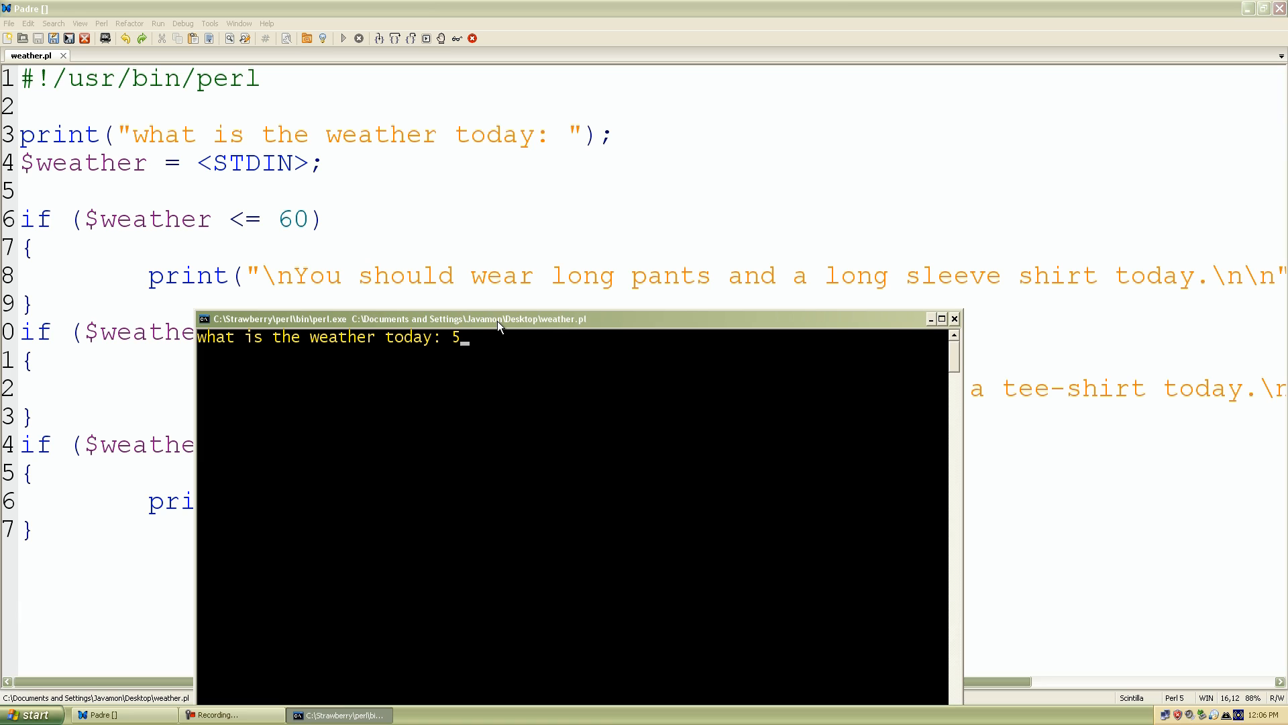
pyautogui.write('0')
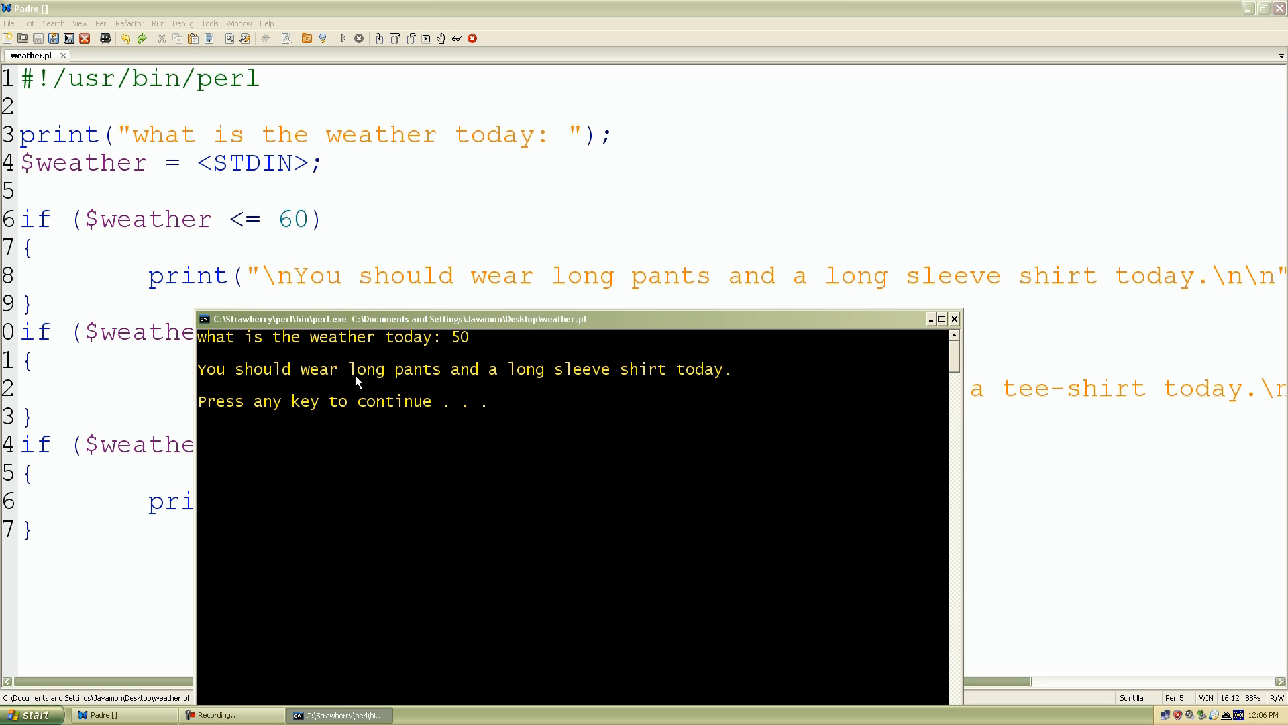
pyautogui.moveTo(553, 380)
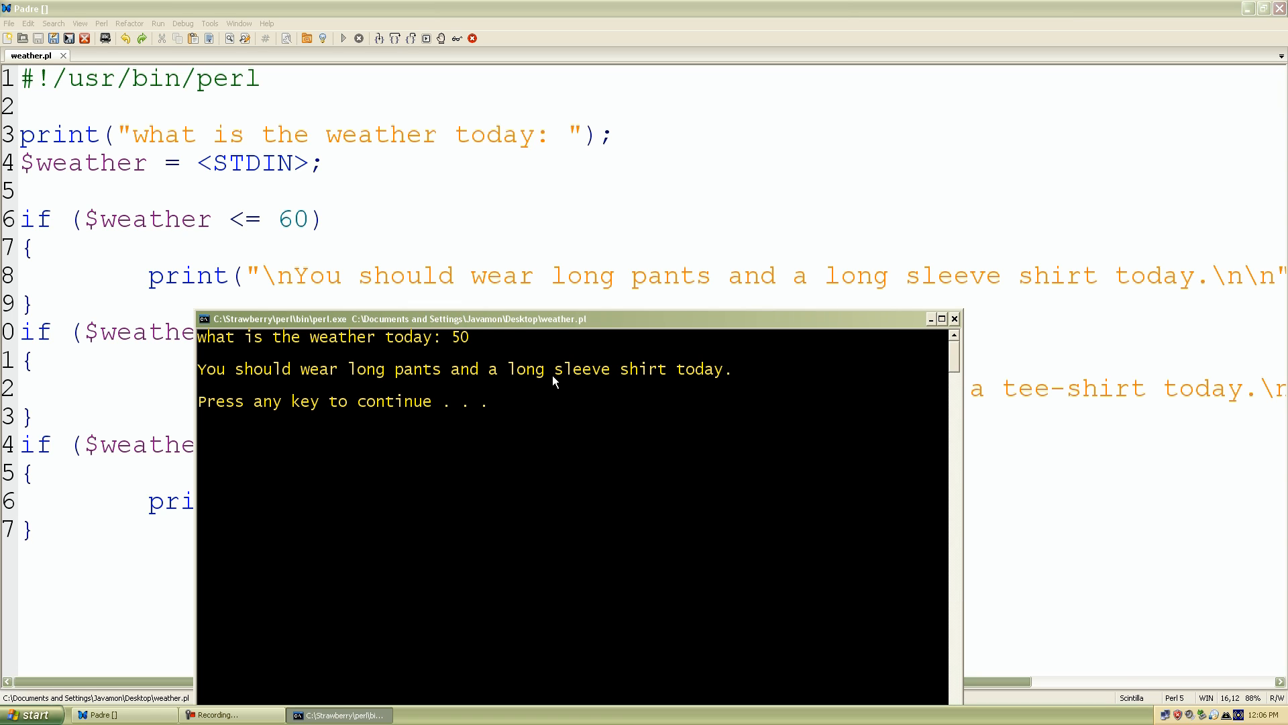
pyautogui.moveTo(713, 418)
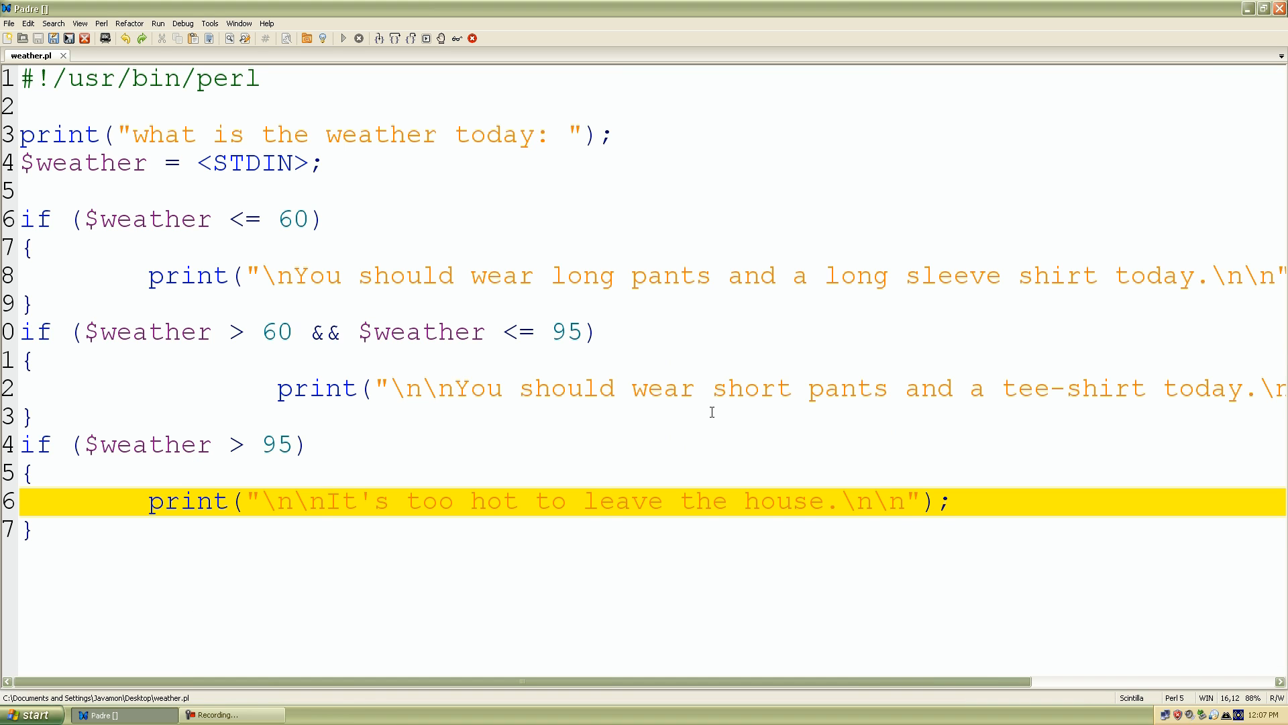
pyautogui.click(343, 37)
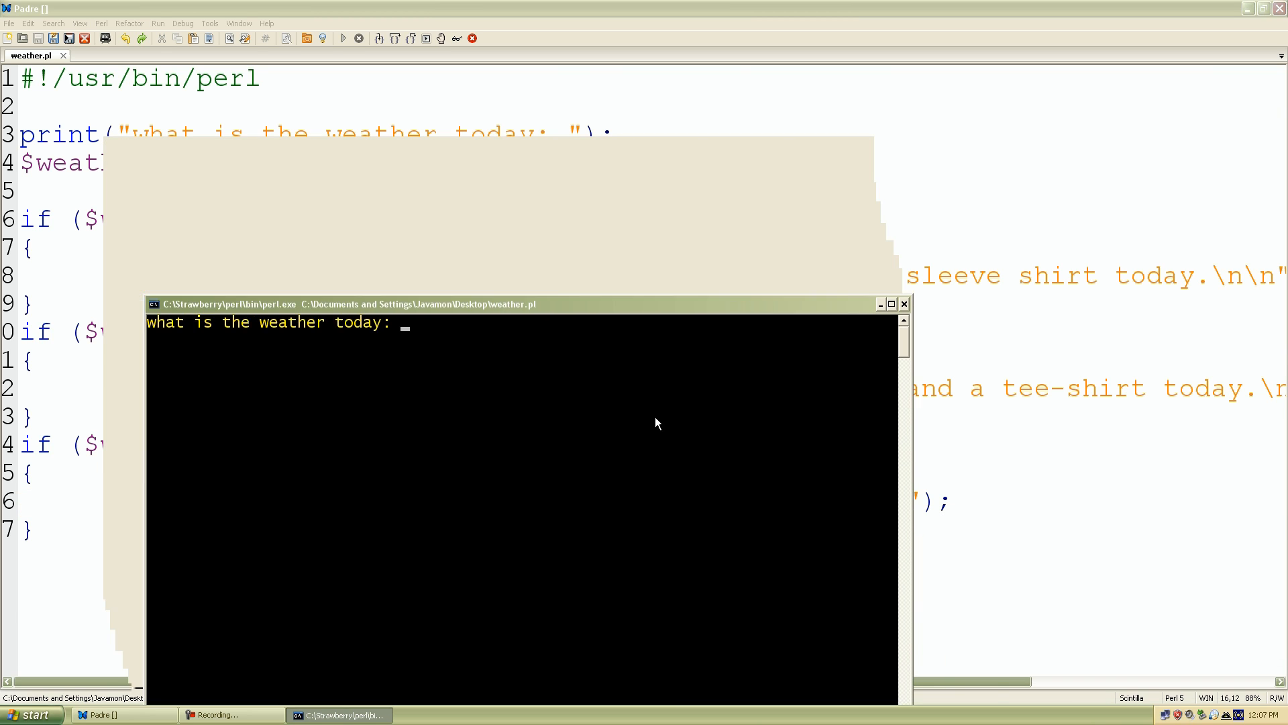
pyautogui.moveTo(345, 304); pyautogui.dragTo(439, 387)
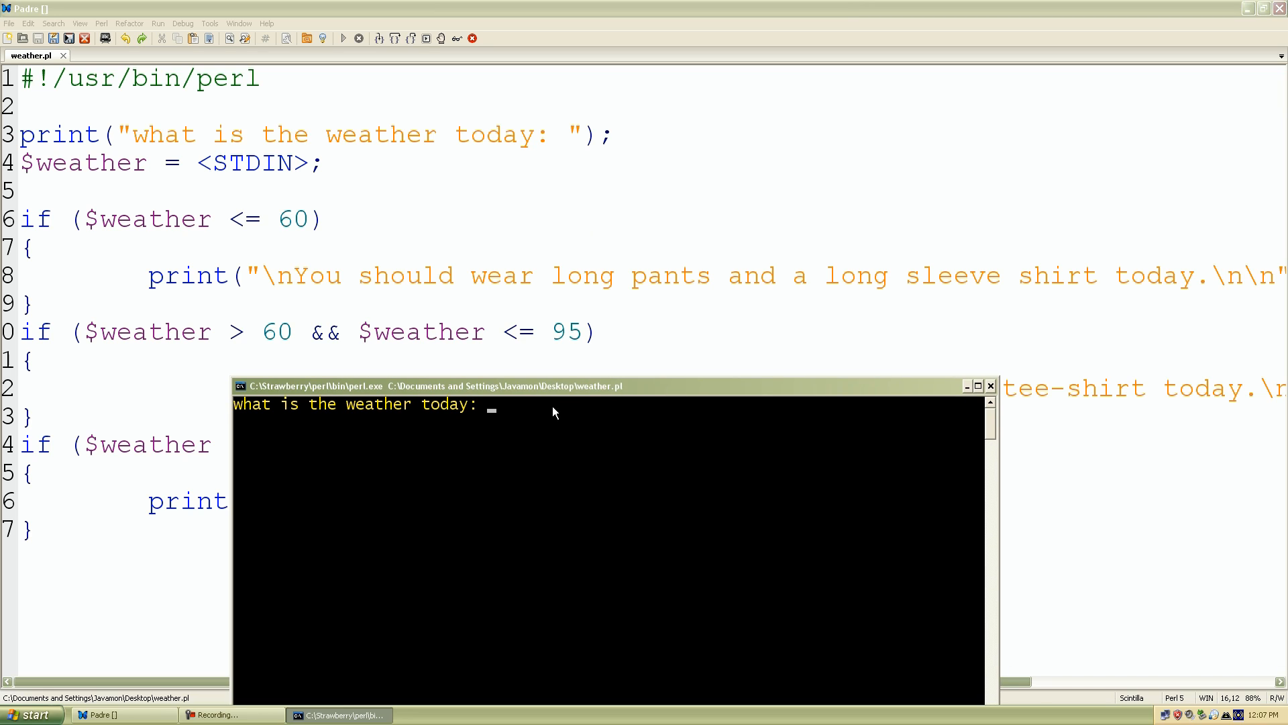
pyautogui.moveTo(564, 398)
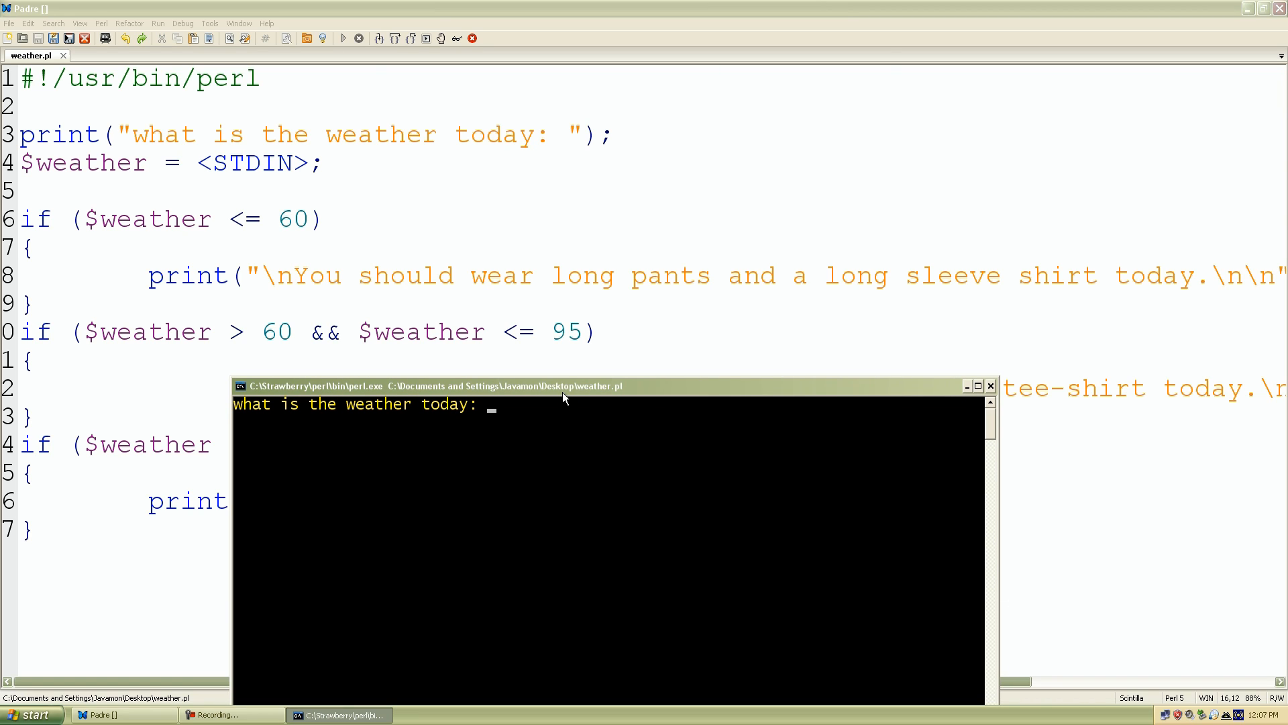
pyautogui.write('6')
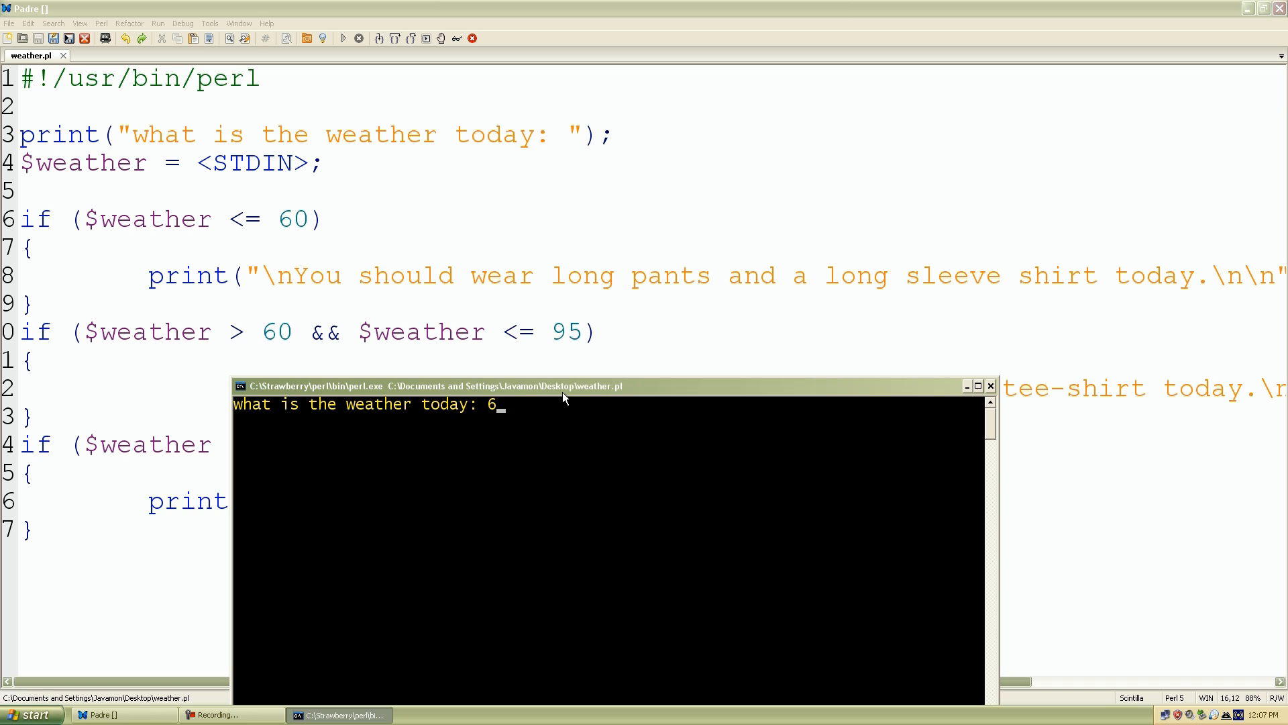
pyautogui.write('8')
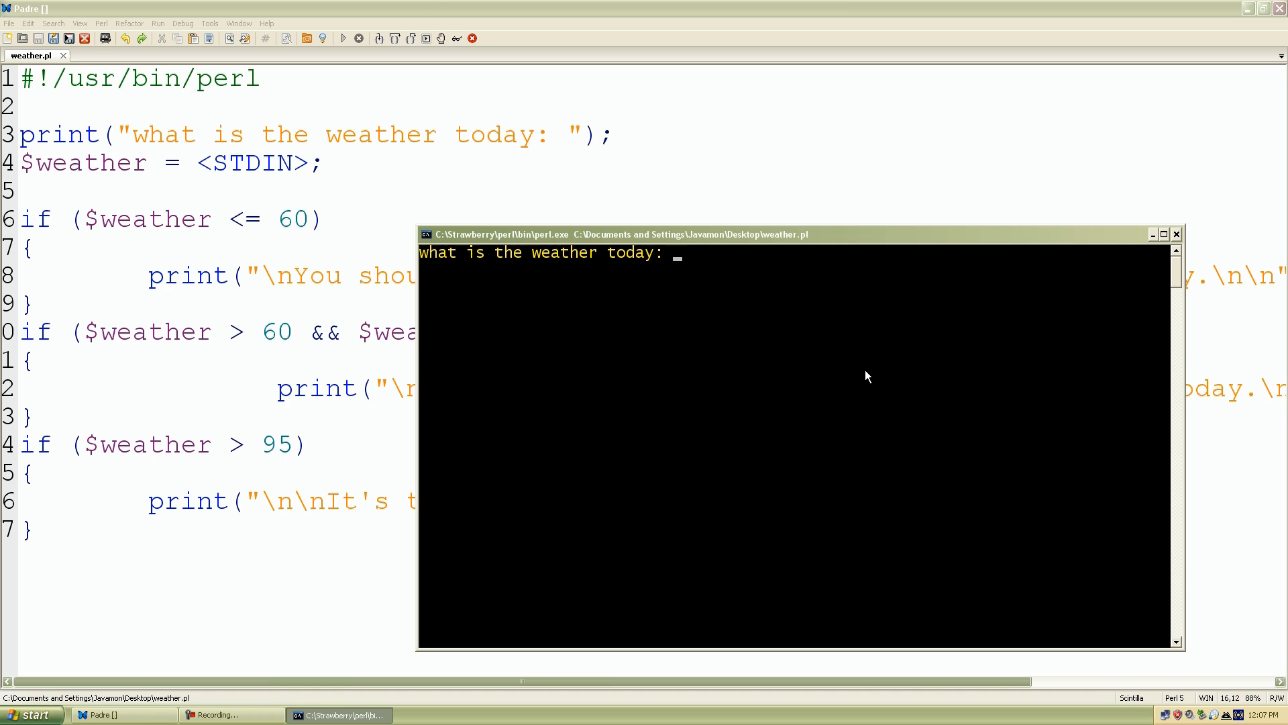
pyautogui.write('1')
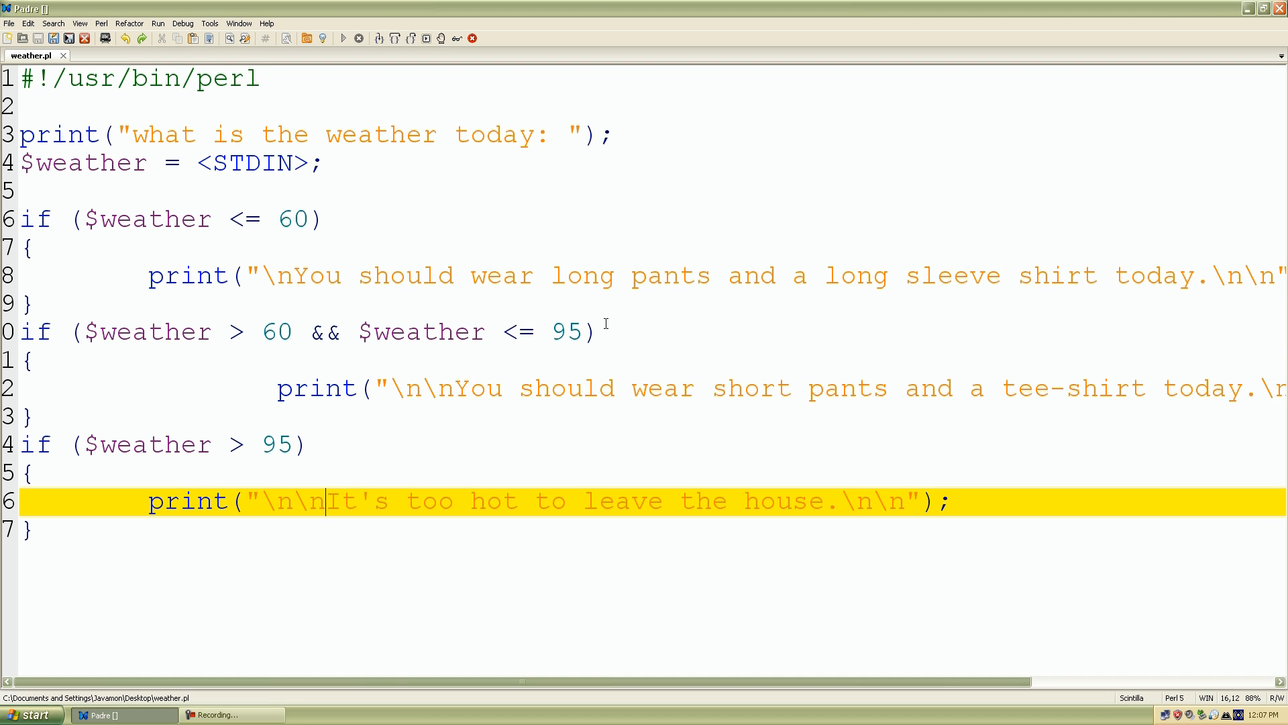
# Run weather.pl with input 89 and view the short pants and tee-shirt advice in the console.
pyautogui.click(341, 39)
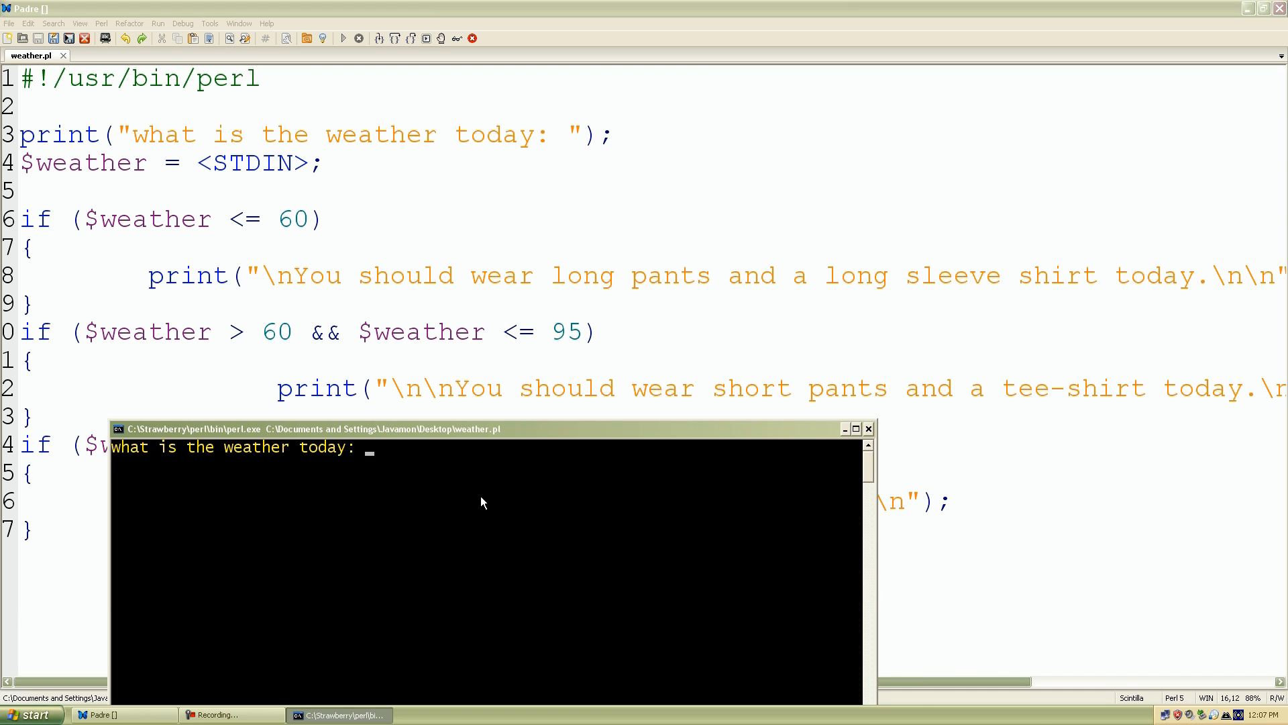
pyautogui.moveTo(483, 483)
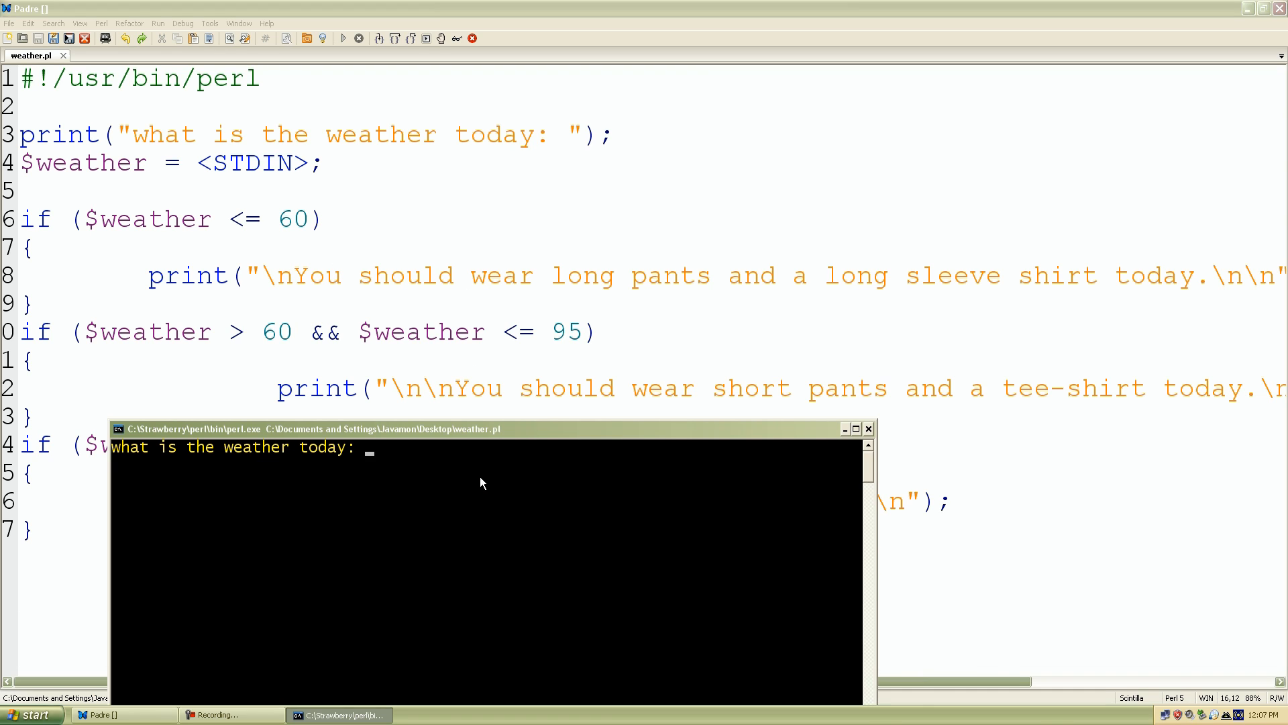
pyautogui.write('89')
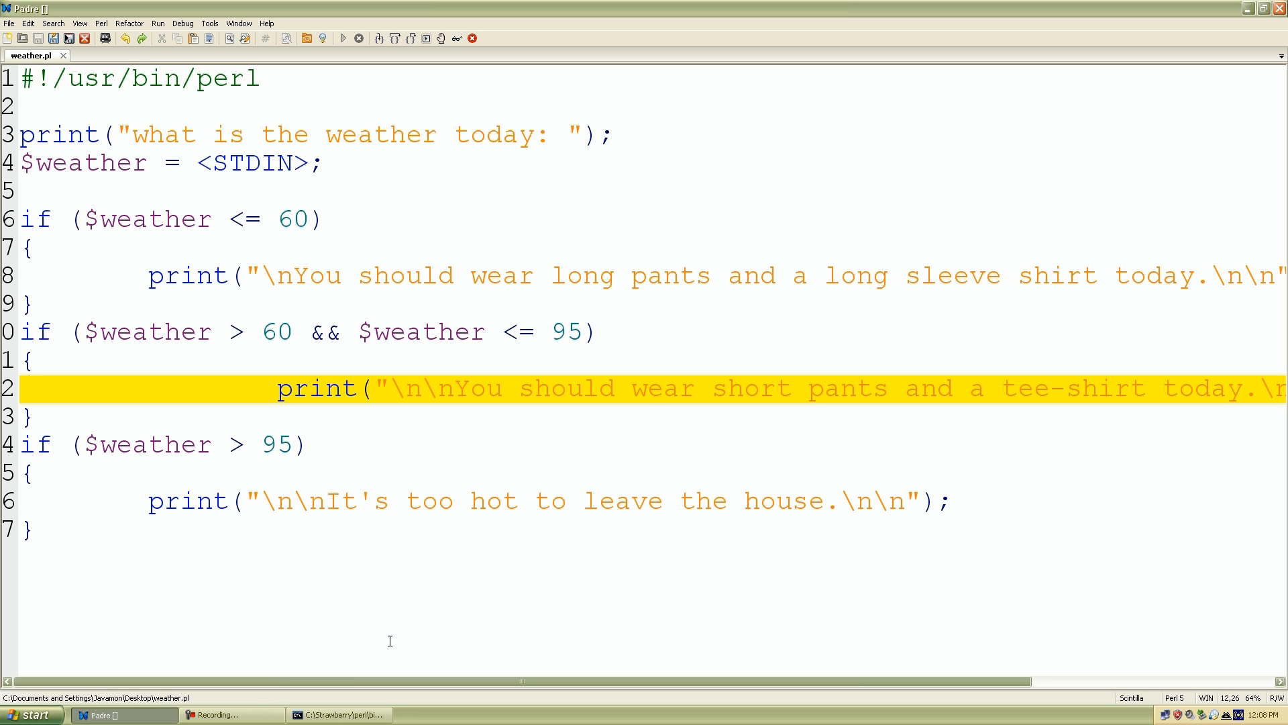
pyautogui.click(343, 39)
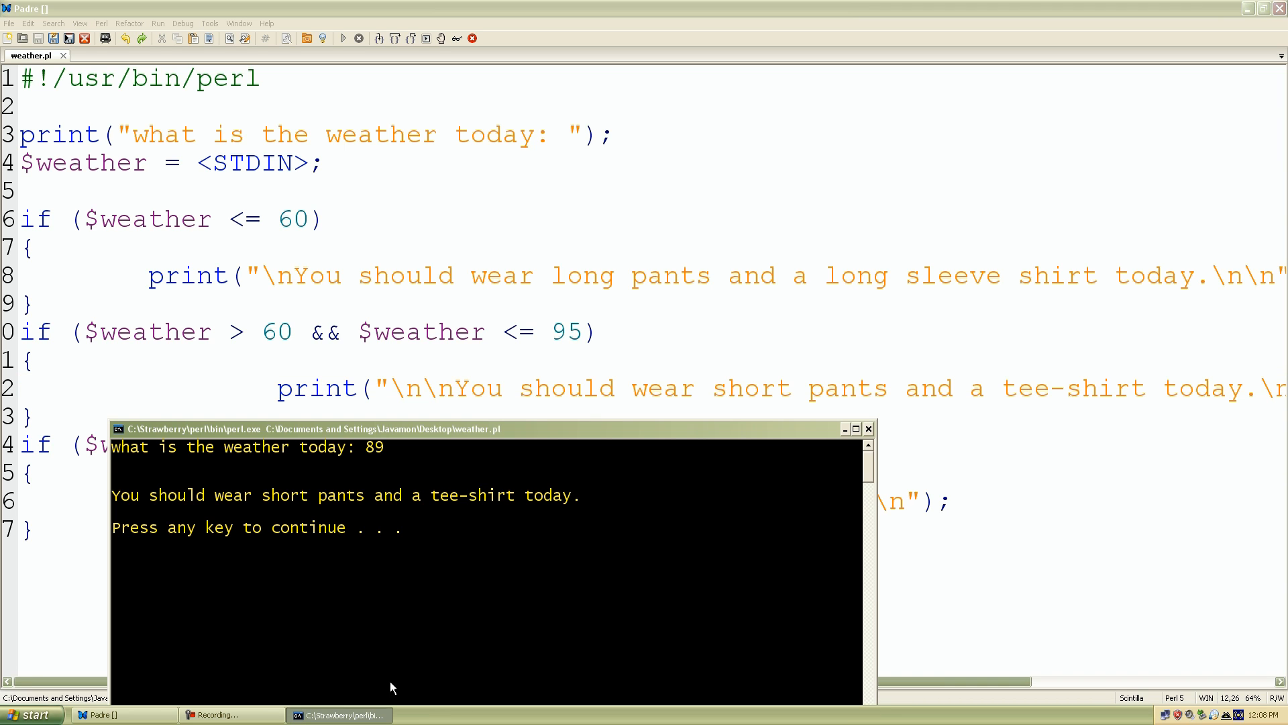